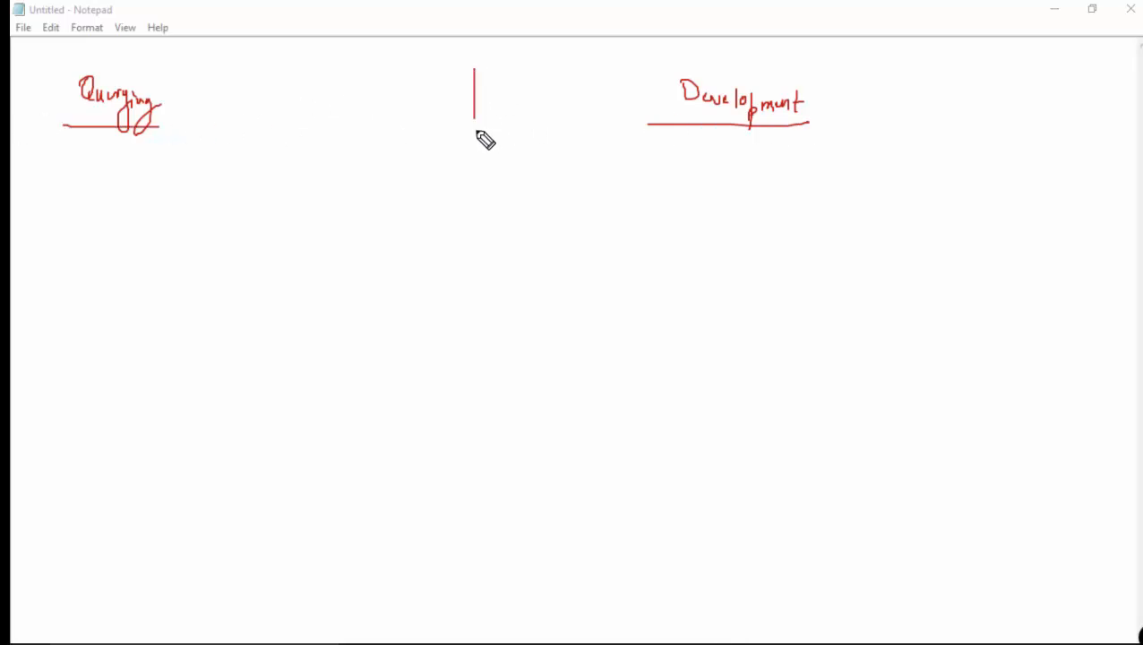
# Draw the Querying/Development divider and handwrite 'Data Present in the table' under Querying.
pyautogui.moveTo(477, 121); pyautogui.dragTo(477, 398)
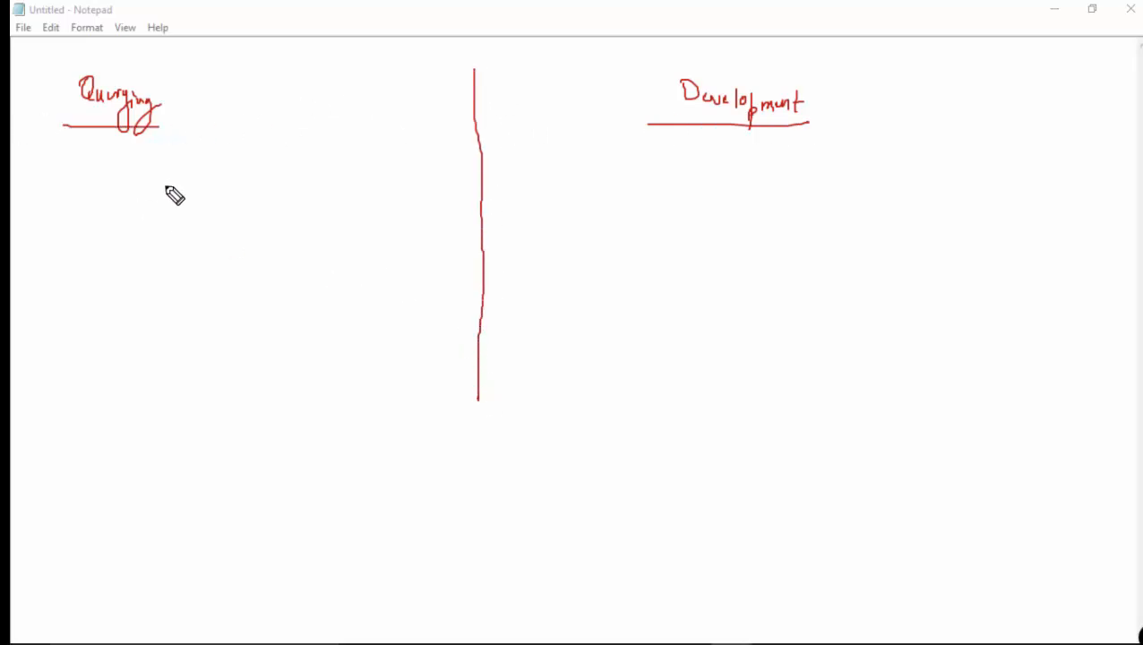
pyautogui.moveTo(122, 158)
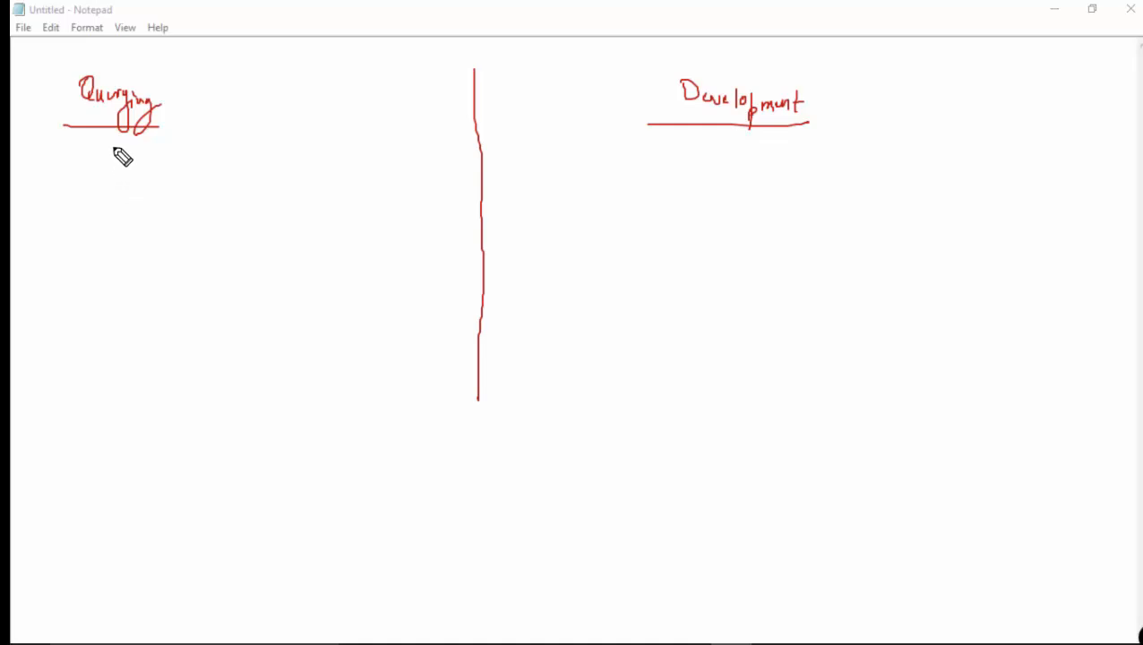
pyautogui.moveTo(93, 175); pyautogui.dragTo(144, 179)
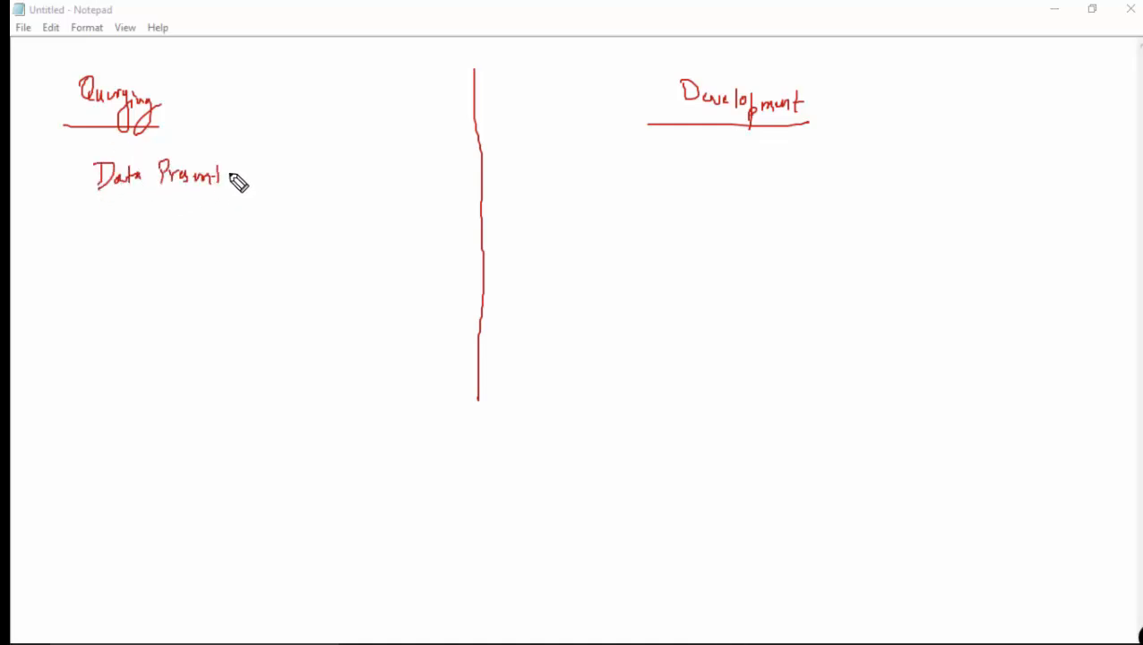
pyautogui.moveTo(250, 175); pyautogui.dragTo(337, 170)
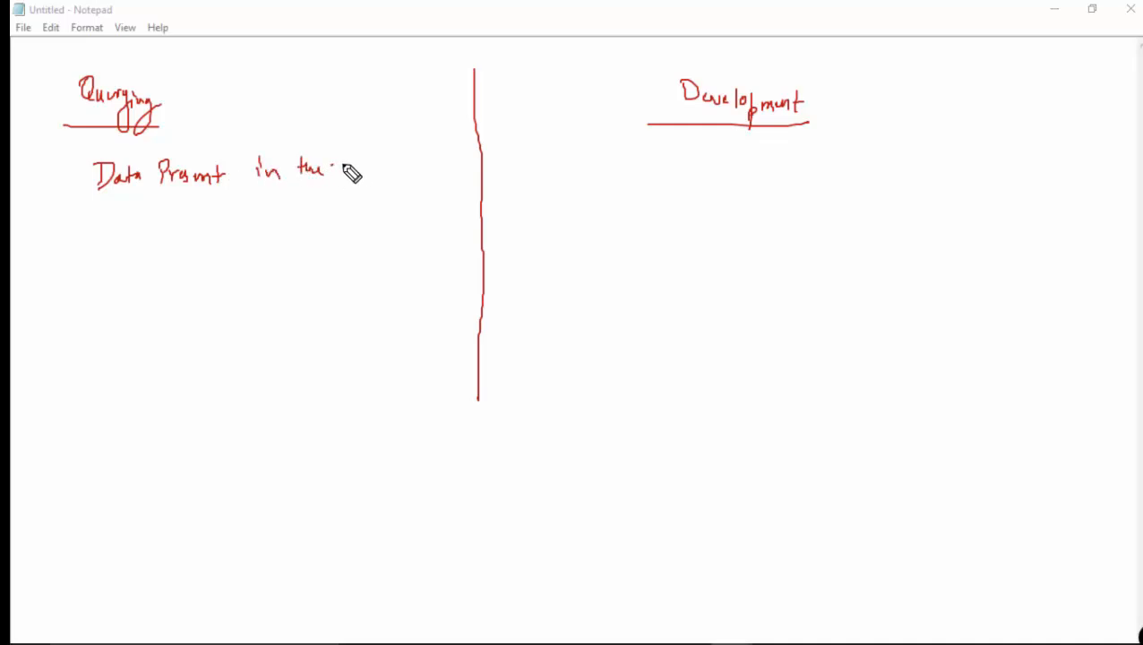
pyautogui.moveTo(341, 171); pyautogui.dragTo(397, 175)
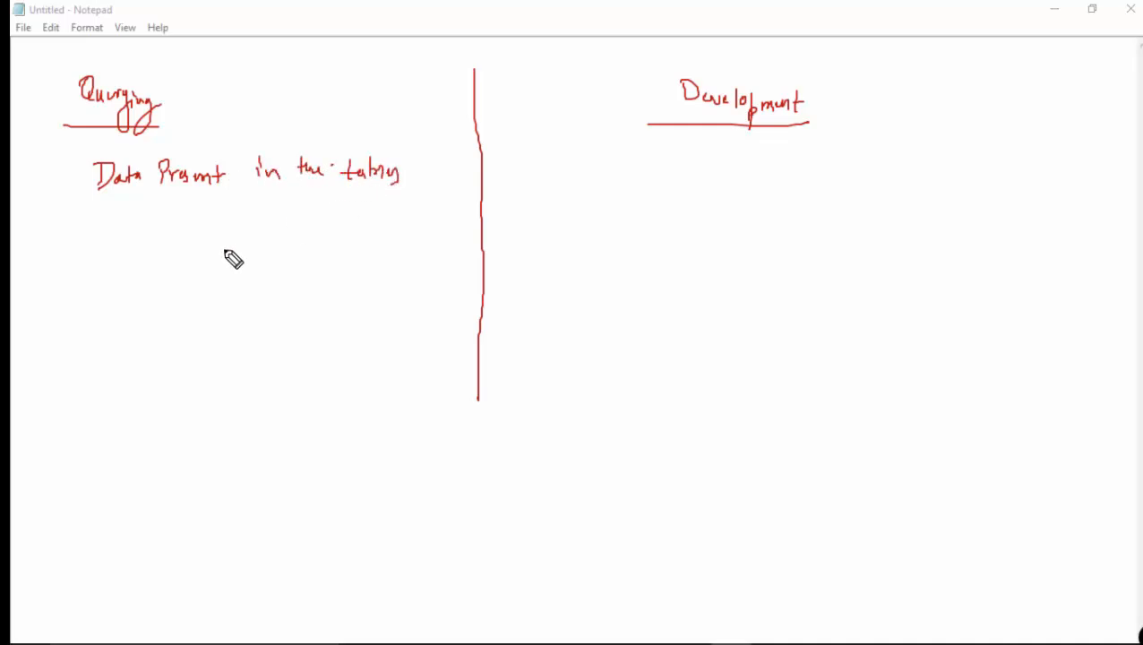
pyautogui.moveTo(208, 238)
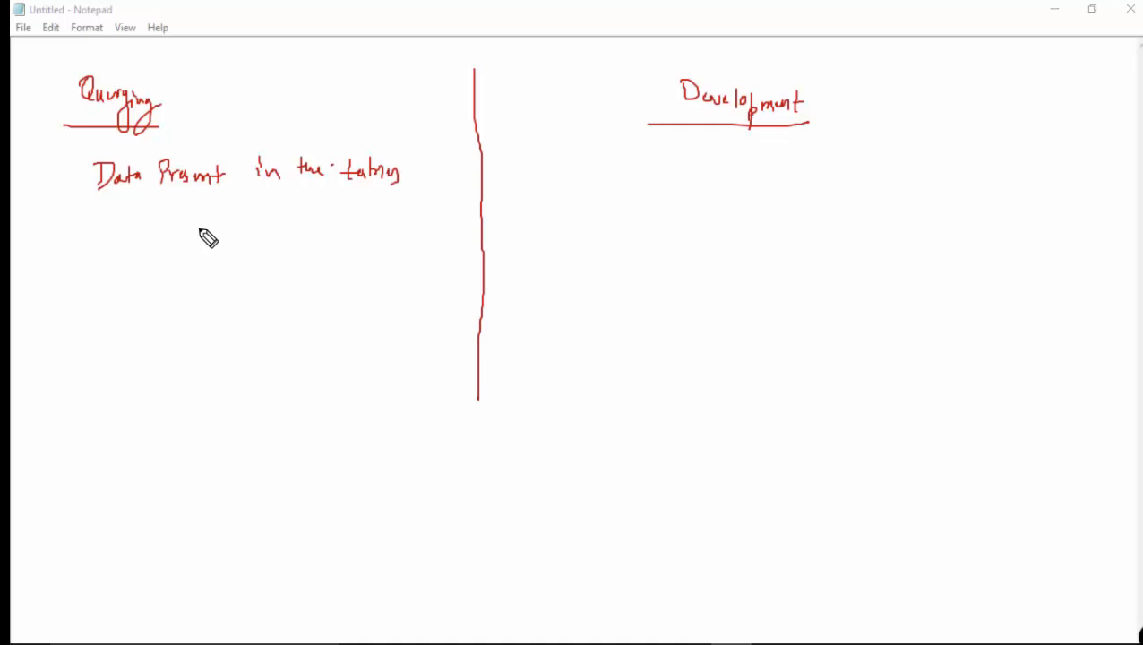
pyautogui.moveTo(96, 247)
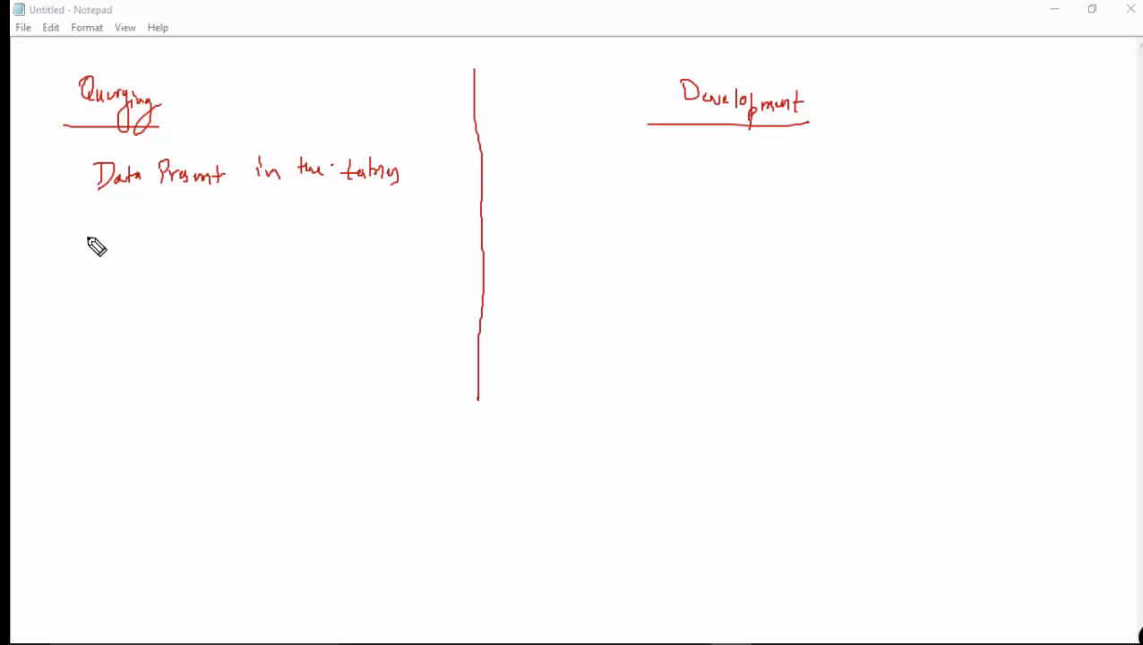
pyautogui.moveTo(144, 237)
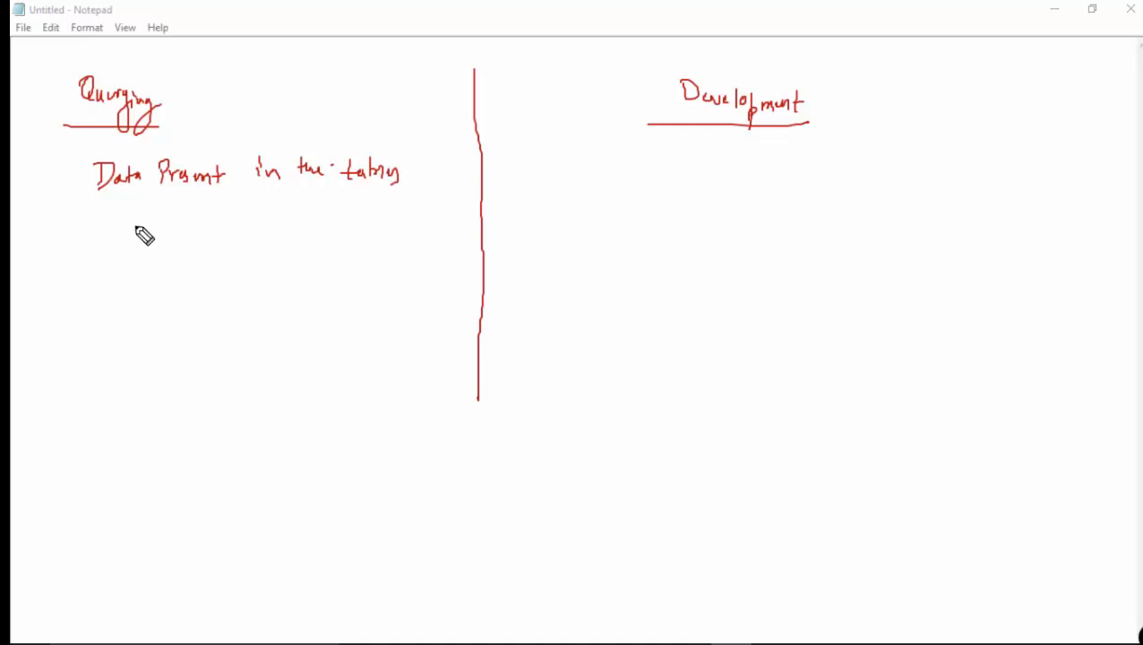
# Sketch a small table with an arrow labelled 'Detailed data' and an arrow downward.
pyautogui.moveTo(124, 219); pyautogui.dragTo(124, 295)
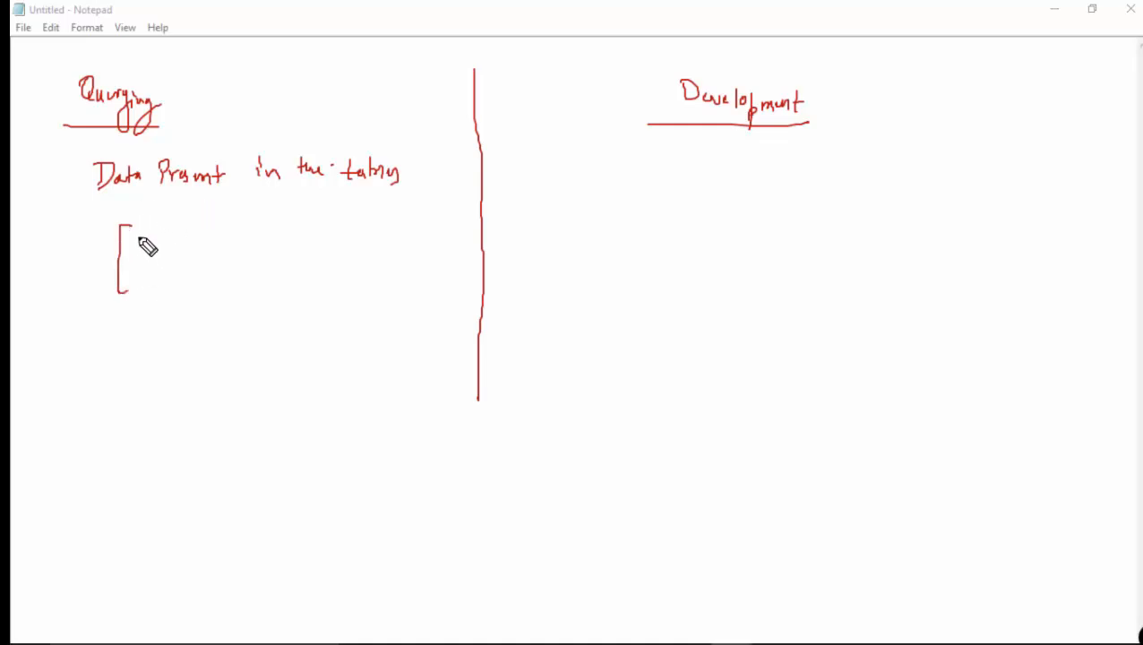
pyautogui.moveTo(143, 242); pyautogui.dragTo(215, 269)
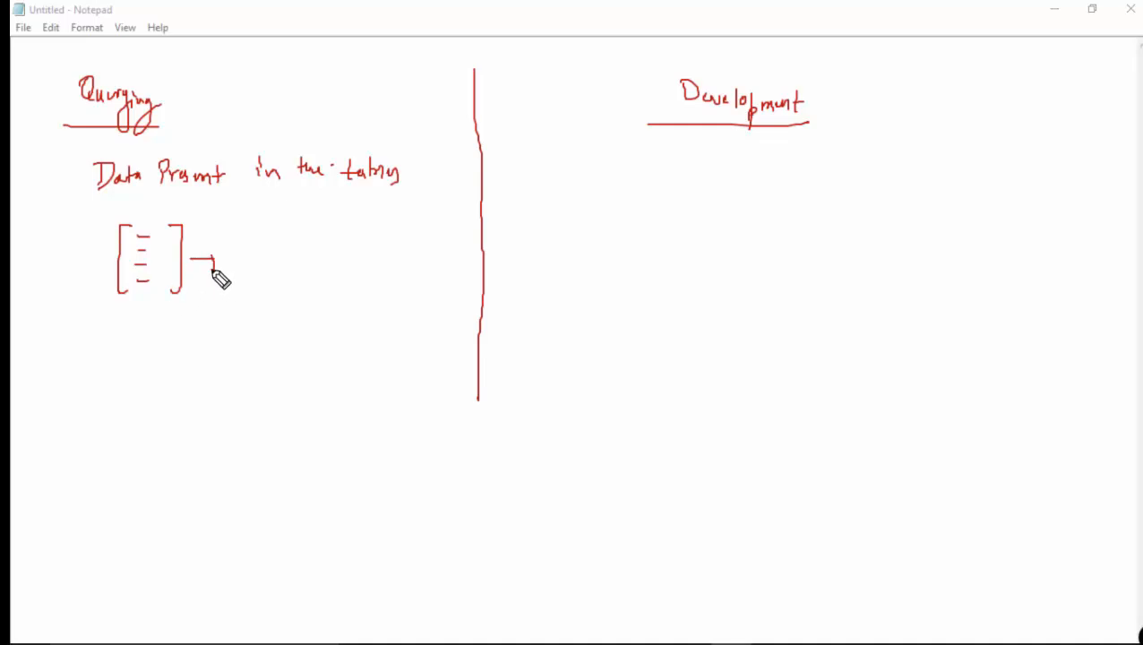
pyautogui.moveTo(215, 272); pyautogui.dragTo(304, 273)
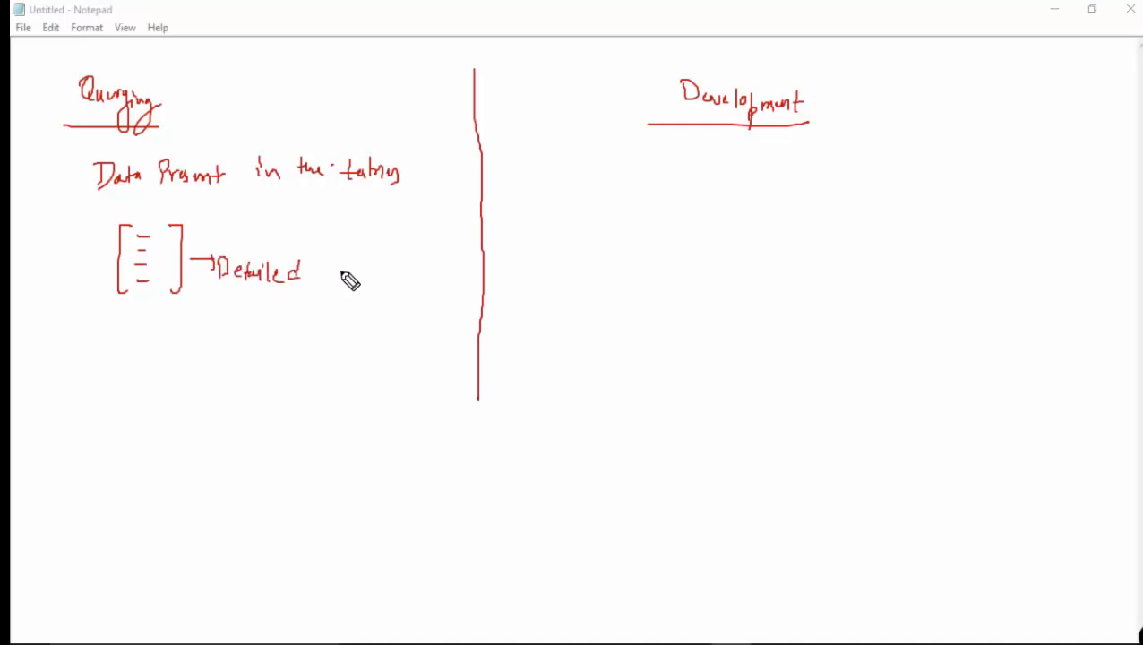
pyautogui.moveTo(332, 278); pyautogui.dragTo(367, 287)
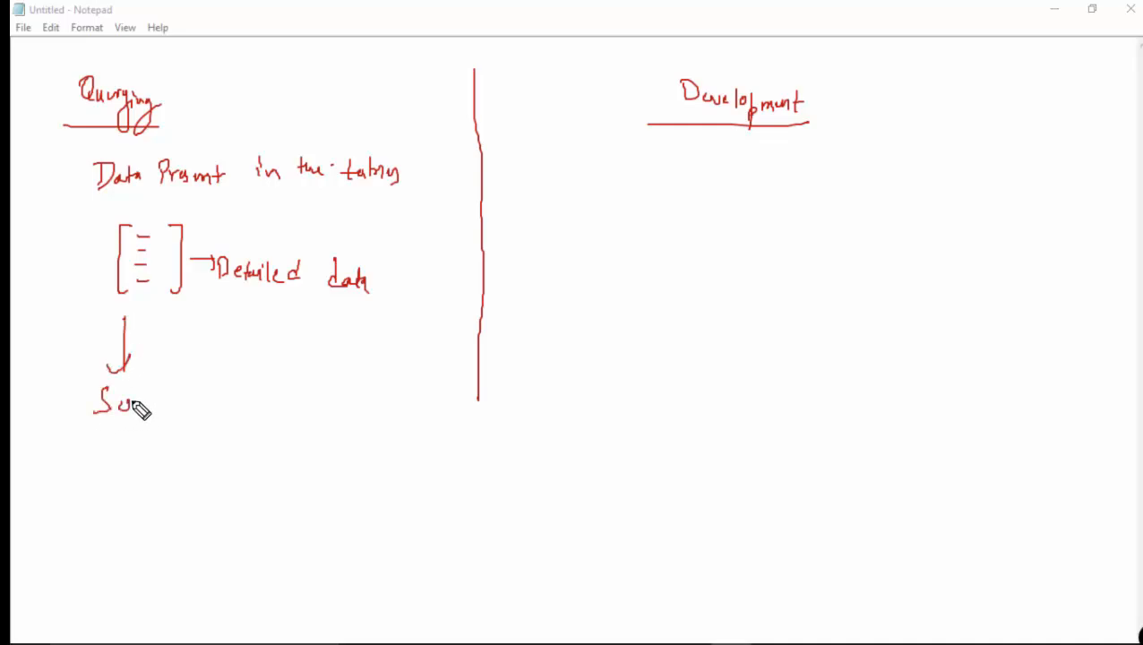
# Write 'Summary data' below the arrow and underline both Detailed data and Summary data.
pyautogui.moveTo(134, 409); pyautogui.dragTo(188, 422)
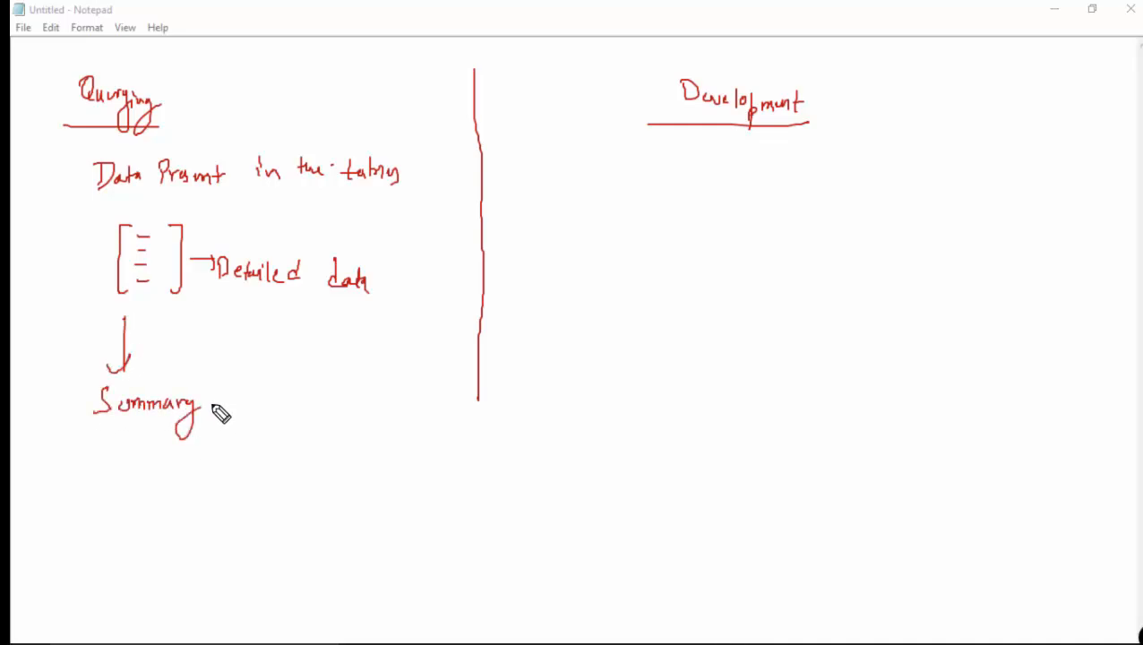
pyautogui.moveTo(206, 403); pyautogui.dragTo(249, 409)
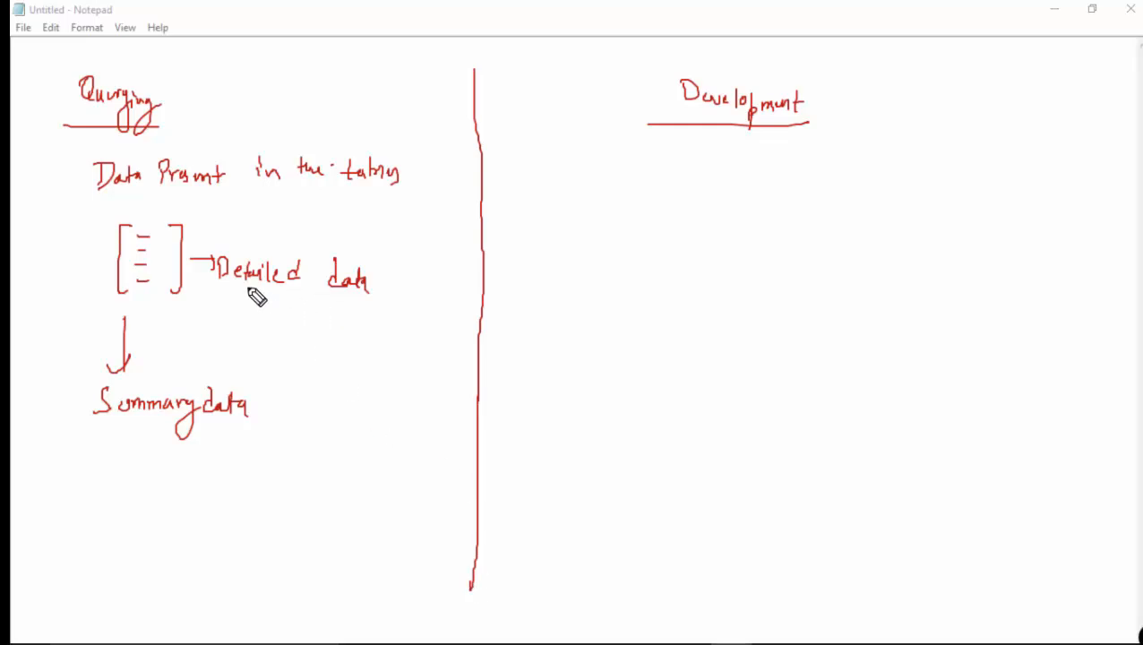
pyautogui.moveTo(218, 296); pyautogui.dragTo(376, 308)
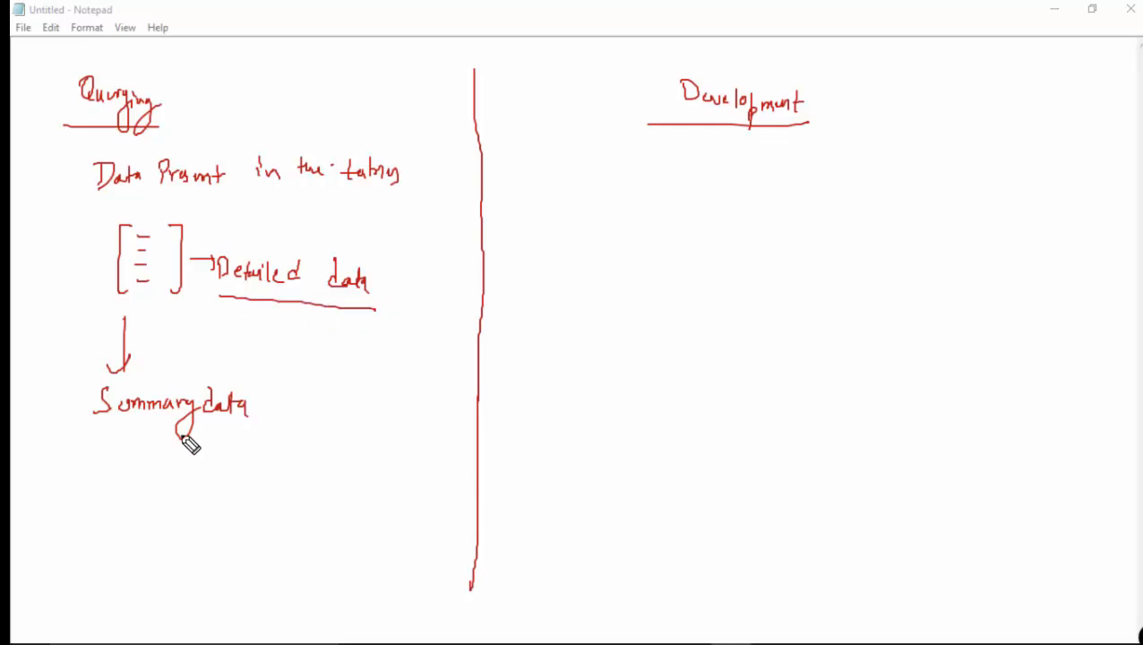
pyautogui.moveTo(107, 434); pyautogui.dragTo(265, 434)
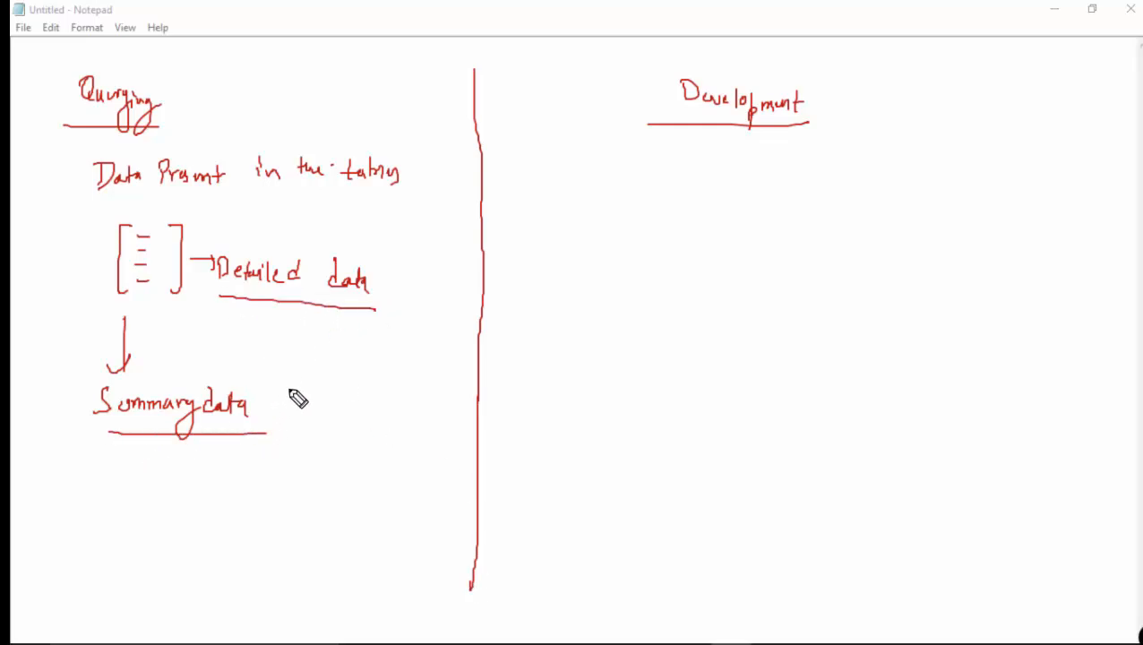
pyautogui.moveTo(307, 392)
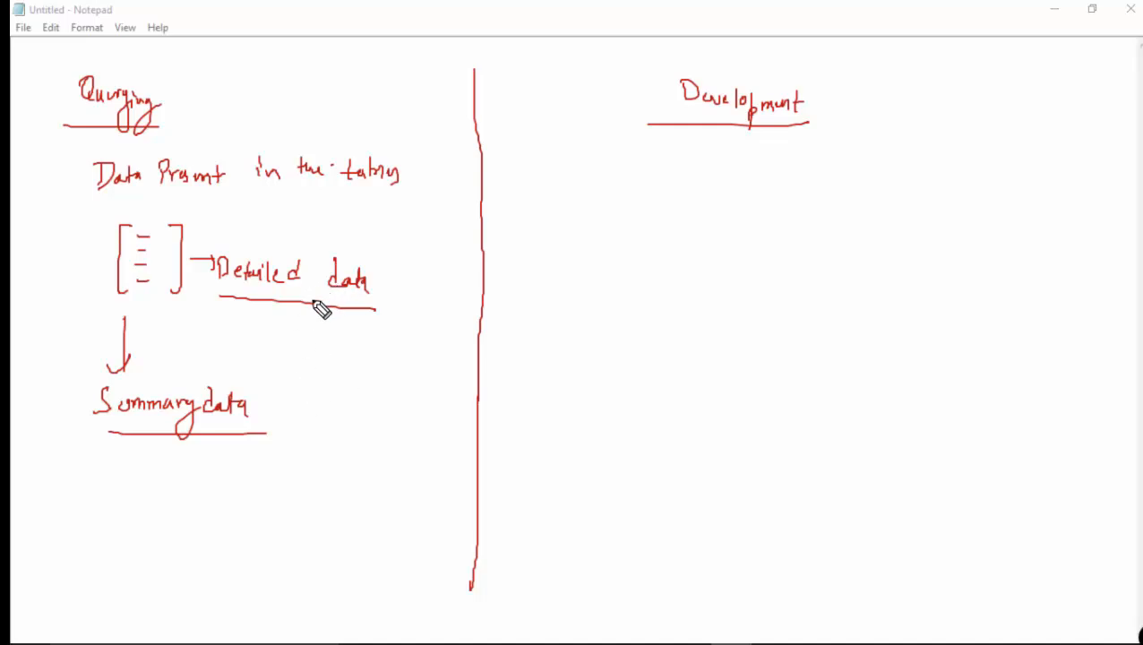
pyautogui.moveTo(312, 315)
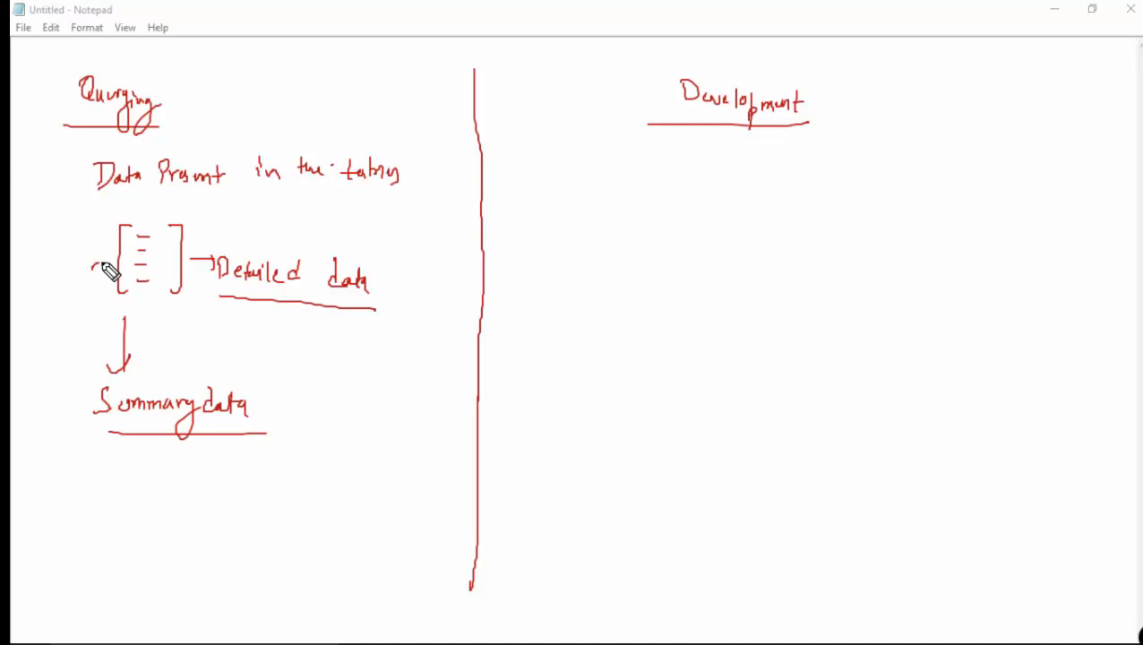
# Note '100' and a boxed '3000' beside the table, then 'Monthly Sales → 1 entry' under Summary data.
pyautogui.moveTo(108, 272); pyautogui.dragTo(50, 287)
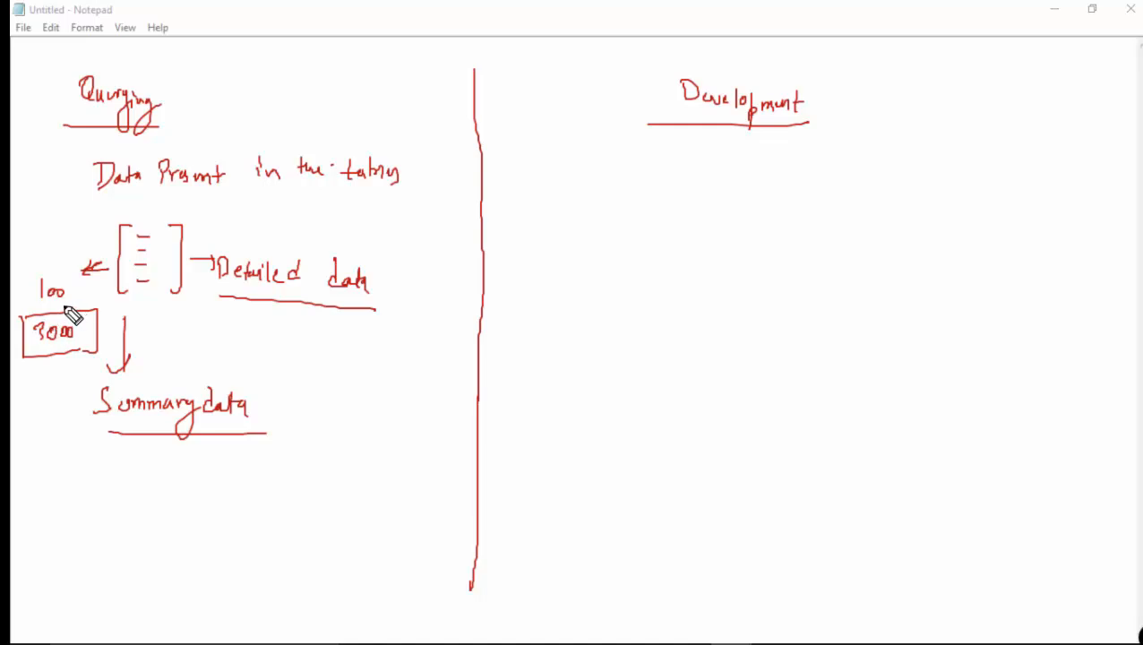
pyautogui.moveTo(93, 322)
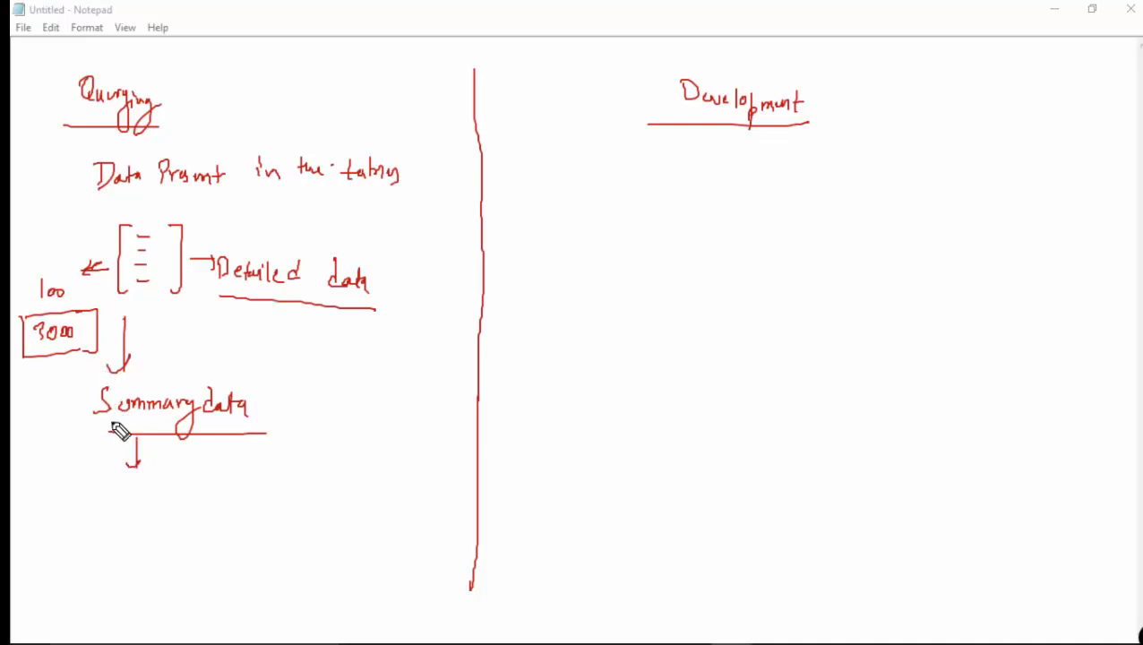
pyautogui.moveTo(117, 502); pyautogui.dragTo(164, 505)
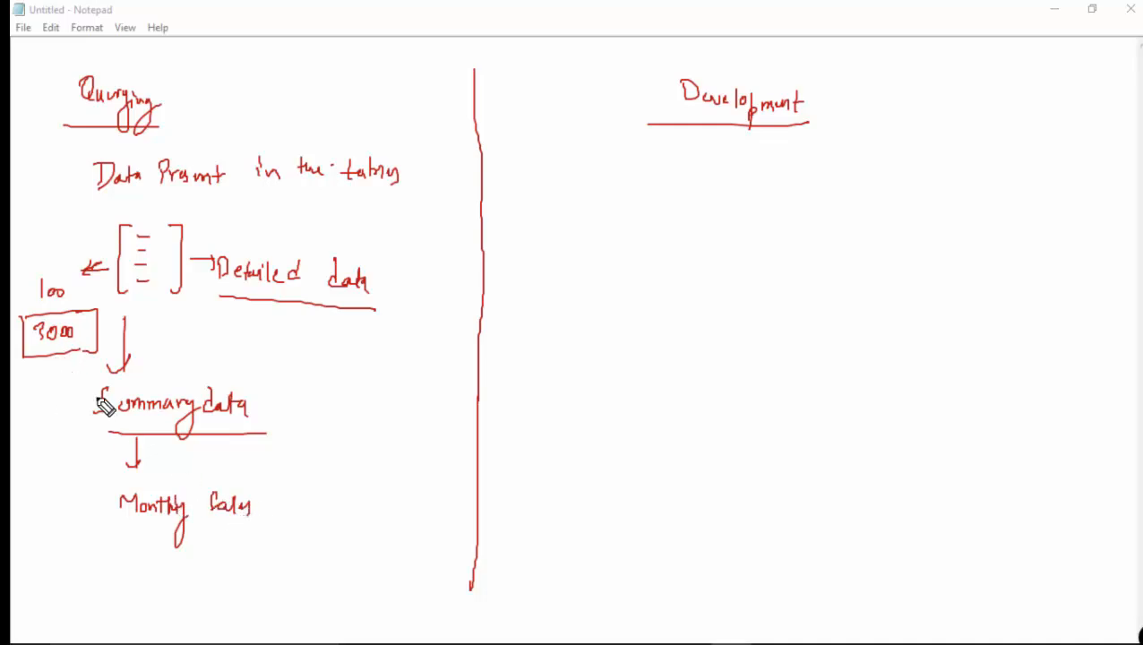
pyautogui.moveTo(273, 511); pyautogui.dragTo(349, 520)
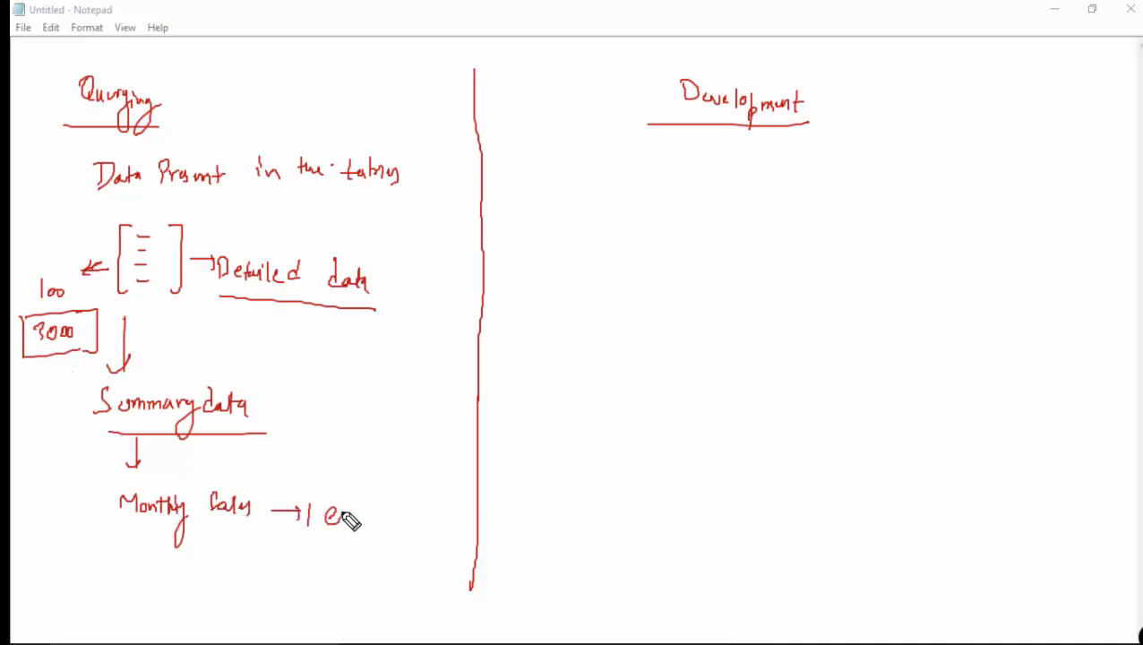
pyautogui.moveTo(336, 516); pyautogui.dragTo(376, 556)
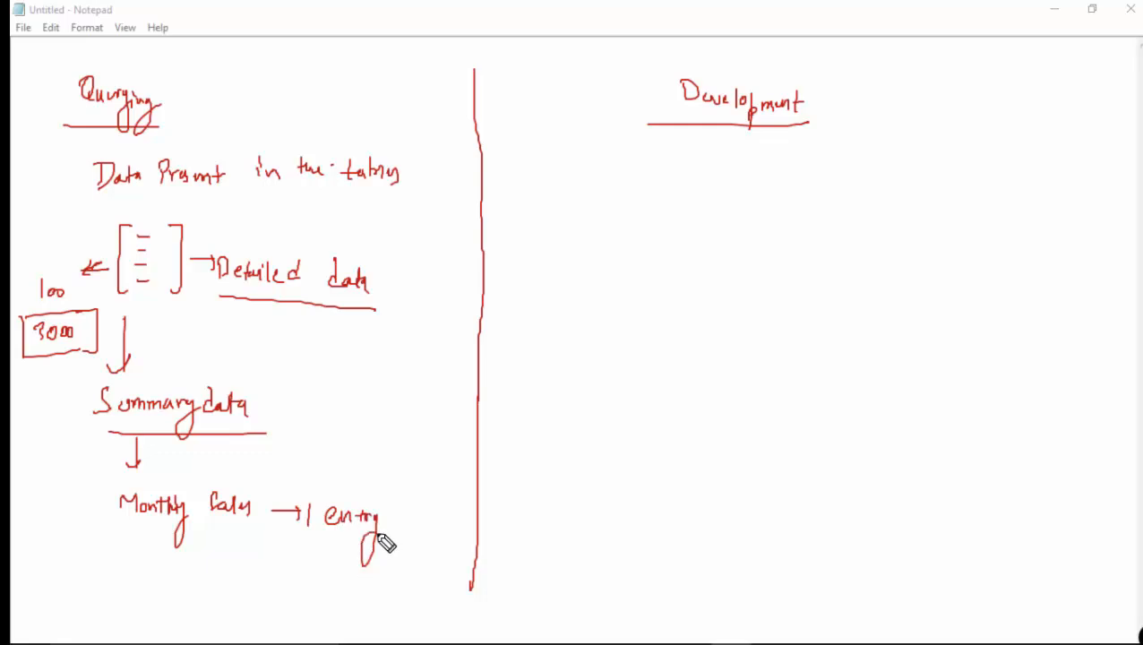
pyautogui.moveTo(90, 316)
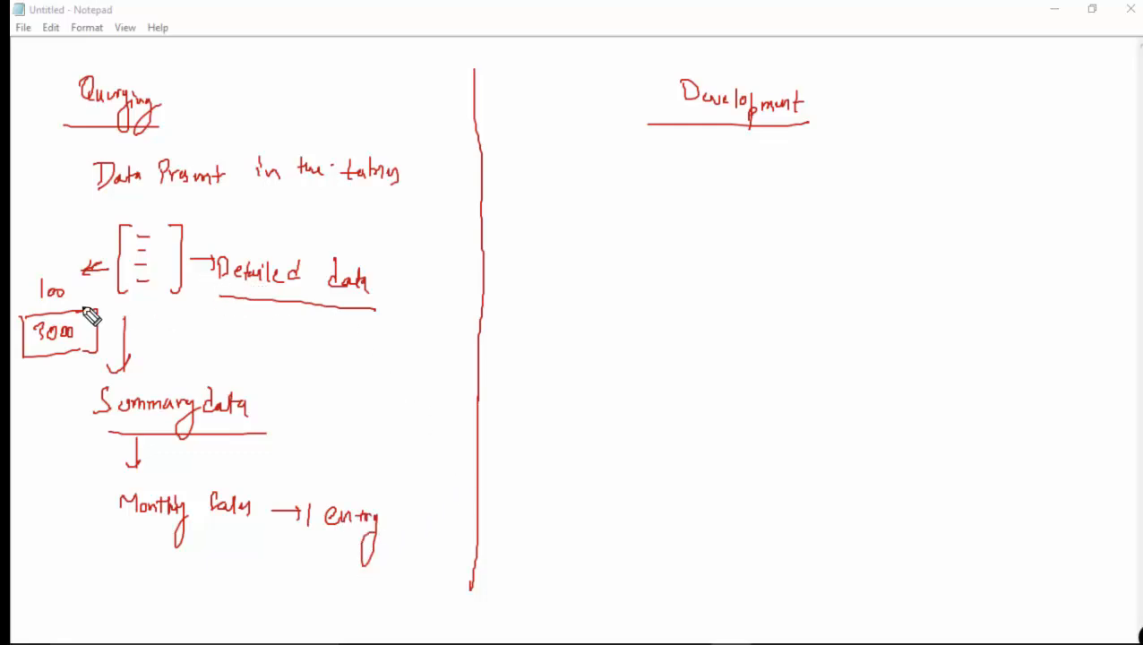
pyautogui.moveTo(355, 335)
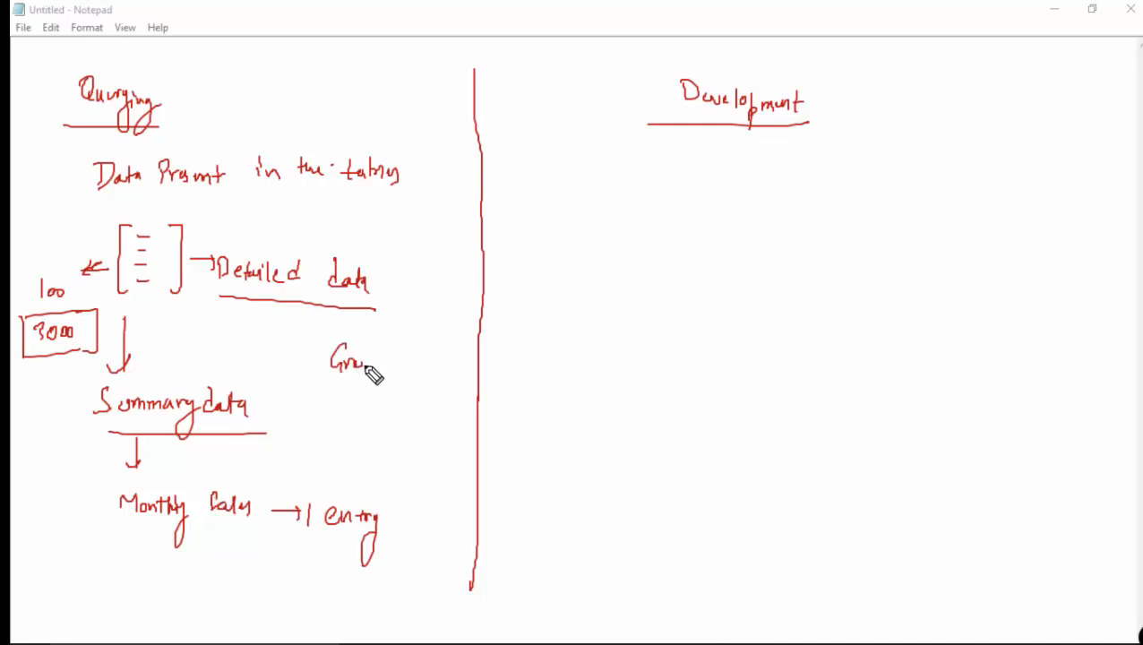
# Draw a topic separator line and start 'Dates desc' under Product Name beside Sorted Data.
pyautogui.moveTo(373, 367); pyautogui.dragTo(433, 376)
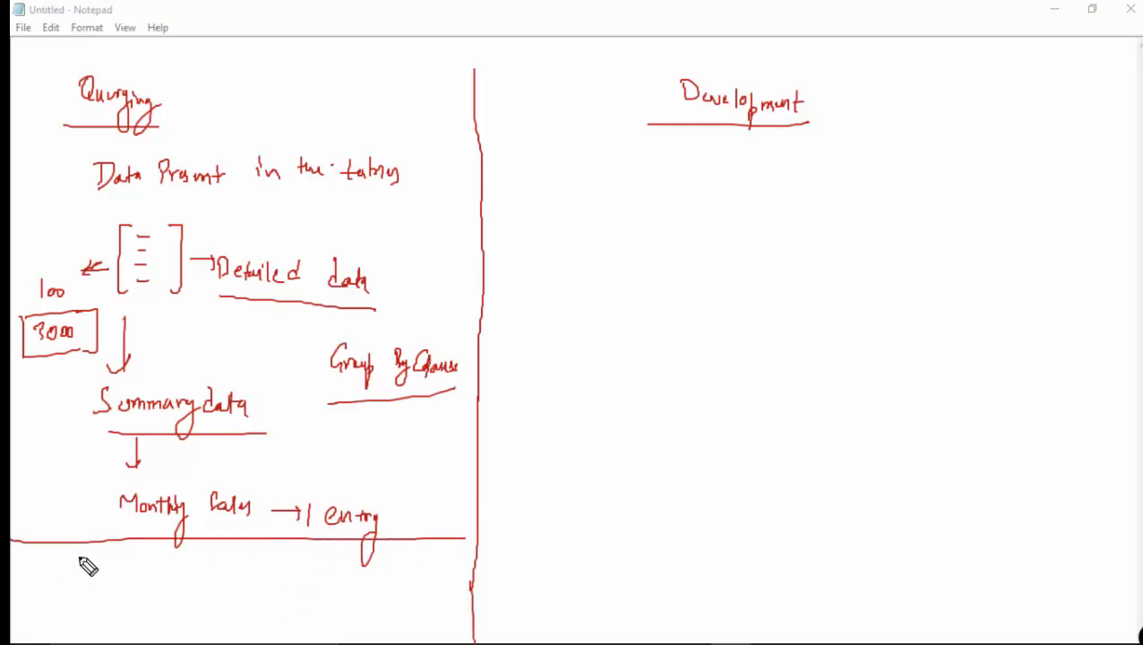
pyautogui.moveTo(68, 572); pyautogui.dragTo(144, 573)
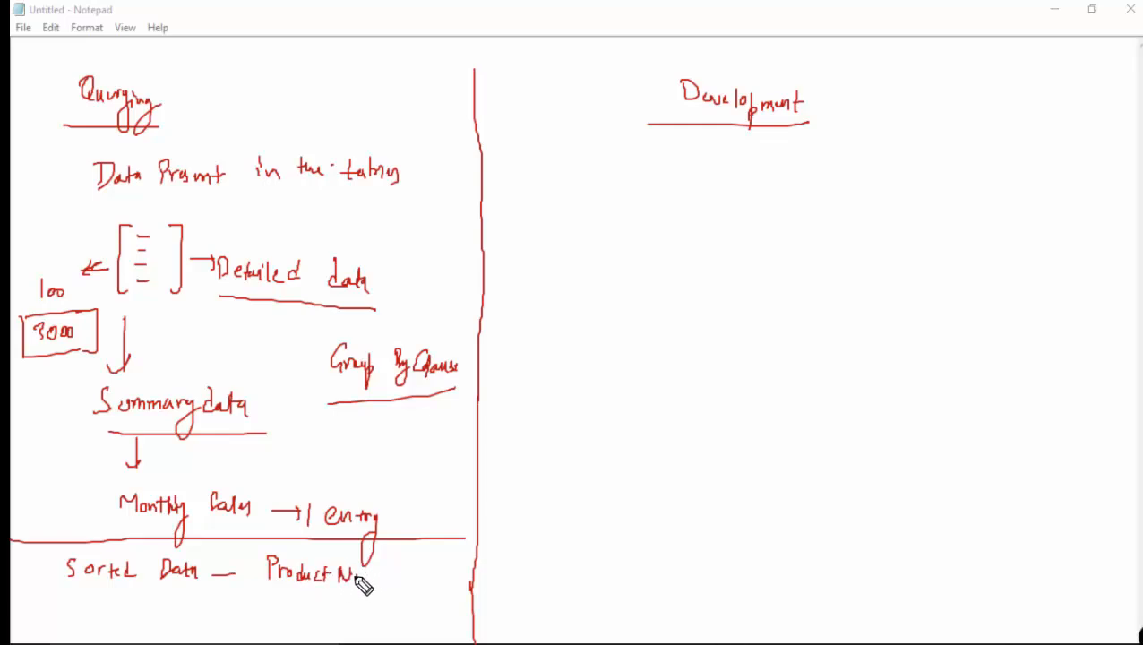
pyautogui.moveTo(283, 613)
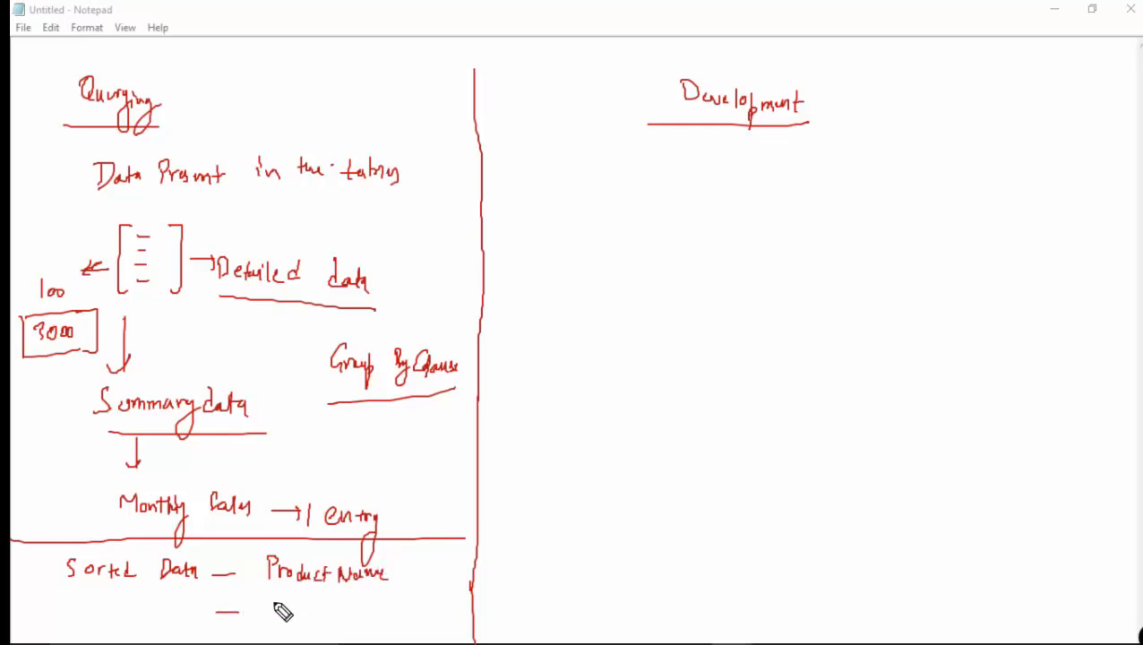
pyautogui.moveTo(278, 609); pyautogui.dragTo(292, 618)
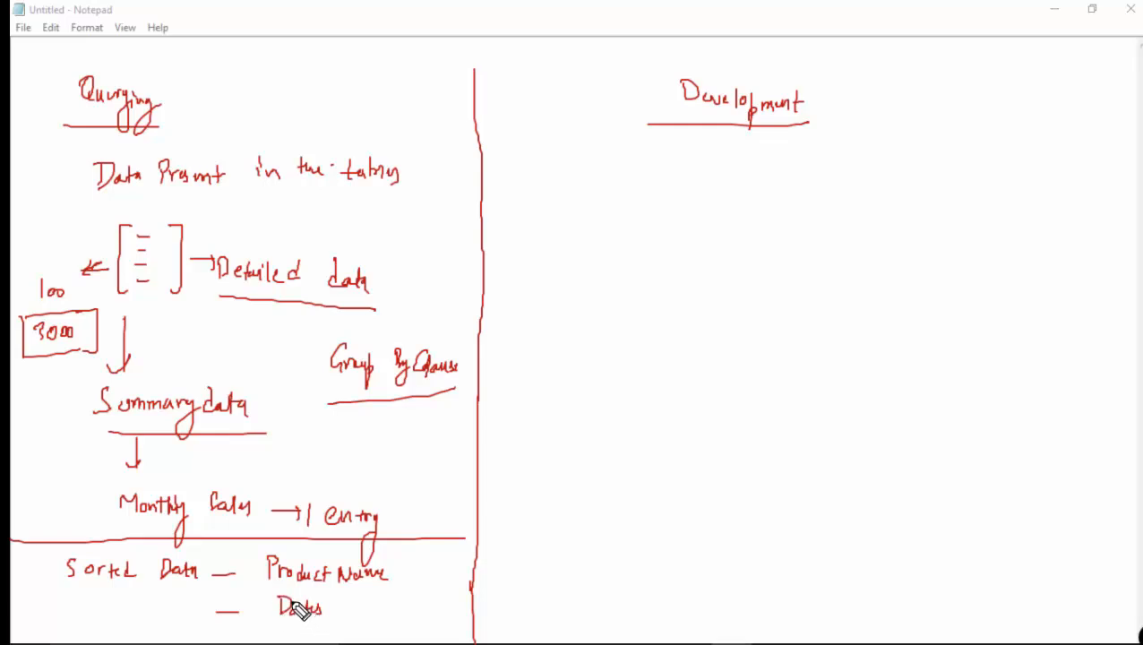
pyautogui.moveTo(296, 609)
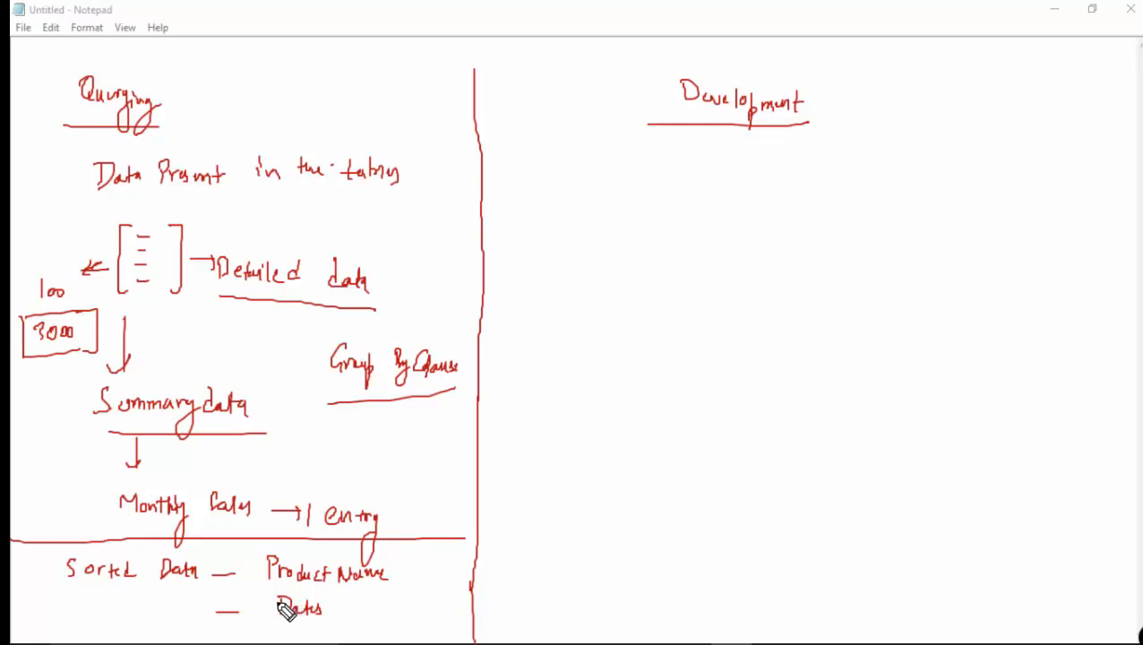
pyautogui.moveTo(276, 612)
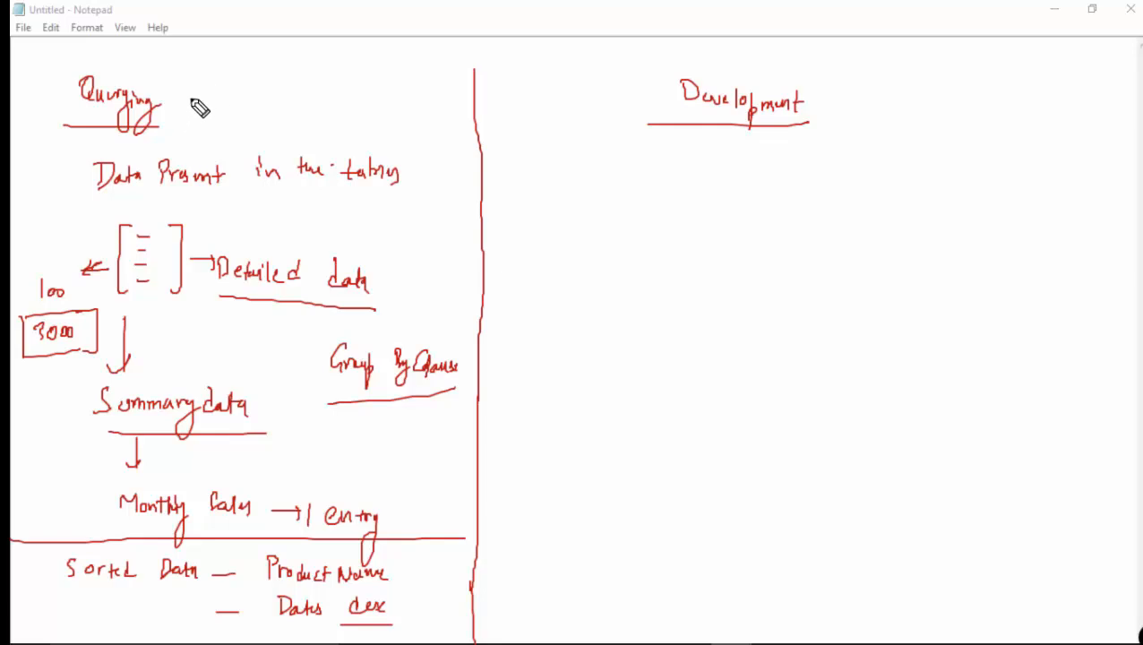
# Draw an arrow linking the Querying heading to the word Select.
pyautogui.moveTo(175, 102); pyautogui.dragTo(227, 93)
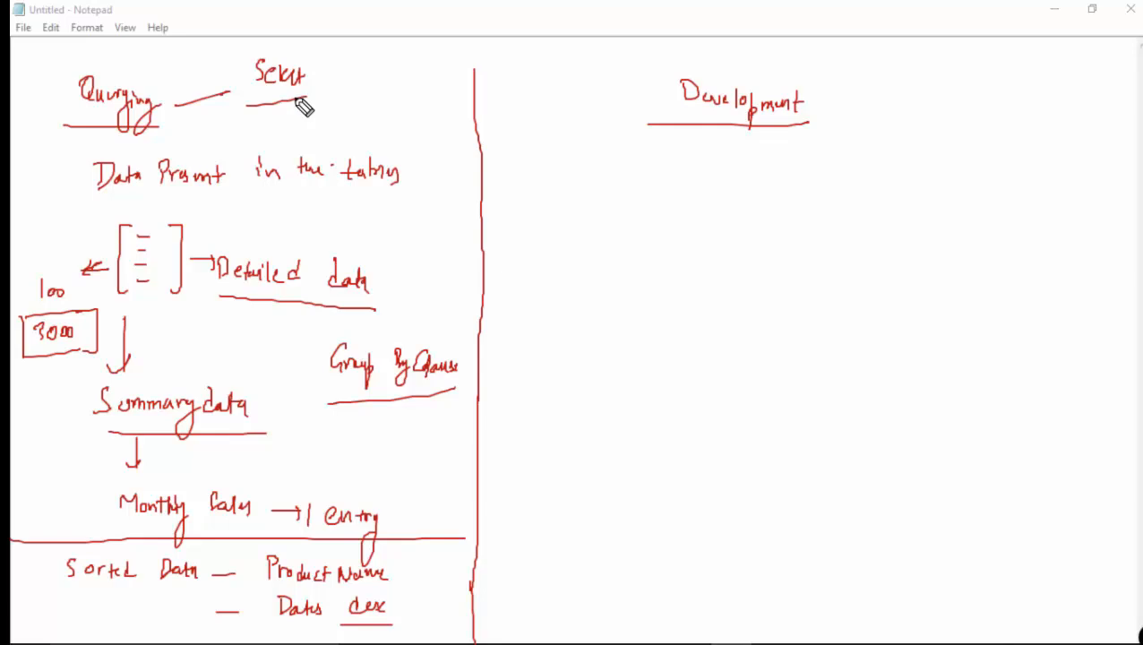
pyautogui.moveTo(319, 103)
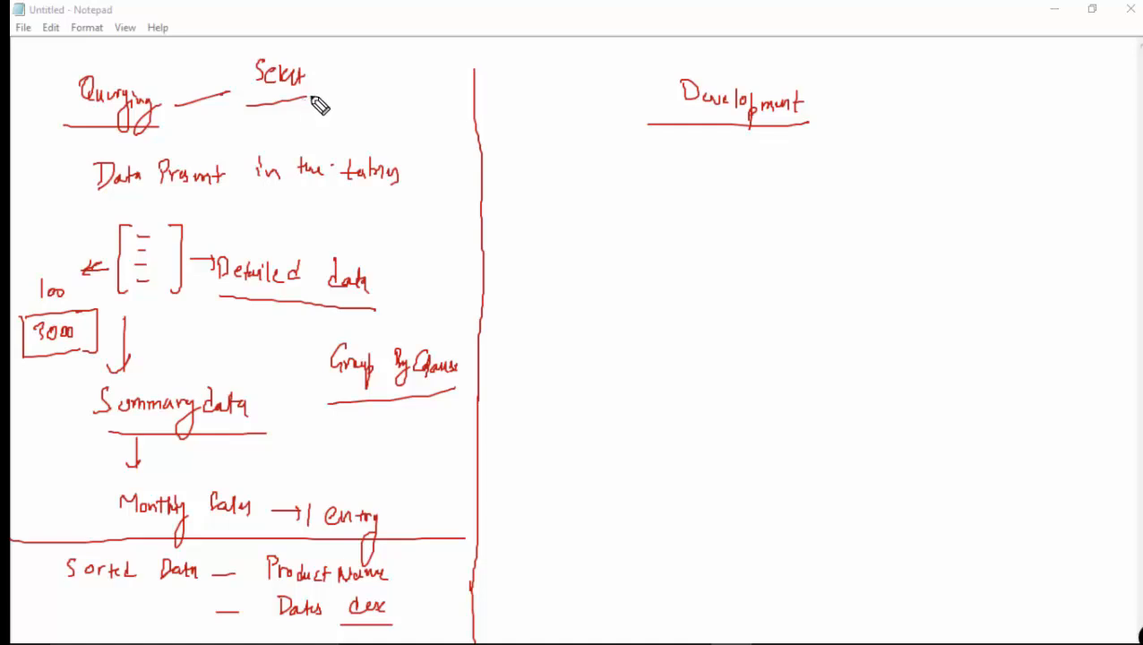
pyautogui.moveTo(679, 149)
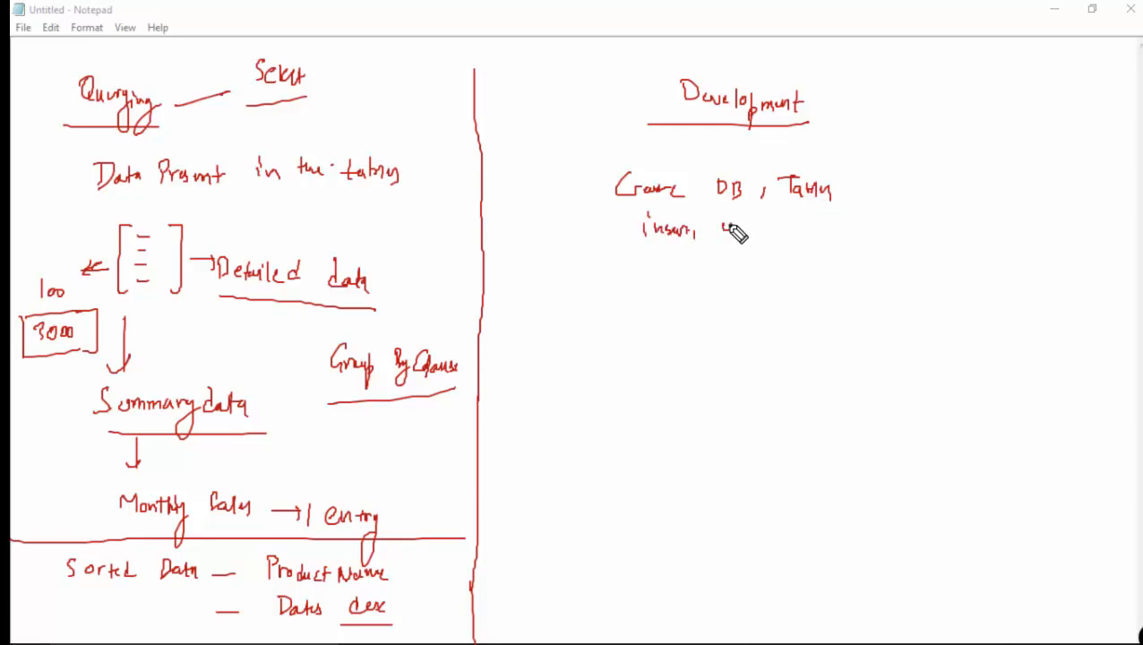
# Add update, delete and Triggers to the Development list and bracket the whole list.
pyautogui.moveTo(721, 231); pyautogui.dragTo(797, 248)
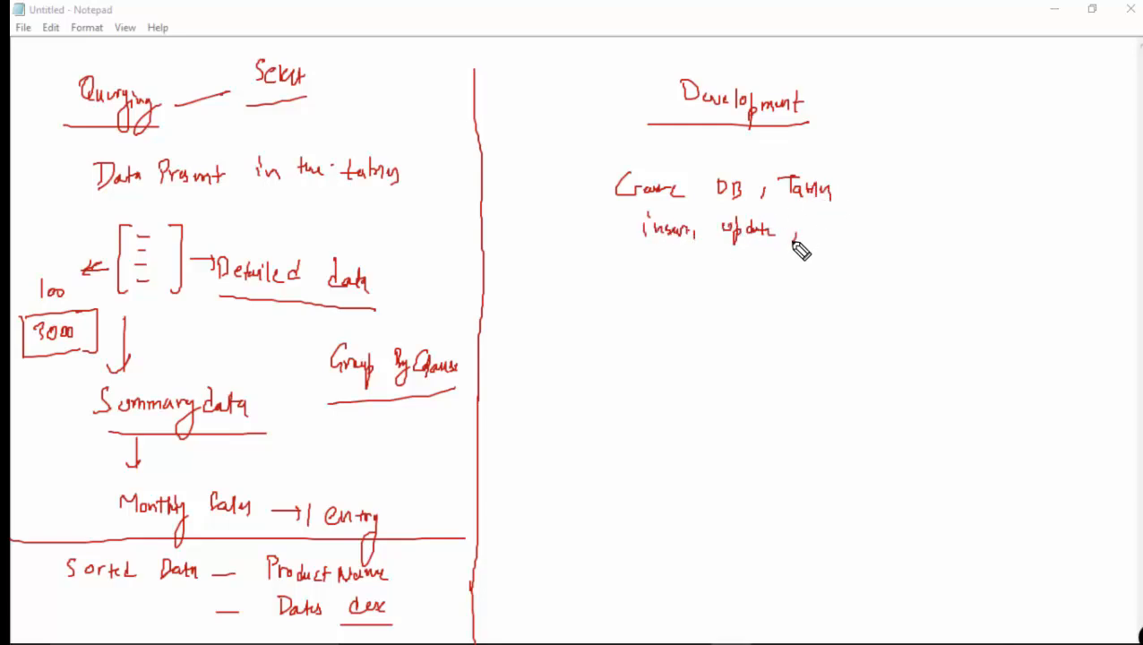
pyautogui.moveTo(798, 229); pyautogui.dragTo(851, 236)
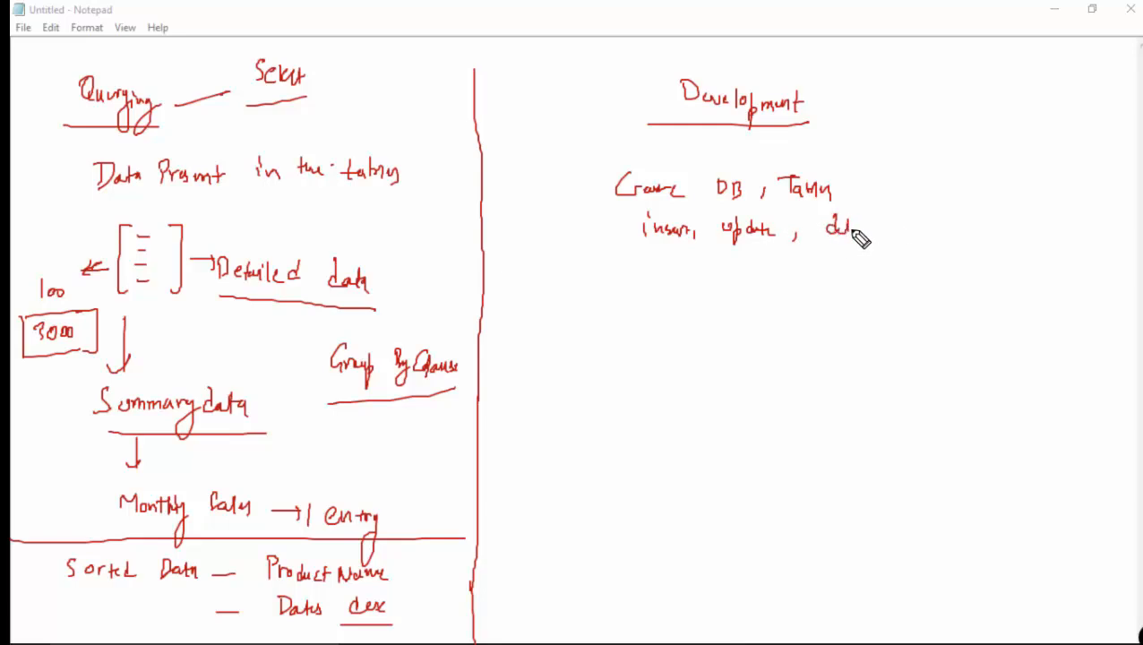
pyautogui.moveTo(640, 301)
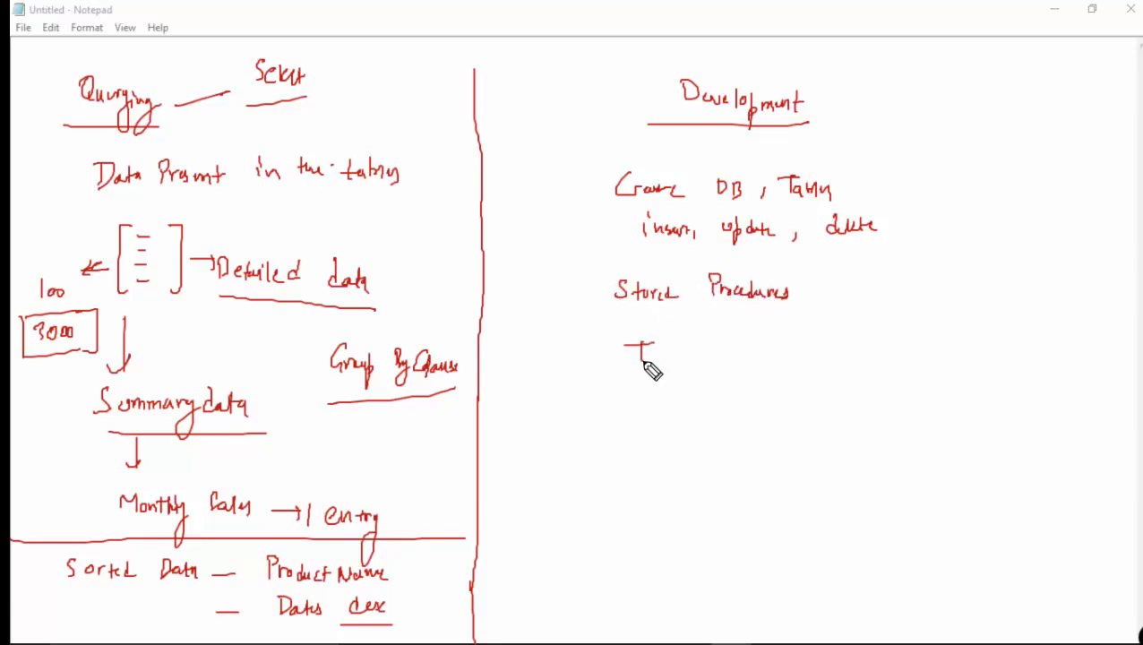
pyautogui.moveTo(627, 359); pyautogui.dragTo(717, 367)
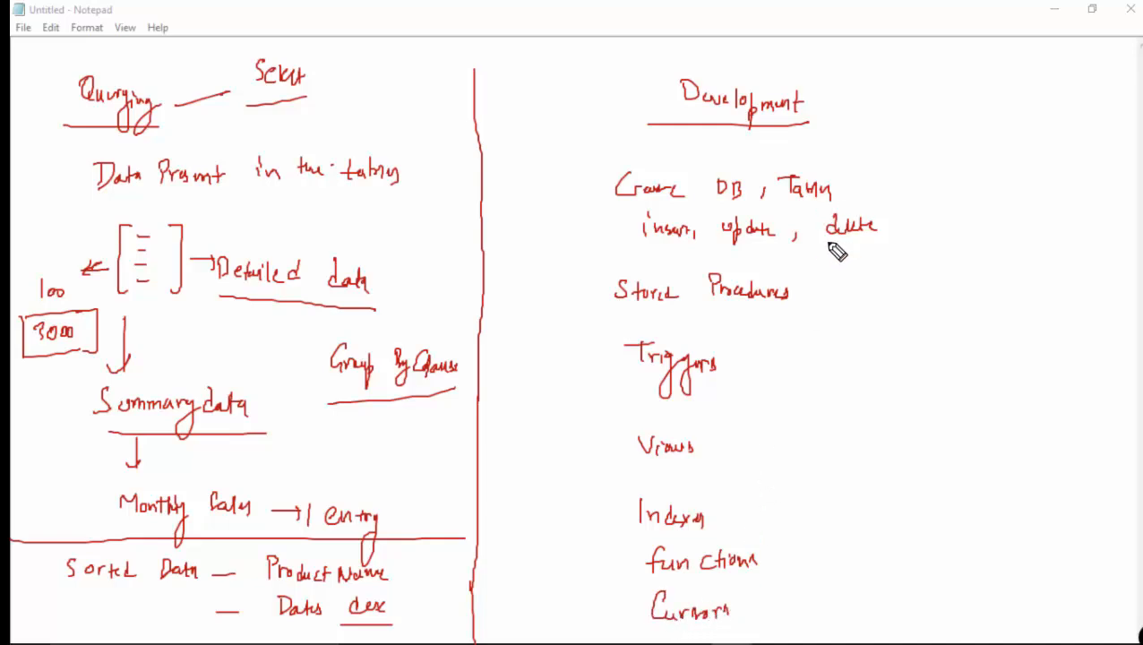
pyautogui.moveTo(882, 152); pyautogui.dragTo(893, 600)
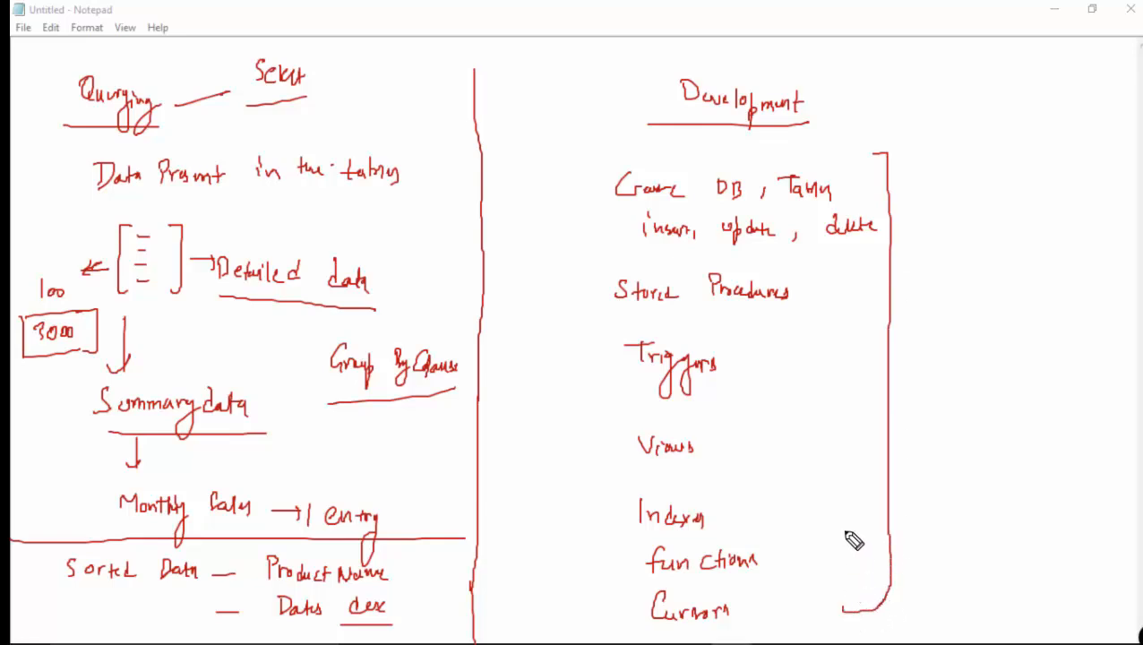
pyautogui.moveTo(593, 104)
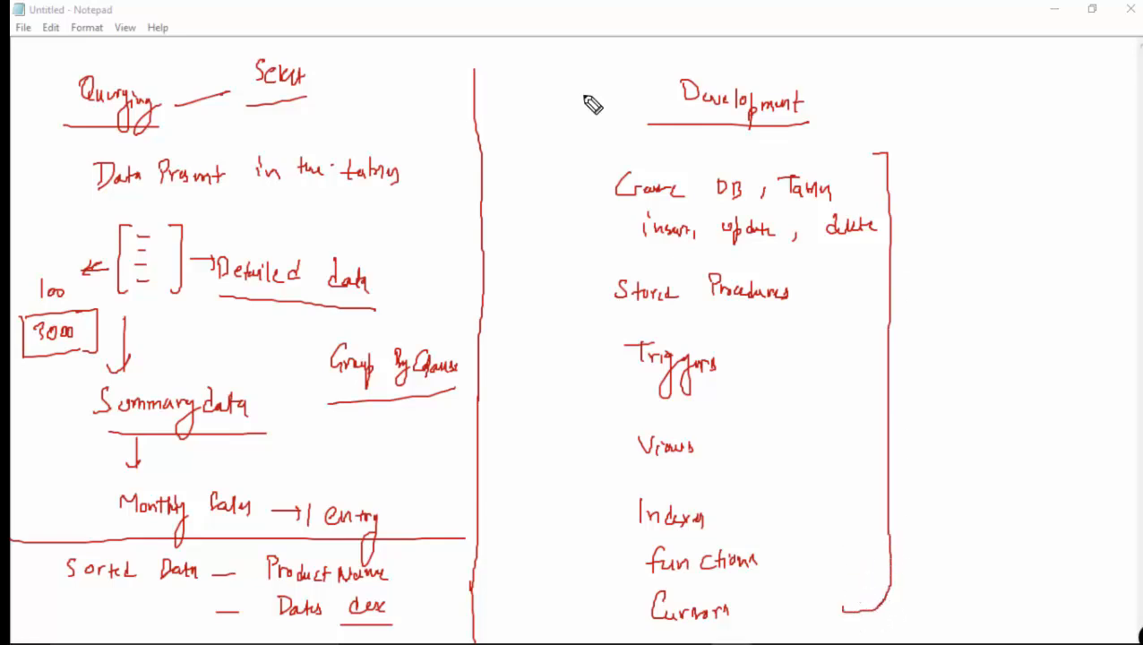
pyautogui.moveTo(218, 25)
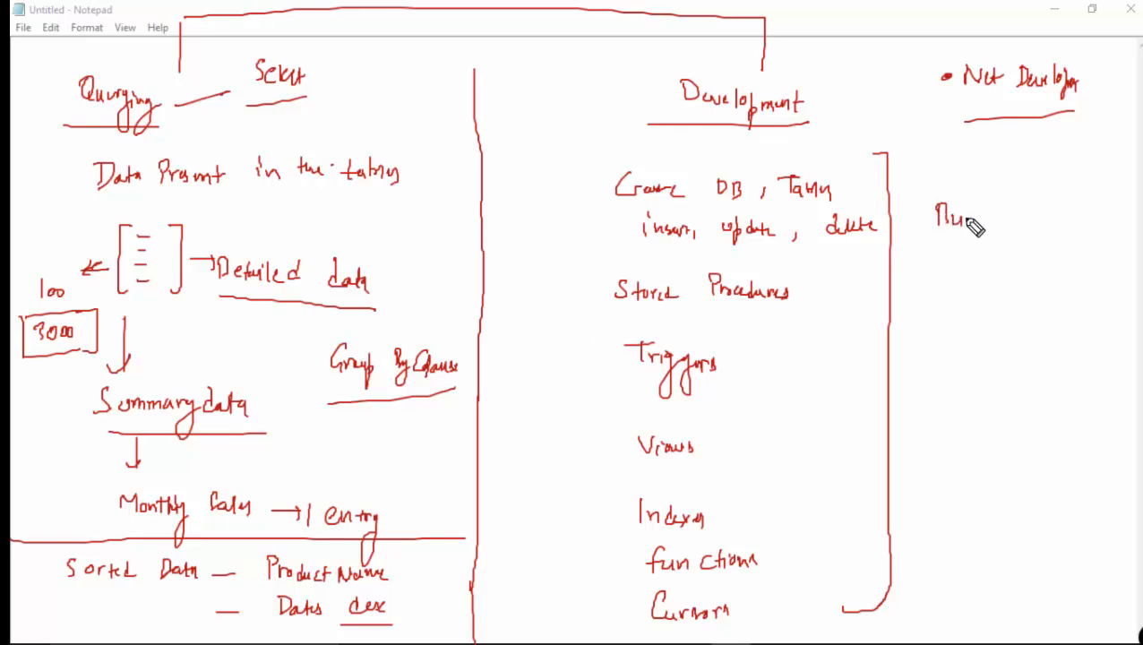
# Write and underline 'Business Analysts' with an arrow to Queries, and tick the Querying heading.
pyautogui.moveTo(959, 219); pyautogui.dragTo(1057, 218)
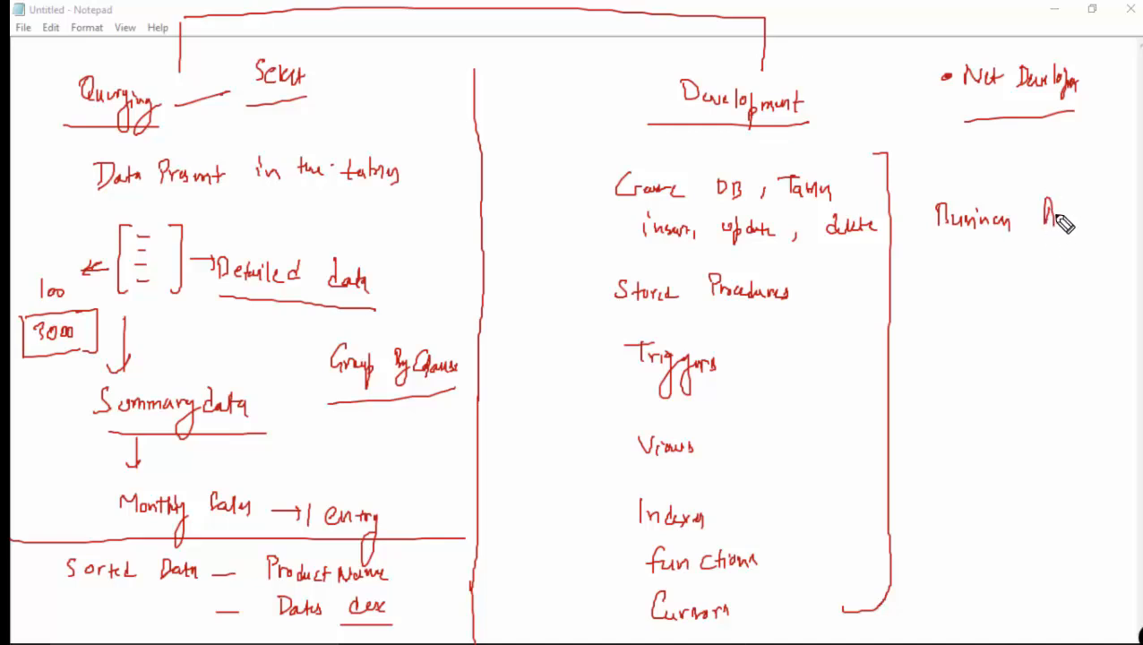
pyautogui.moveTo(1048, 218); pyautogui.dragTo(1120, 254)
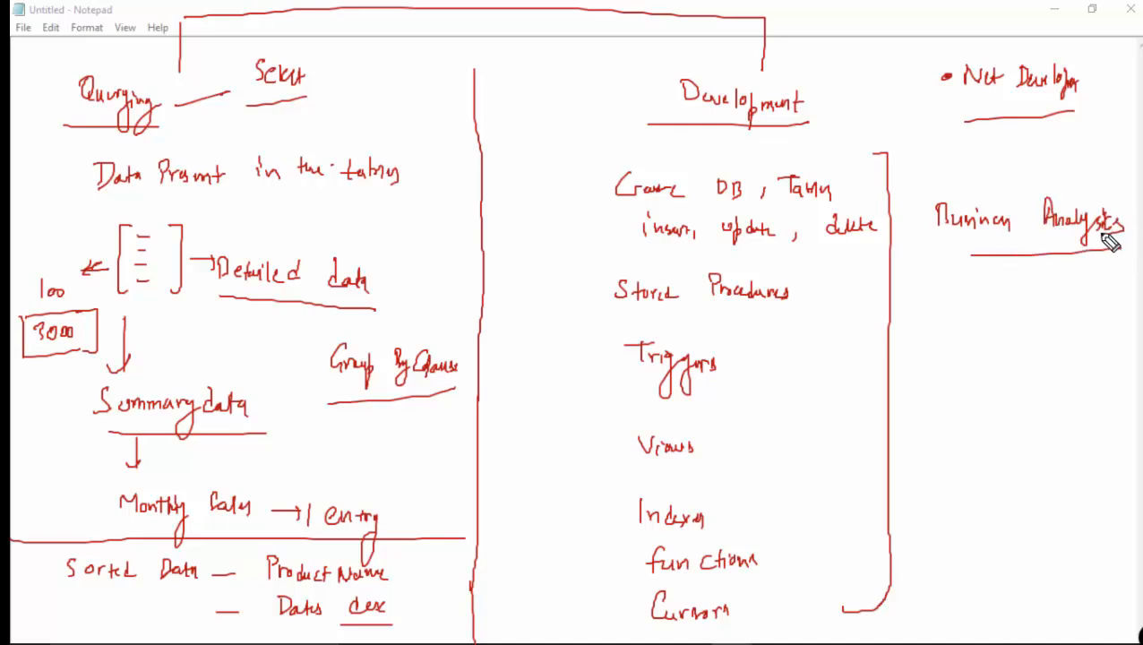
pyautogui.moveTo(982, 329)
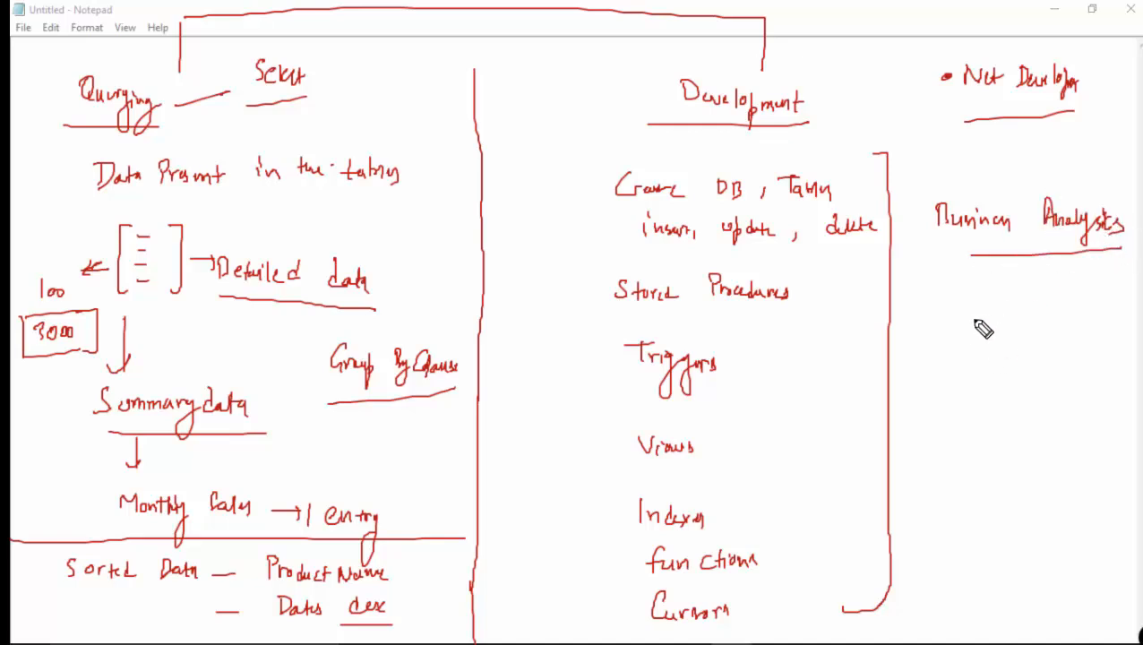
pyautogui.moveTo(977, 268); pyautogui.dragTo(976, 308)
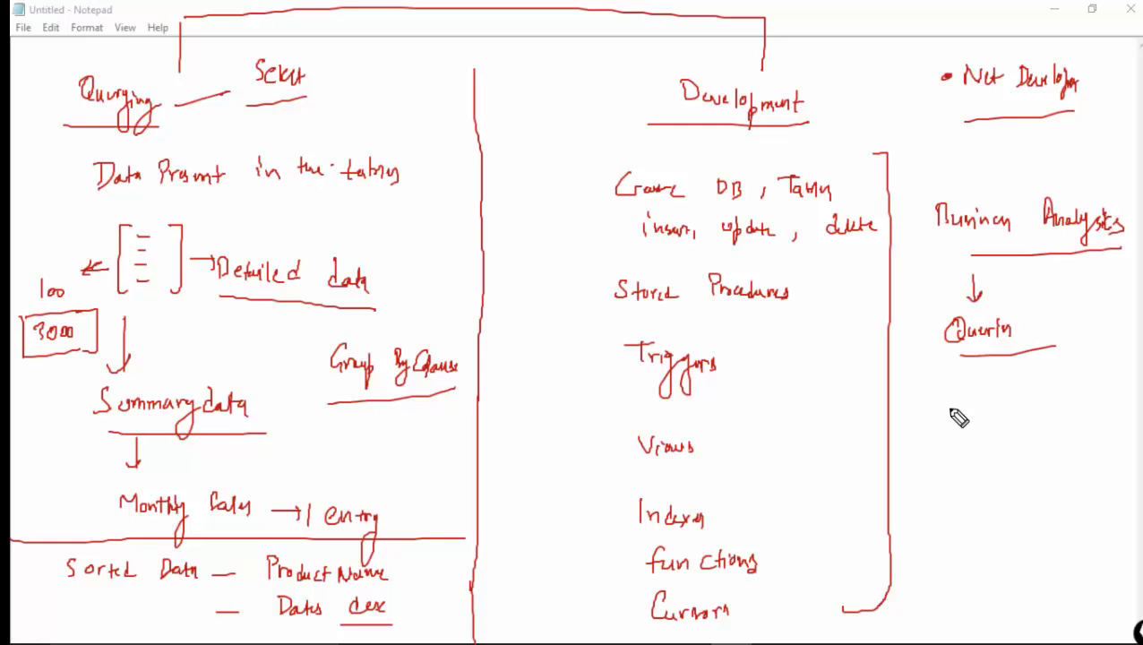
pyautogui.moveTo(971, 396)
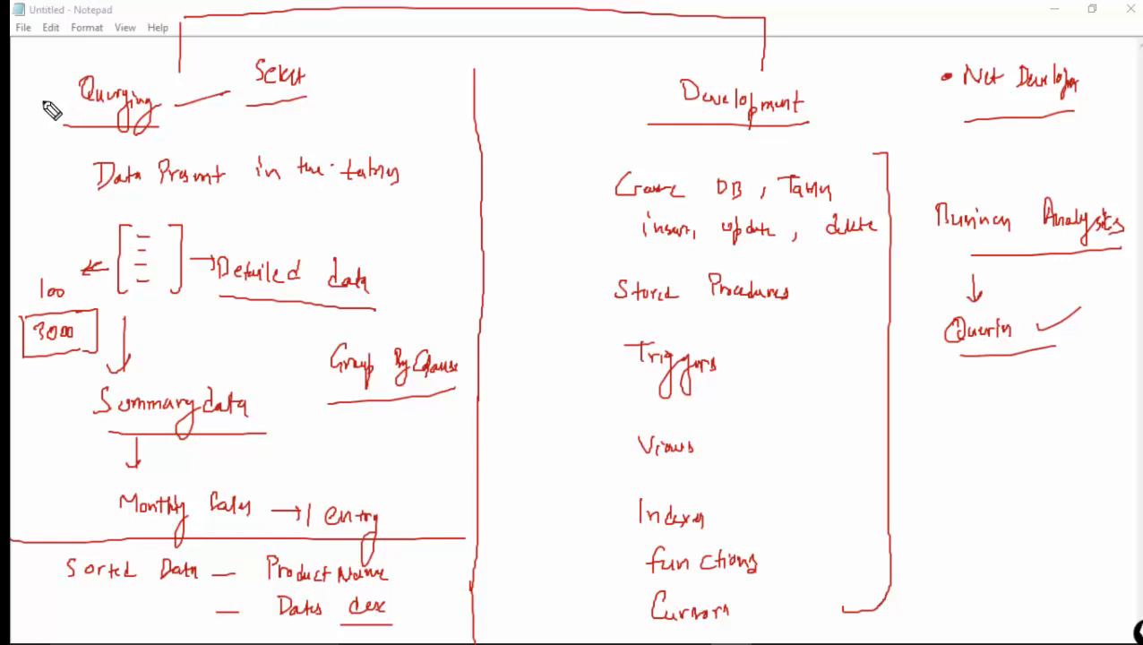
pyautogui.moveTo(50, 107); pyautogui.dragTo(175, 53)
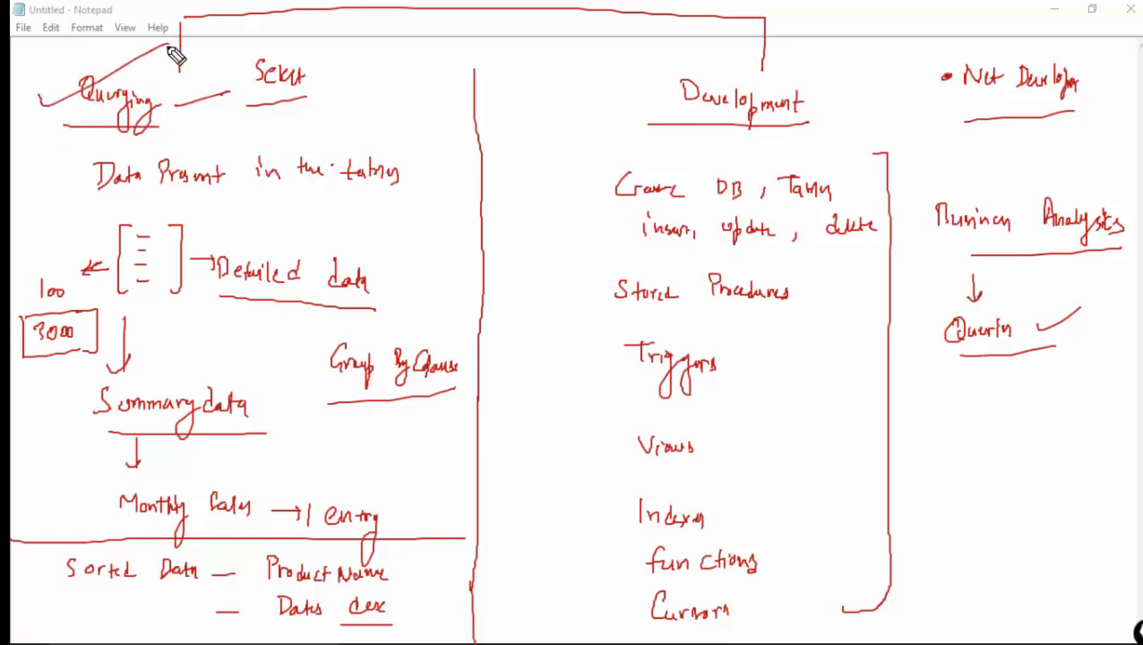
pyautogui.moveTo(43, 222)
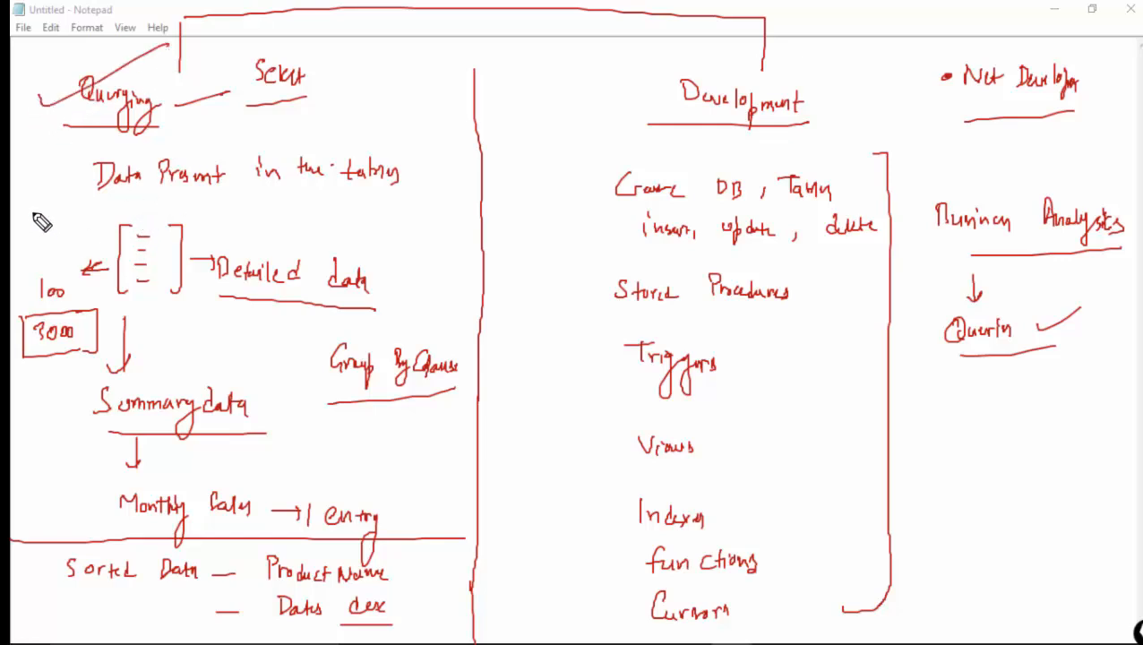
pyautogui.moveTo(68, 190)
pyautogui.write('e')
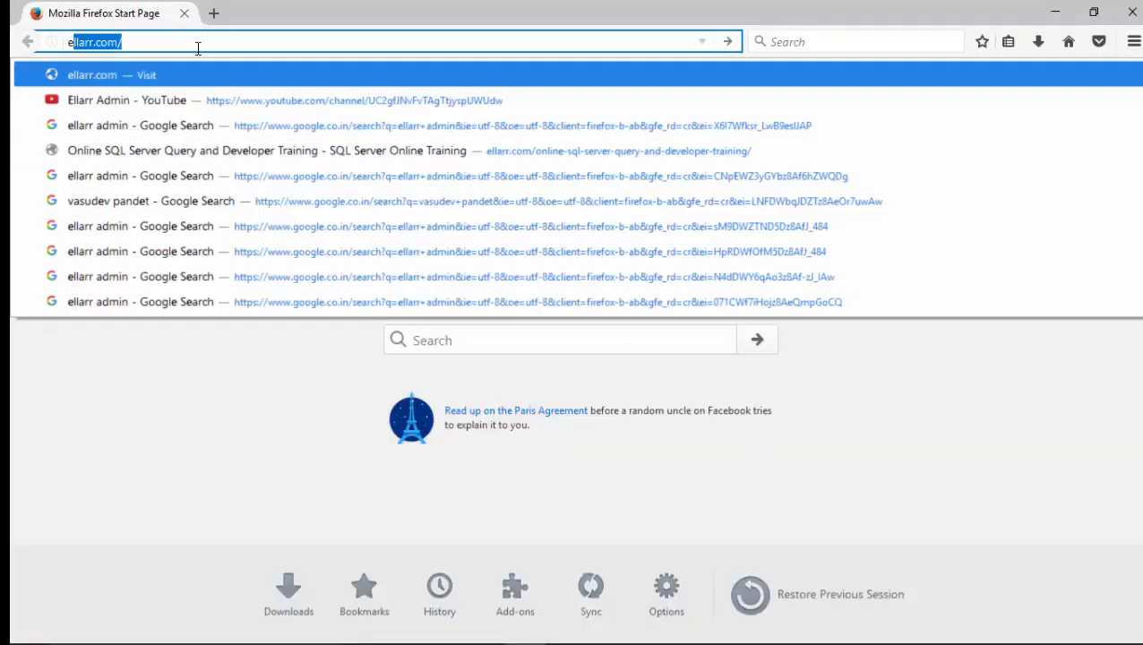
# Load ellarr.com and go to the SQL Server Query and Developer course page.
pyautogui.press('Return')
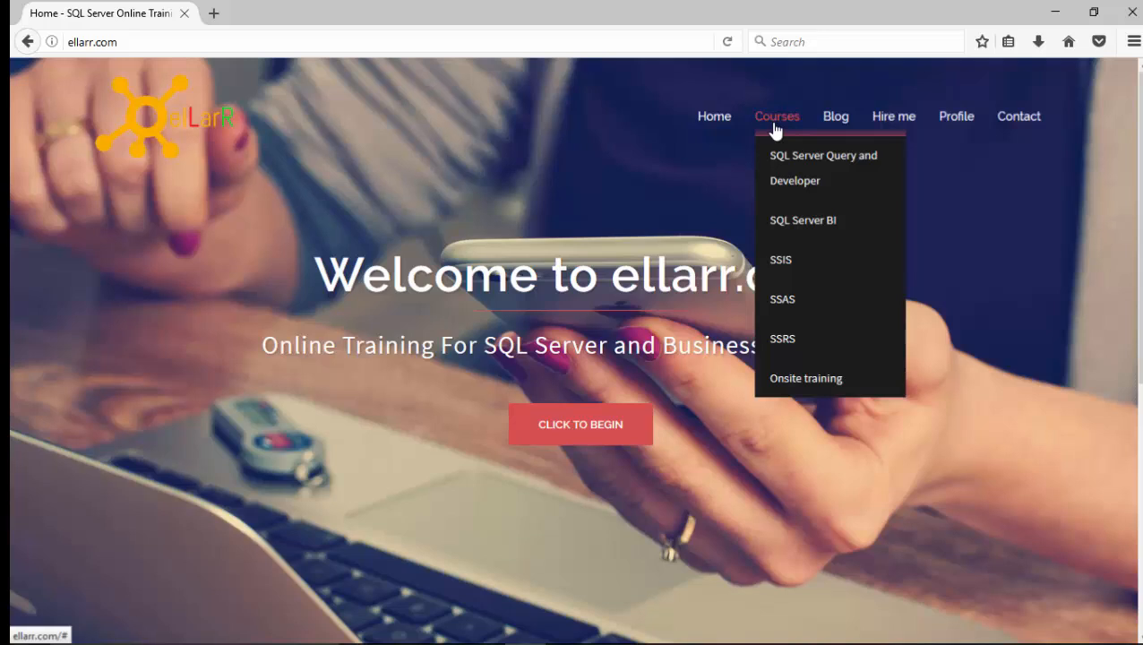
pyautogui.moveTo(799, 169)
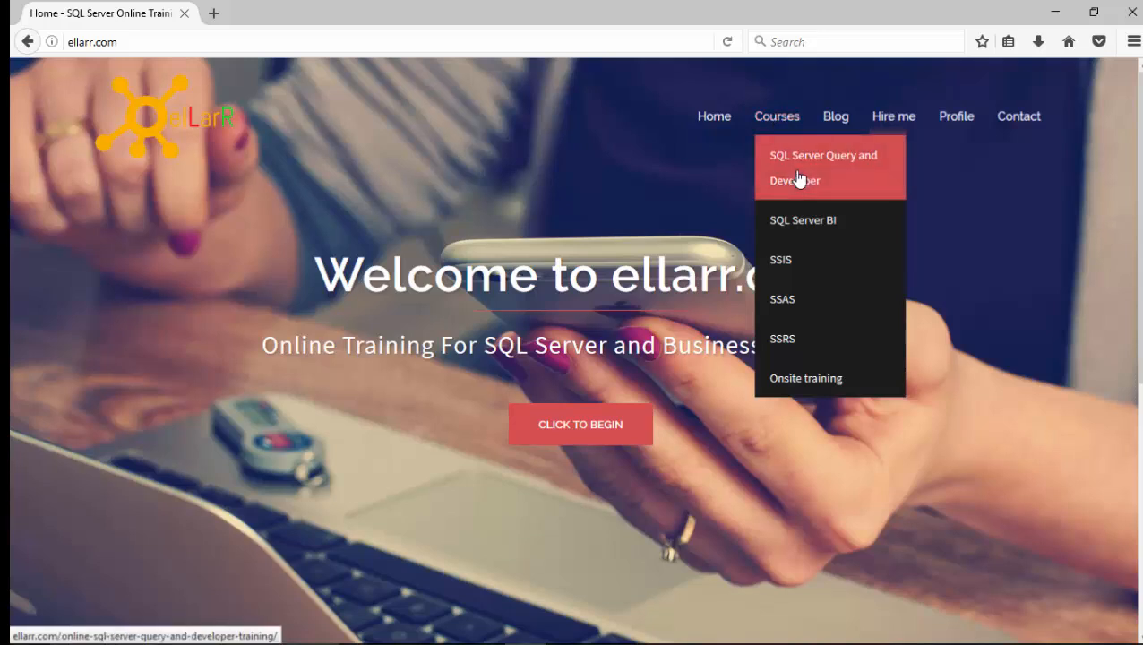
pyautogui.click(823, 168)
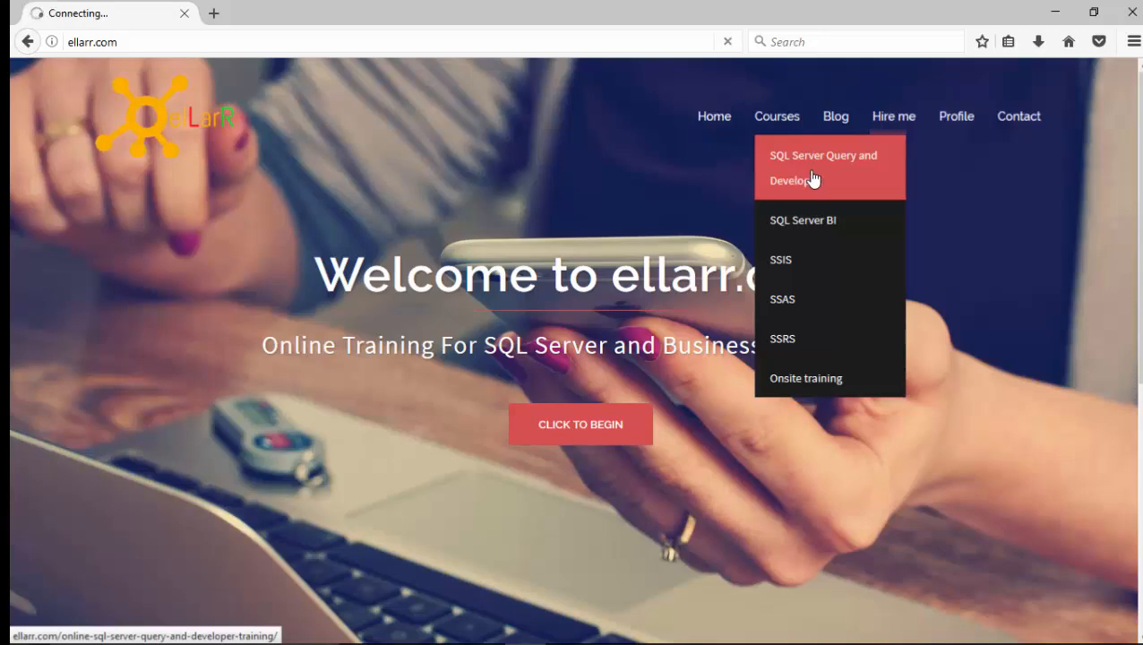
pyautogui.click(822, 169)
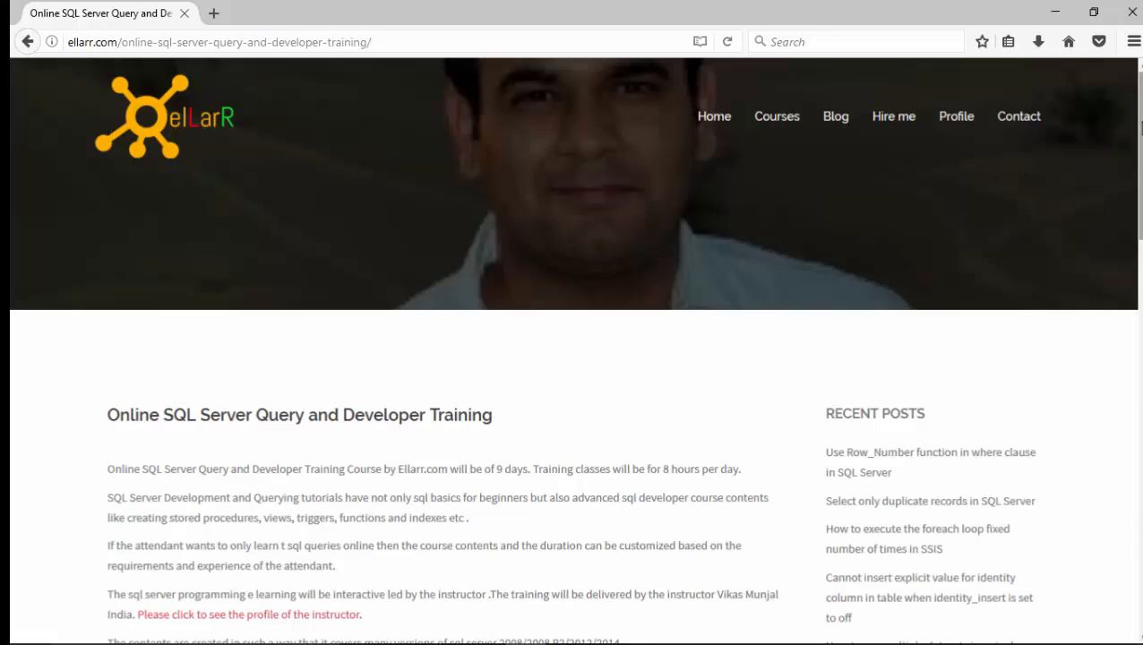
# Scroll the course details and select the 'will be for 8 hours' per-day note.
pyautogui.scroll(-3)
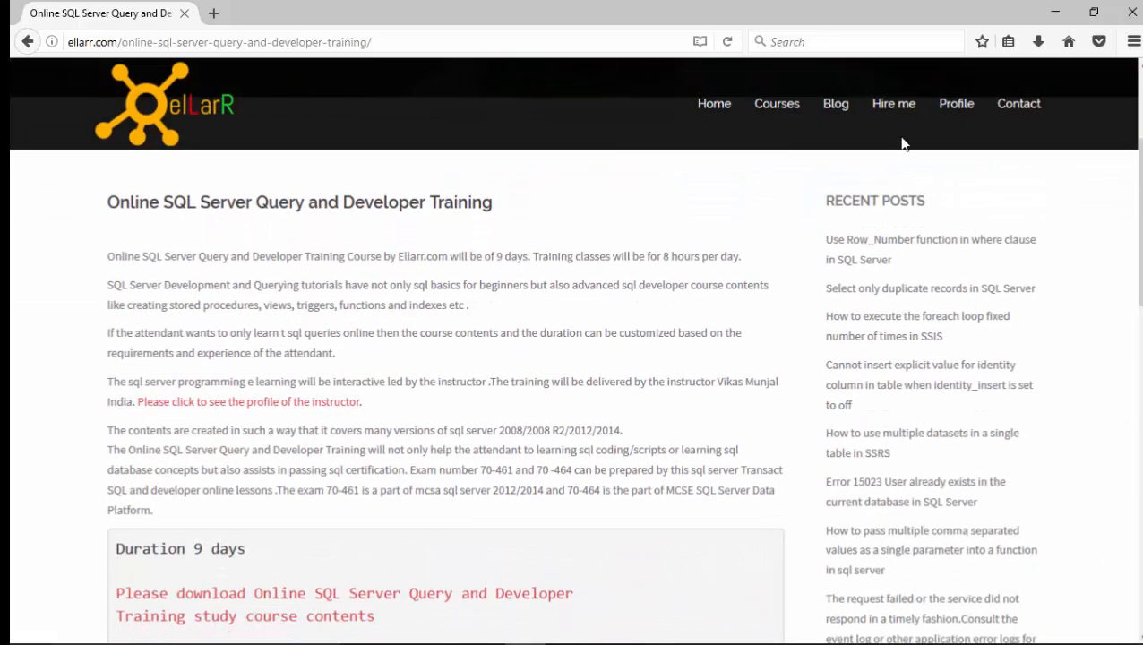
pyautogui.doubleClick(502, 256)
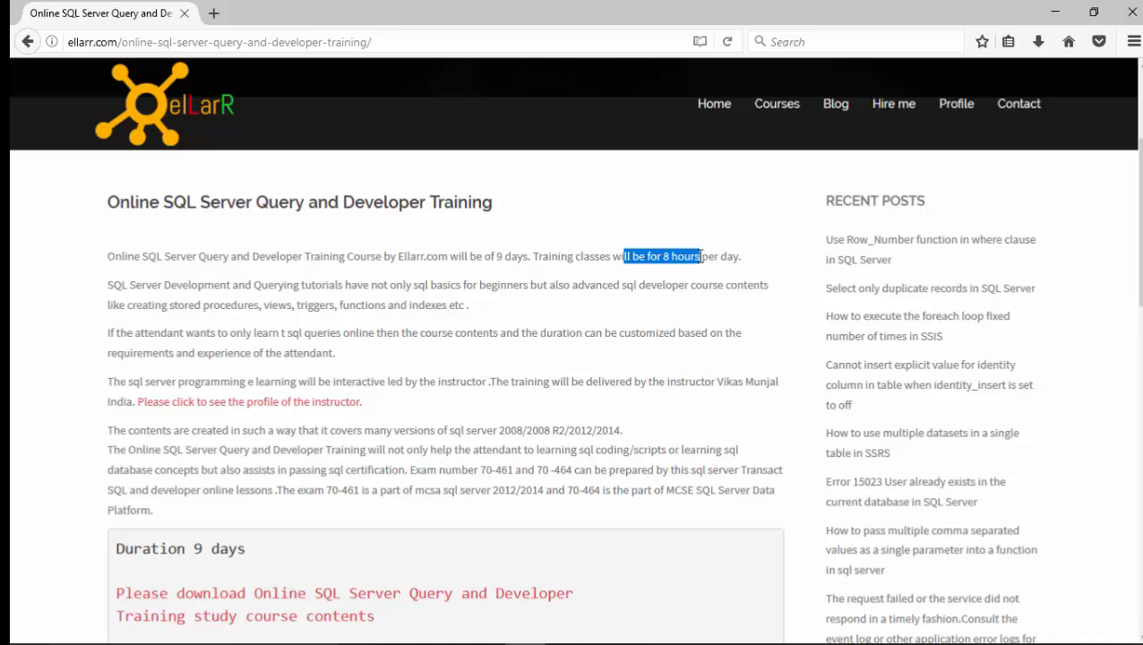
pyautogui.scroll(-3)
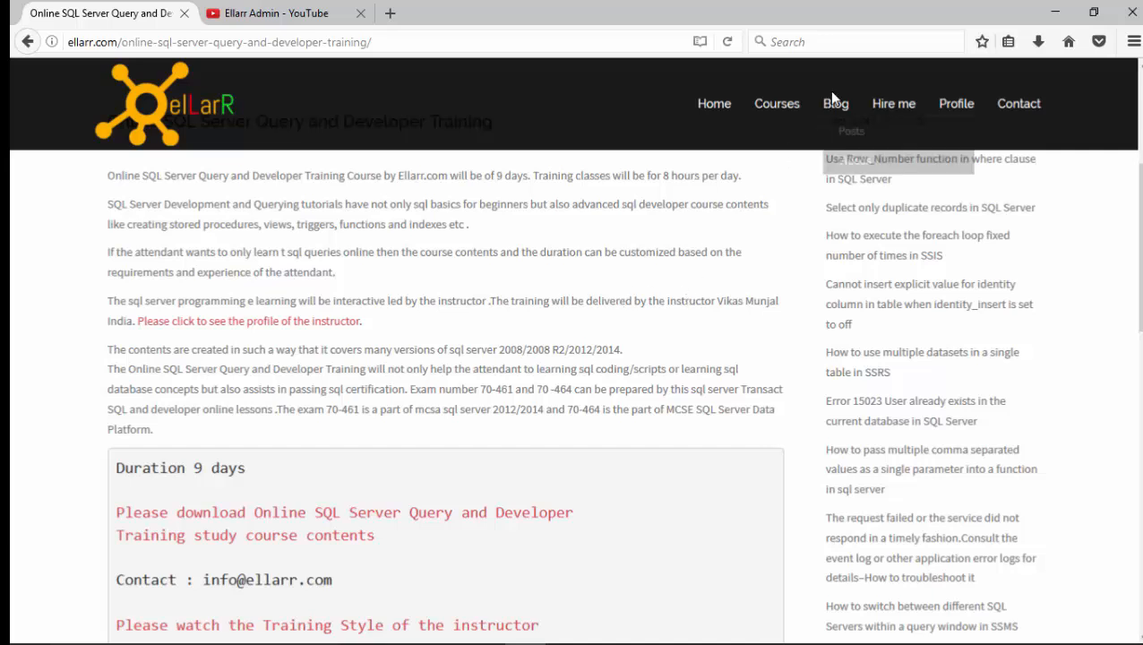
pyautogui.moveTo(853, 182)
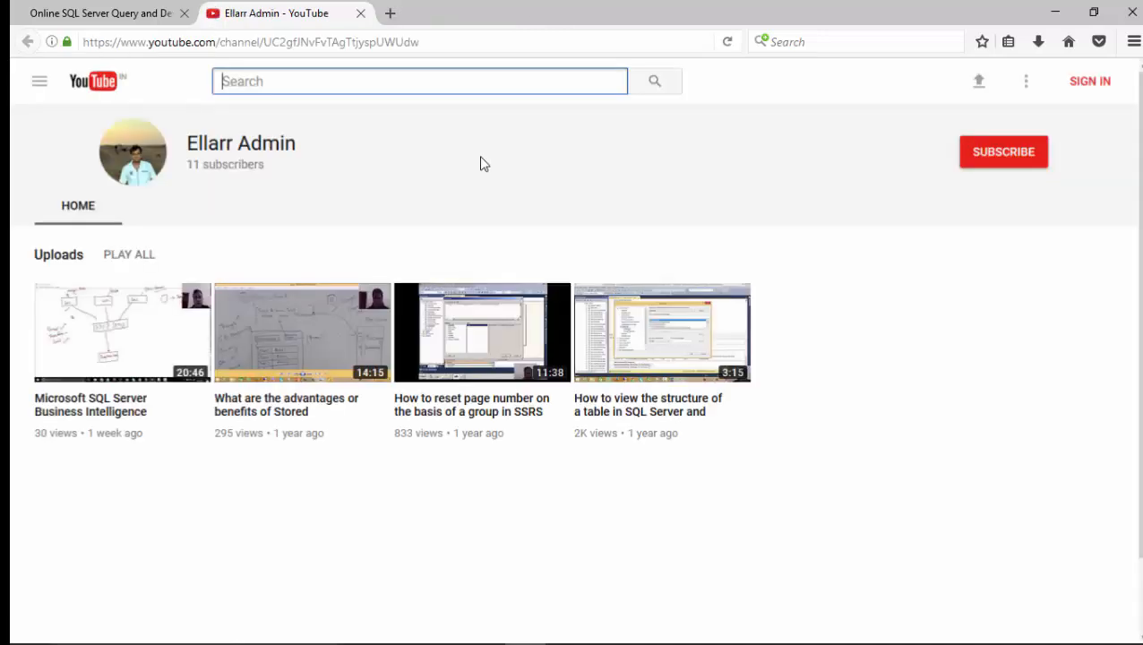
pyautogui.moveTo(380, 405)
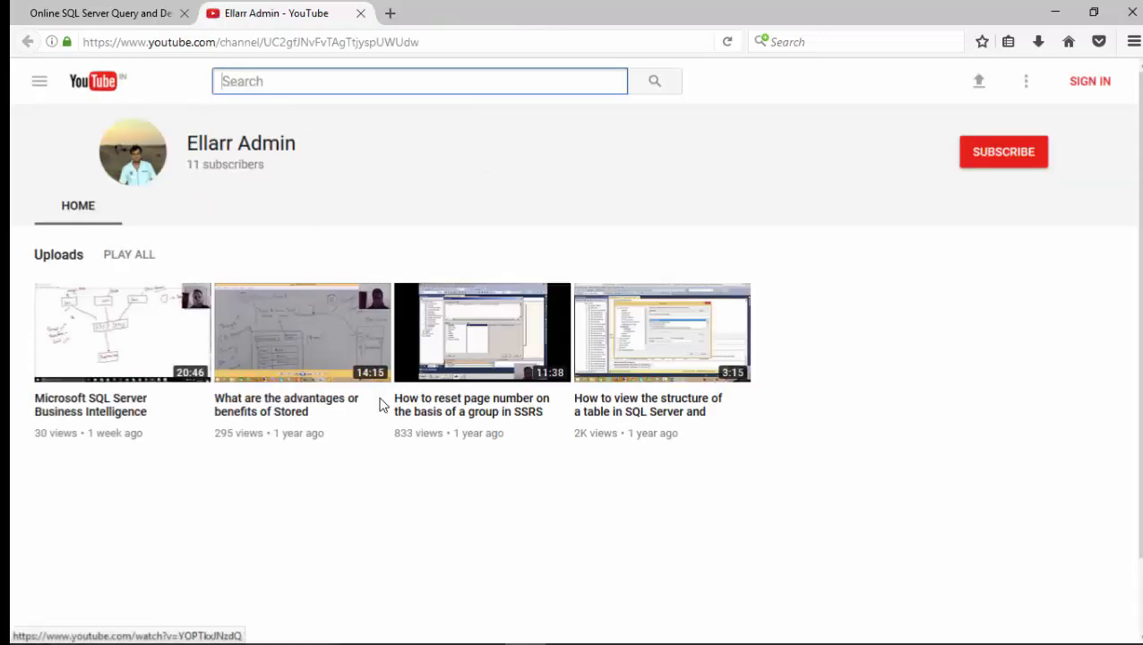
pyautogui.moveTo(100, 12)
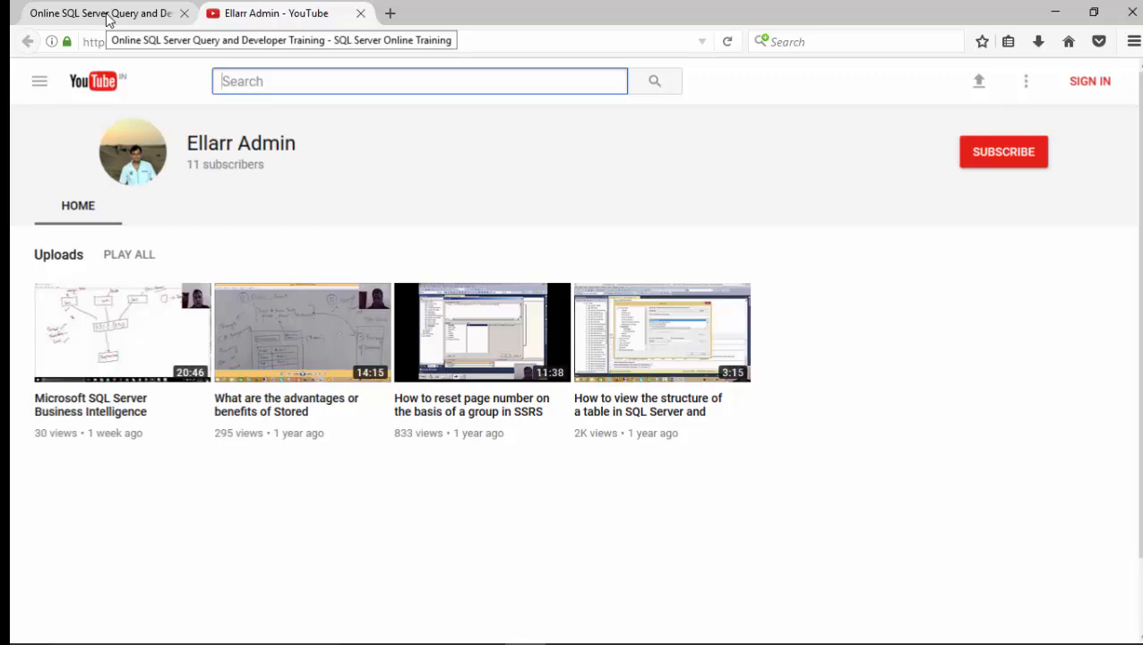
# Switch back to the ellarr.com training course tab and scroll down its content.
pyautogui.click(99, 12)
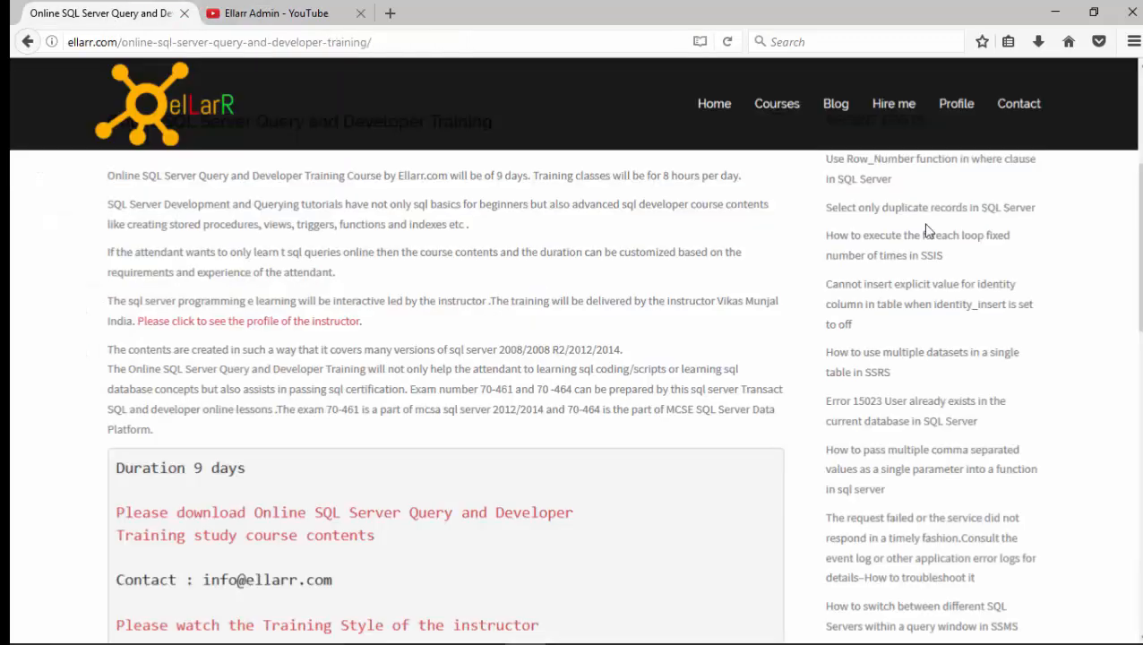
pyautogui.scroll(-3)
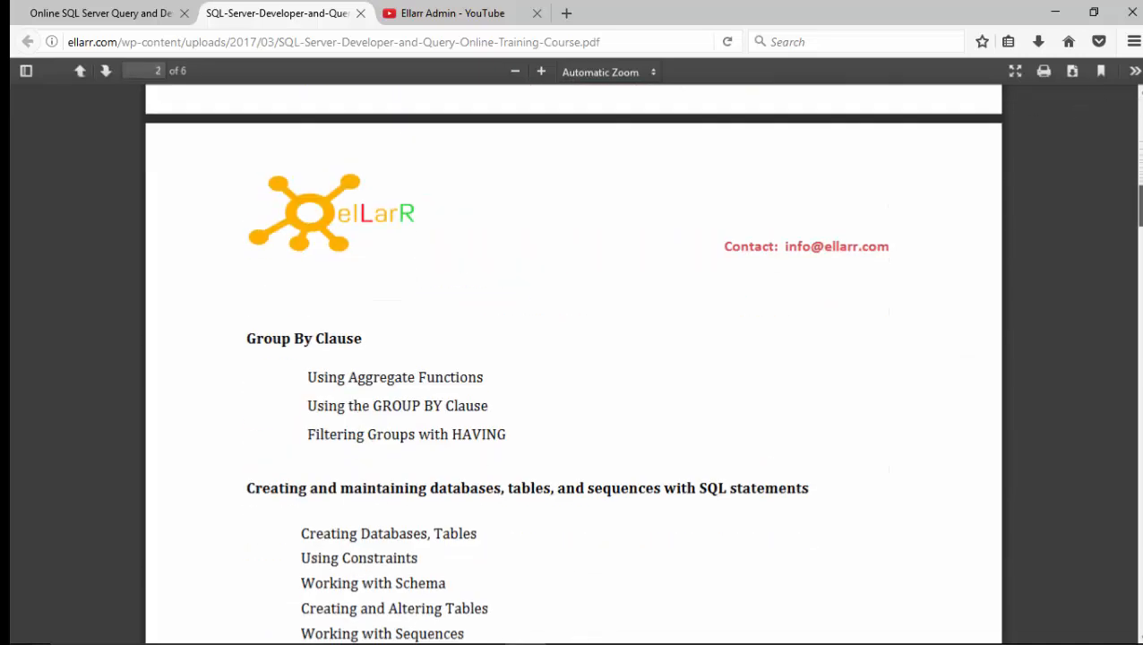
# Return to page 1 of the course PDF and read its SELECT, ordering, filtering and join topics.
pyautogui.click(79, 72)
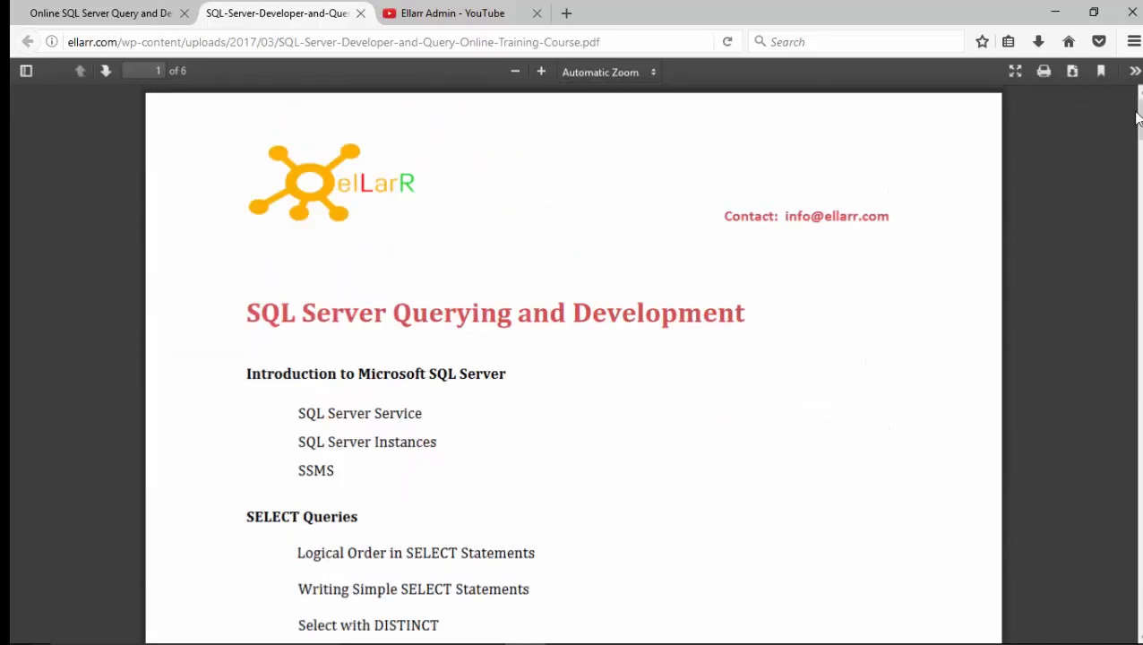
pyautogui.scroll(-3)
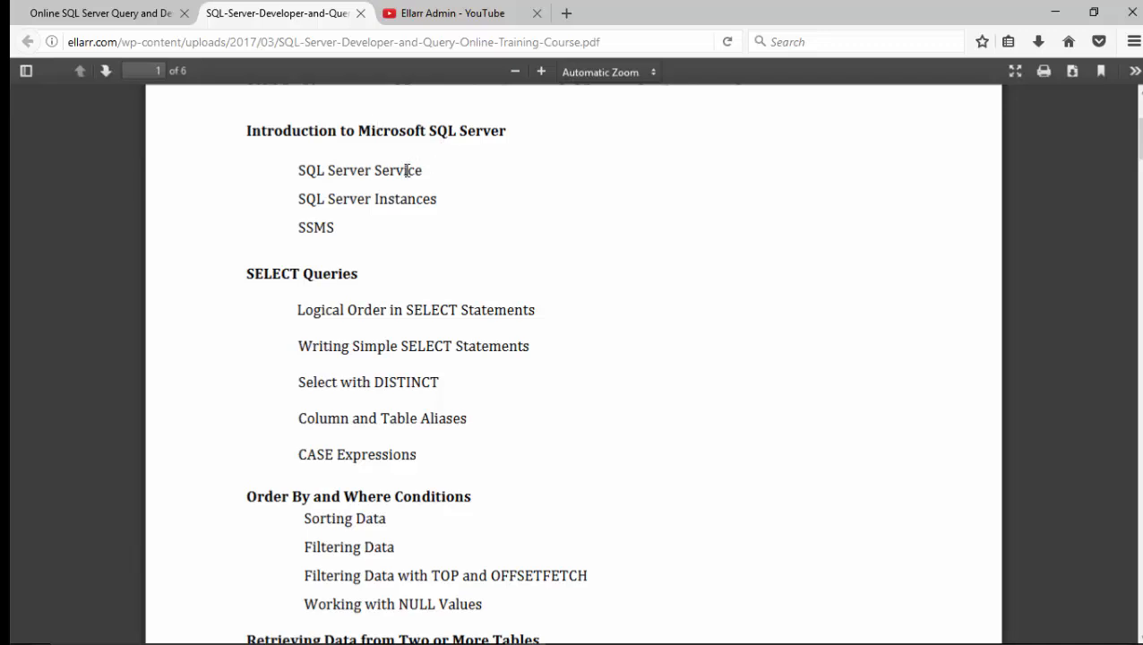
pyautogui.moveTo(326, 214)
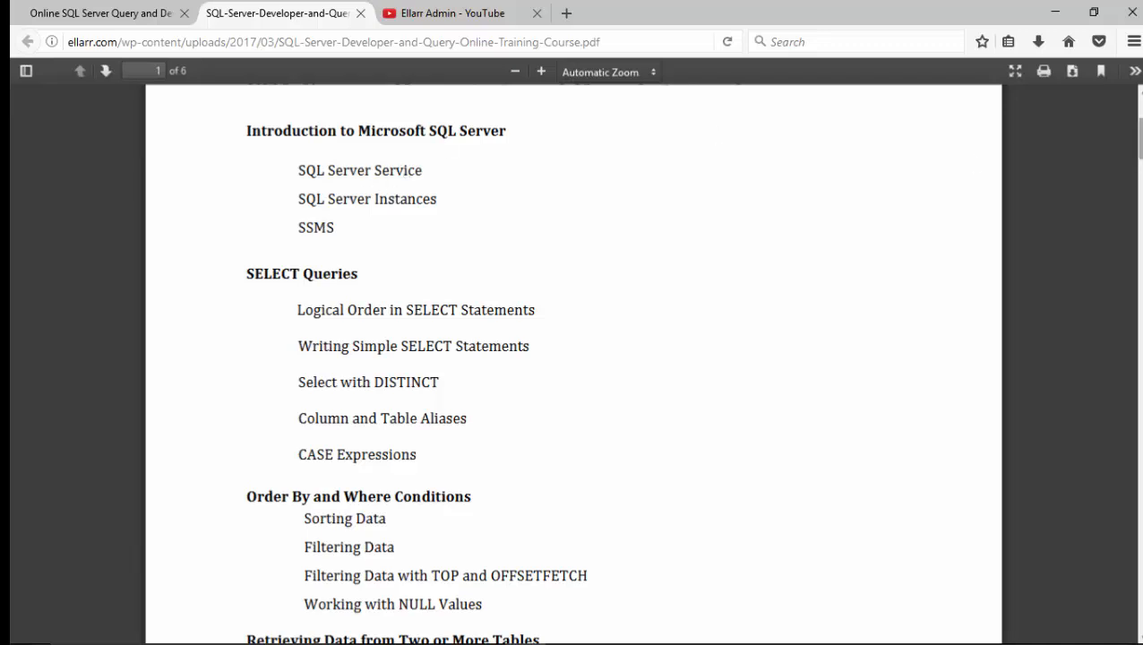
pyautogui.scroll(-3)
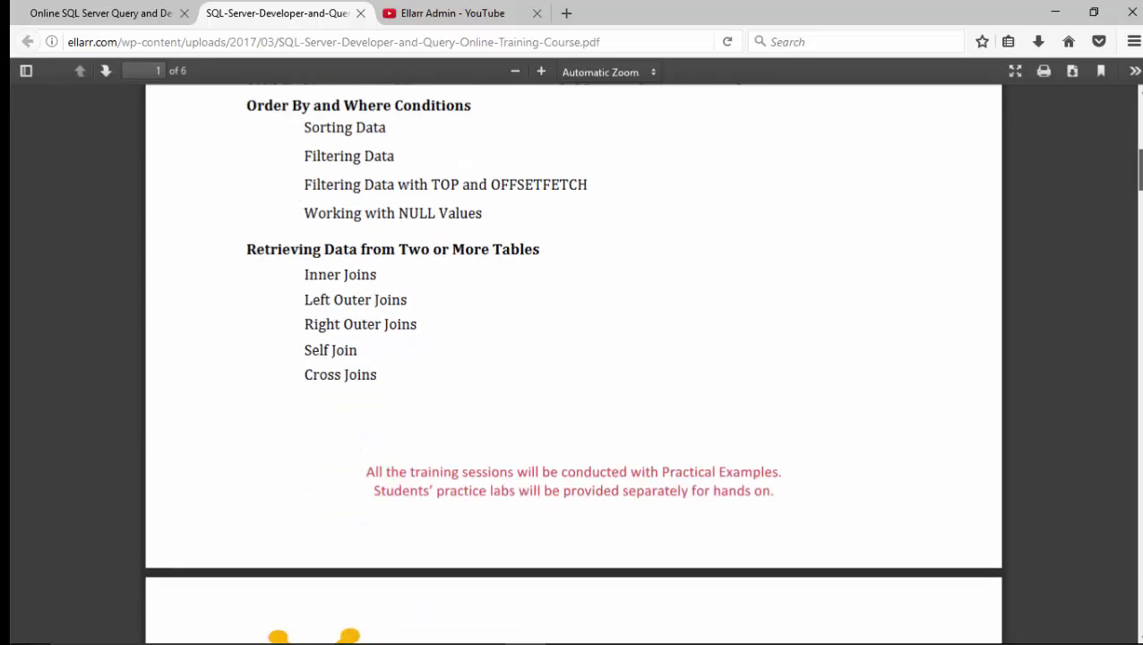
pyautogui.moveTo(480, 178)
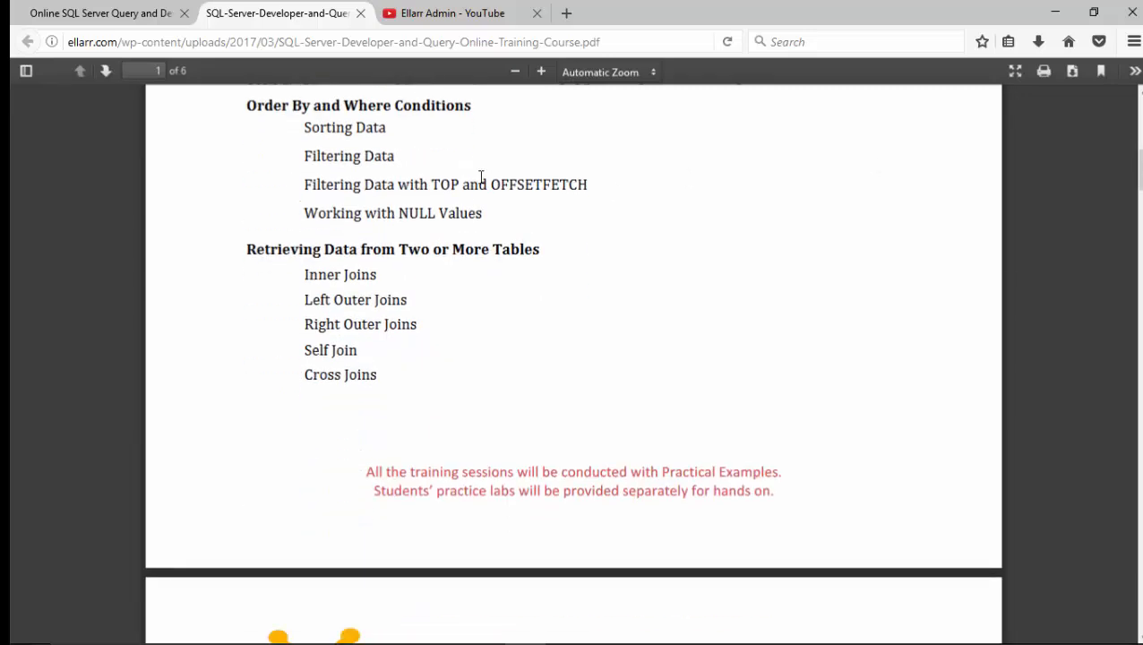
pyautogui.moveTo(470, 183)
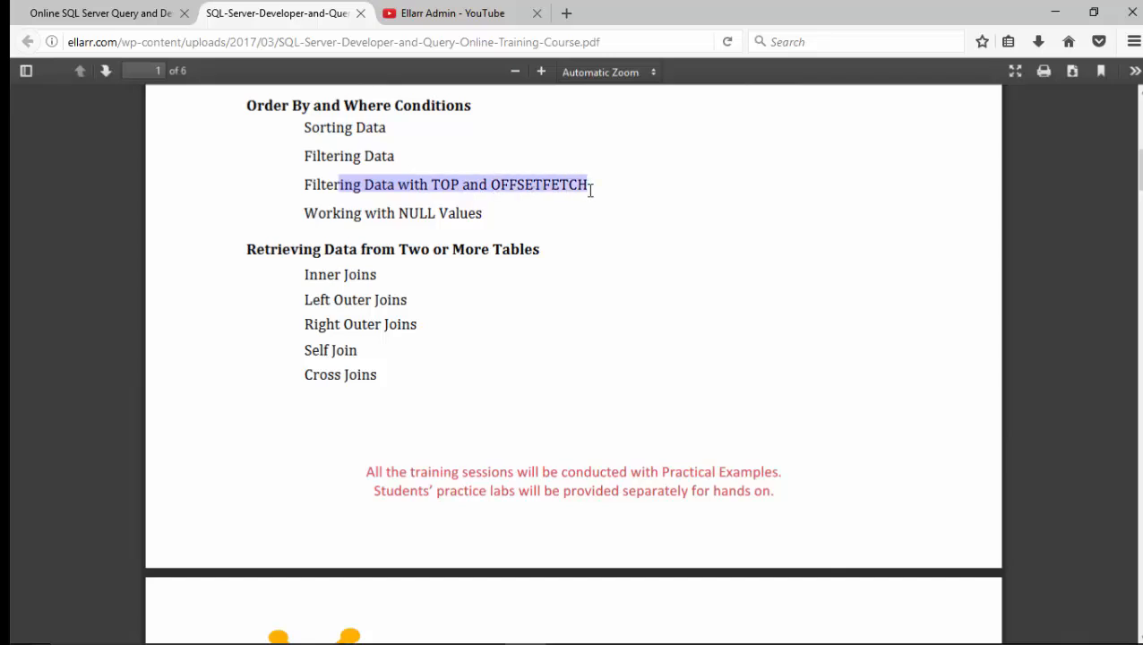
pyautogui.moveTo(355, 290)
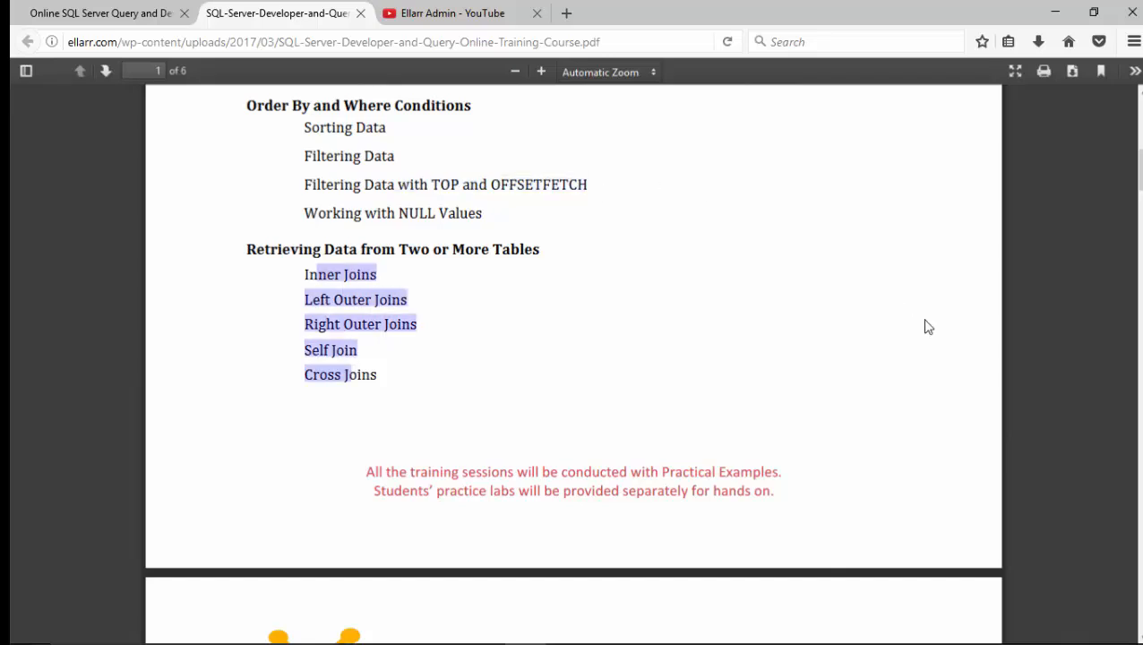
# Read page 2 from Group By Clause onward, highlighting the word 'sequences' in its heading.
pyautogui.scroll(-3)
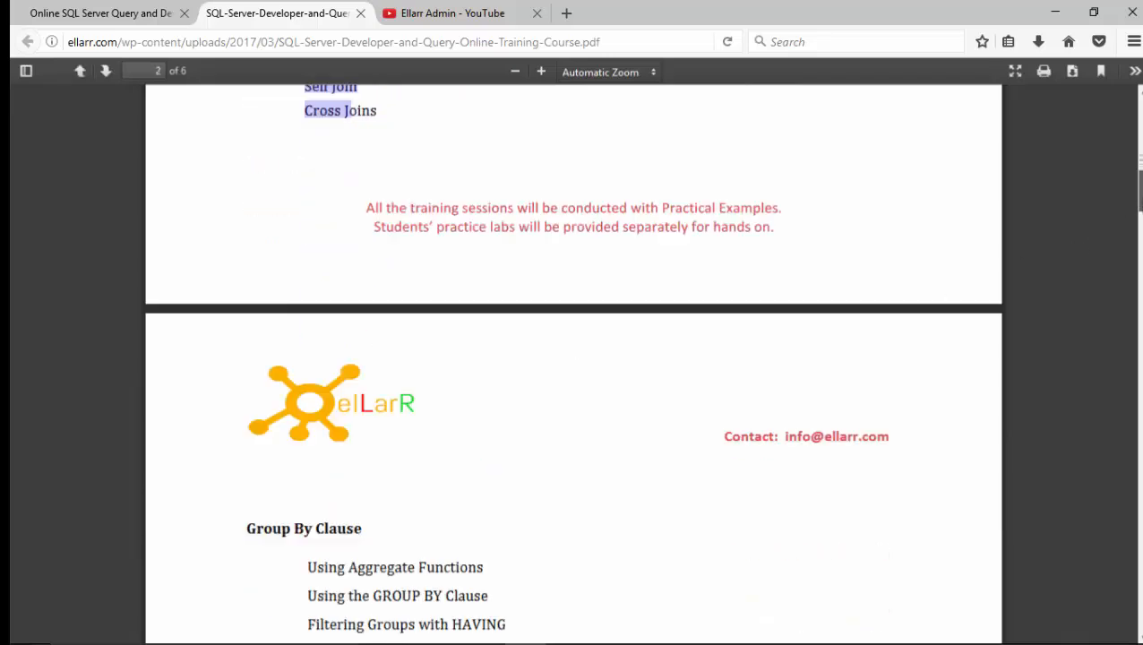
pyautogui.scroll(3)
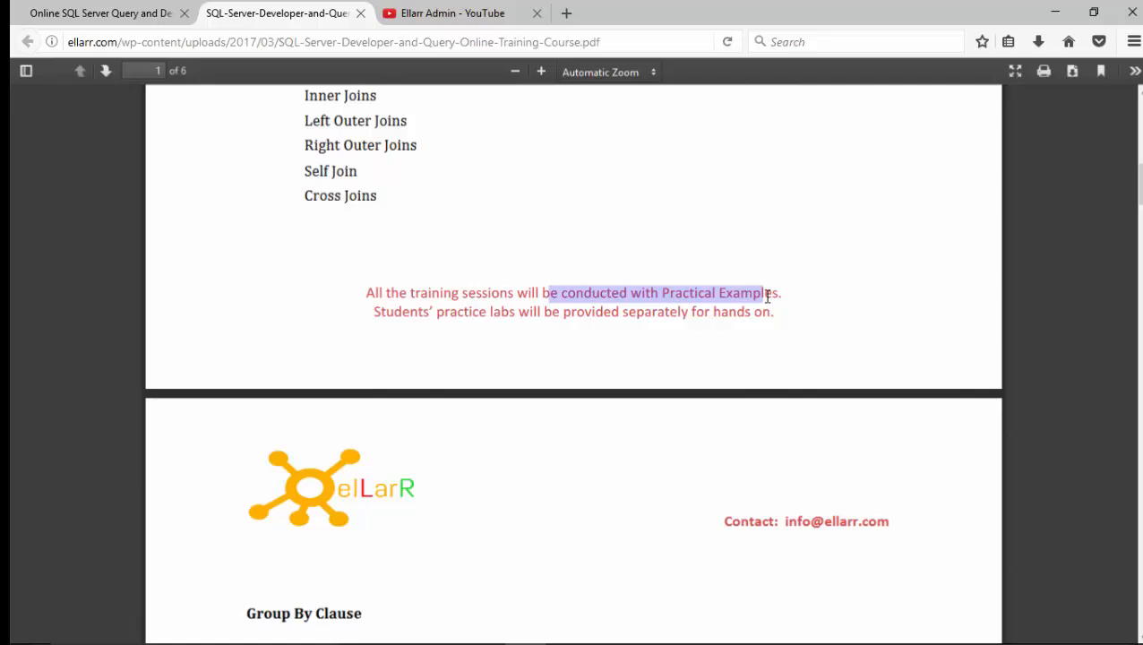
pyautogui.moveTo(1140, 247)
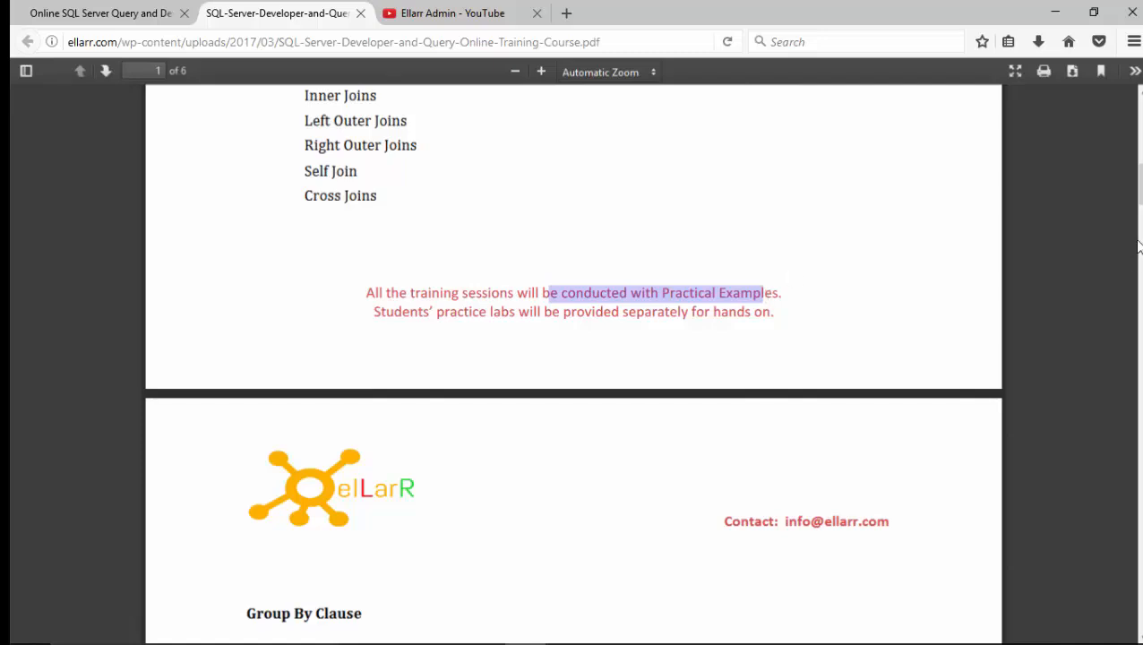
pyautogui.scroll(-3)
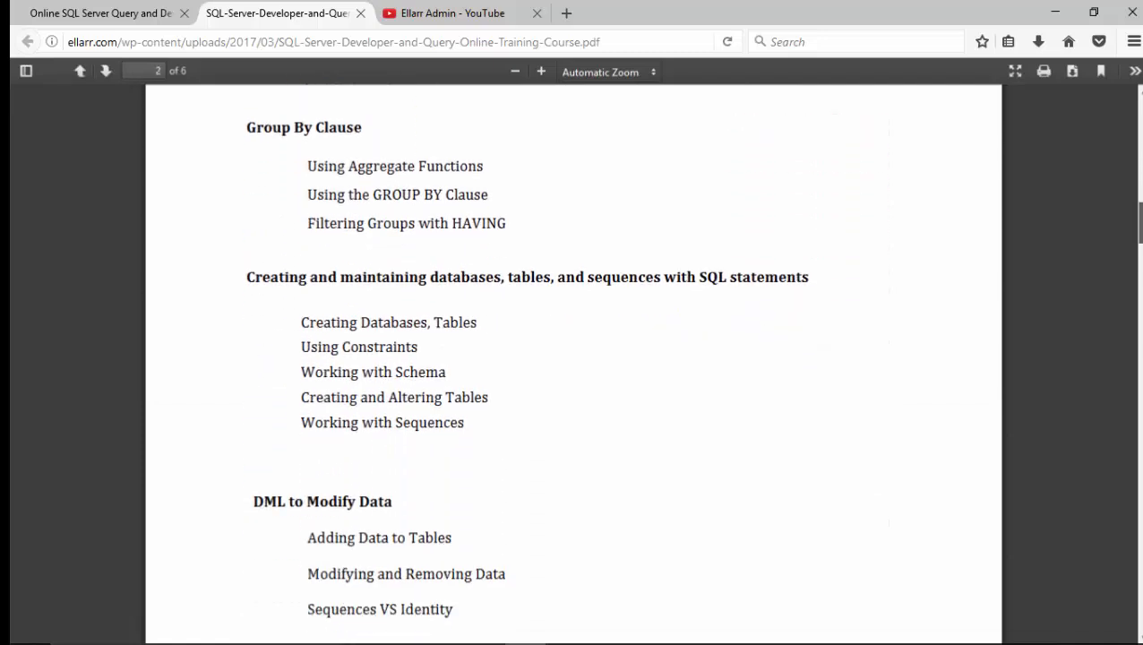
pyautogui.scroll(3)
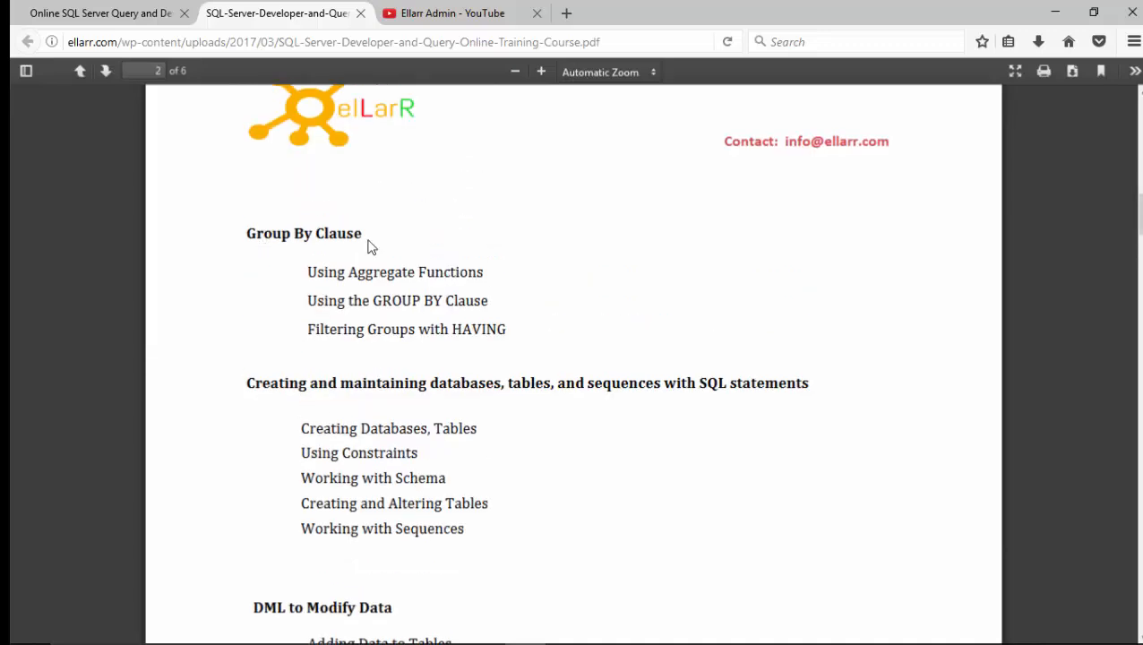
pyautogui.moveTo(416, 426)
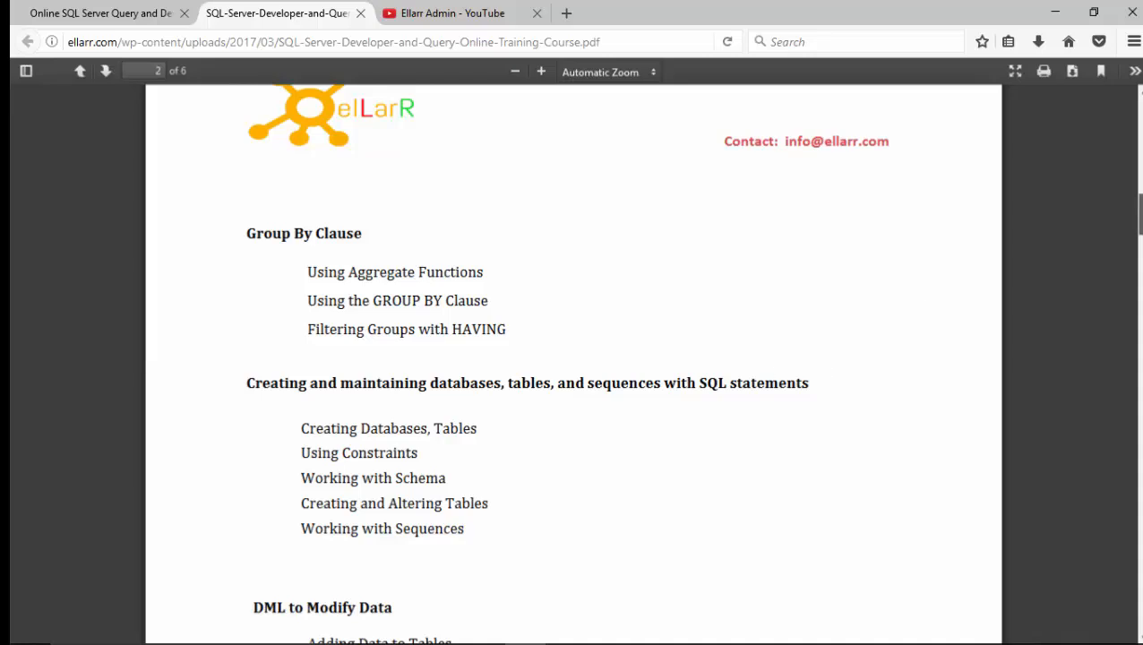
pyautogui.scroll(-3)
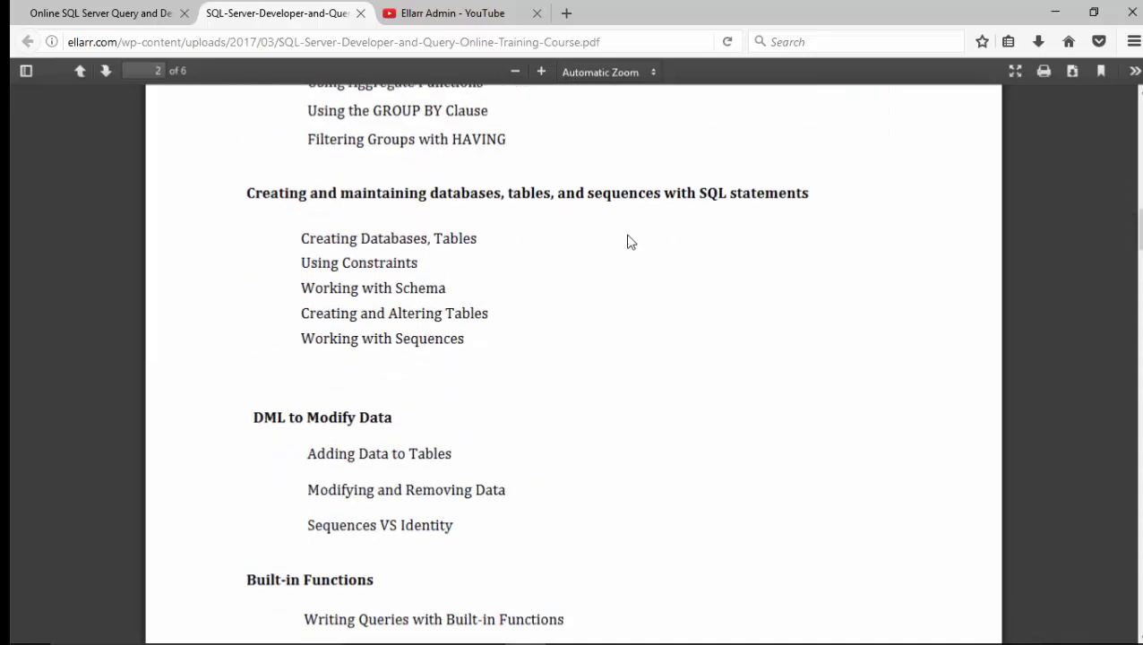
pyautogui.doubleClick(623, 193)
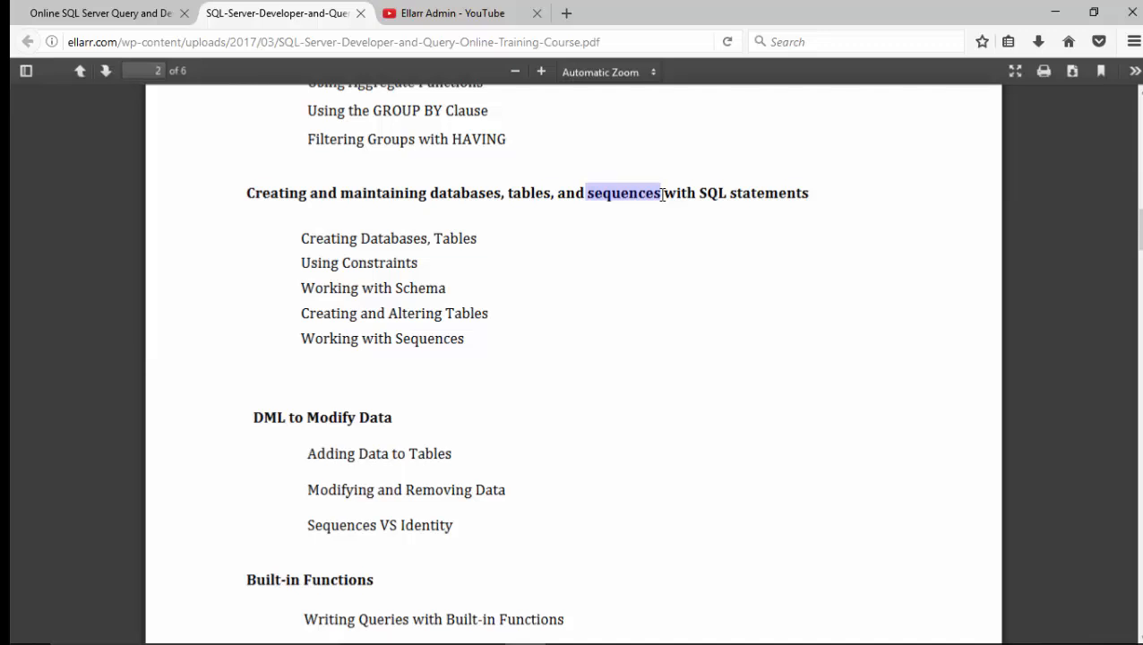
pyautogui.moveTo(1132, 222)
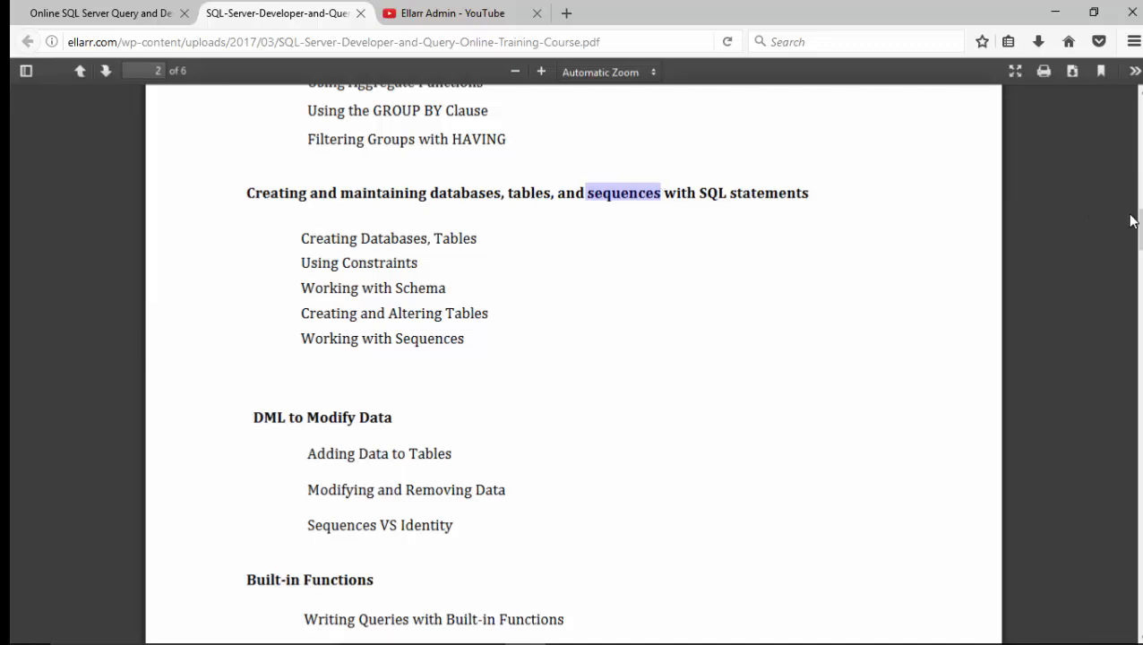
# Continue down page 2 to the Built-in Functions topics.
pyautogui.scroll(-3)
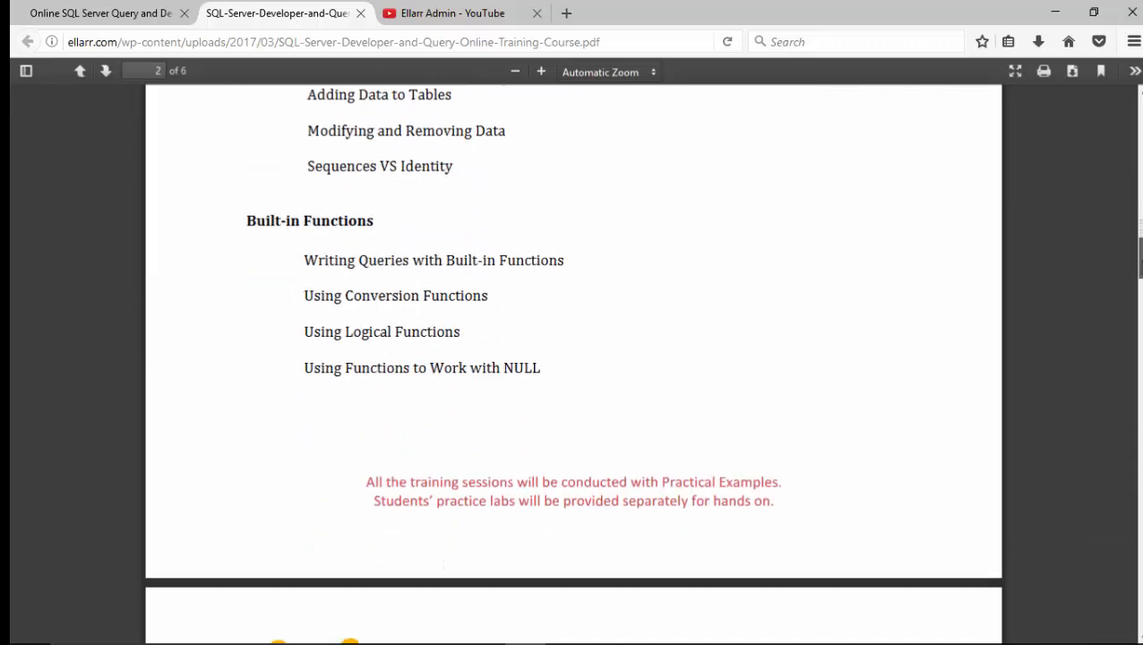
pyautogui.scroll(-3)
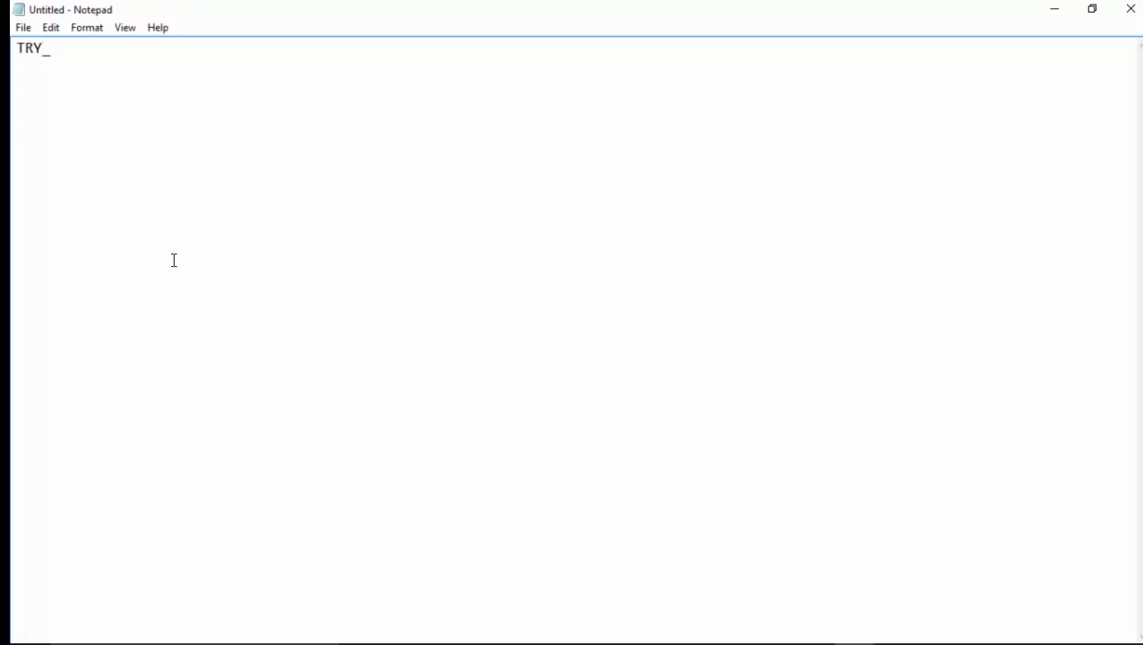
# List TRY_PARSE, TRY_CONVERT, IIF and CHOOSE in the Notepad notes.
pyautogui.write('pARSE')
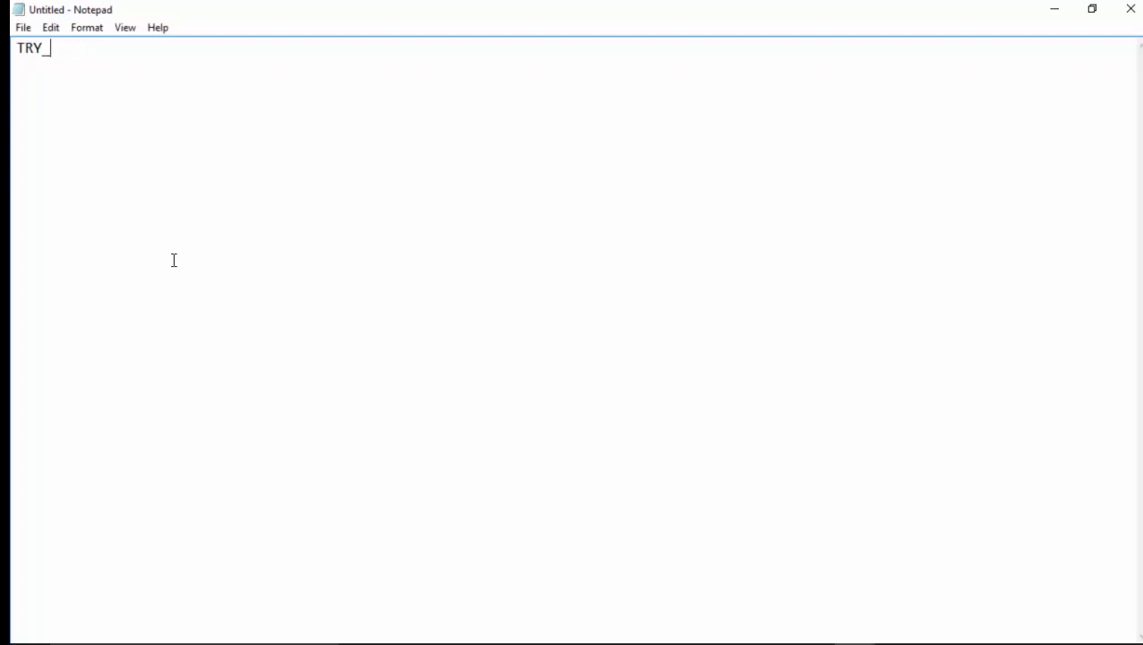
pyautogui.write('PARSE')
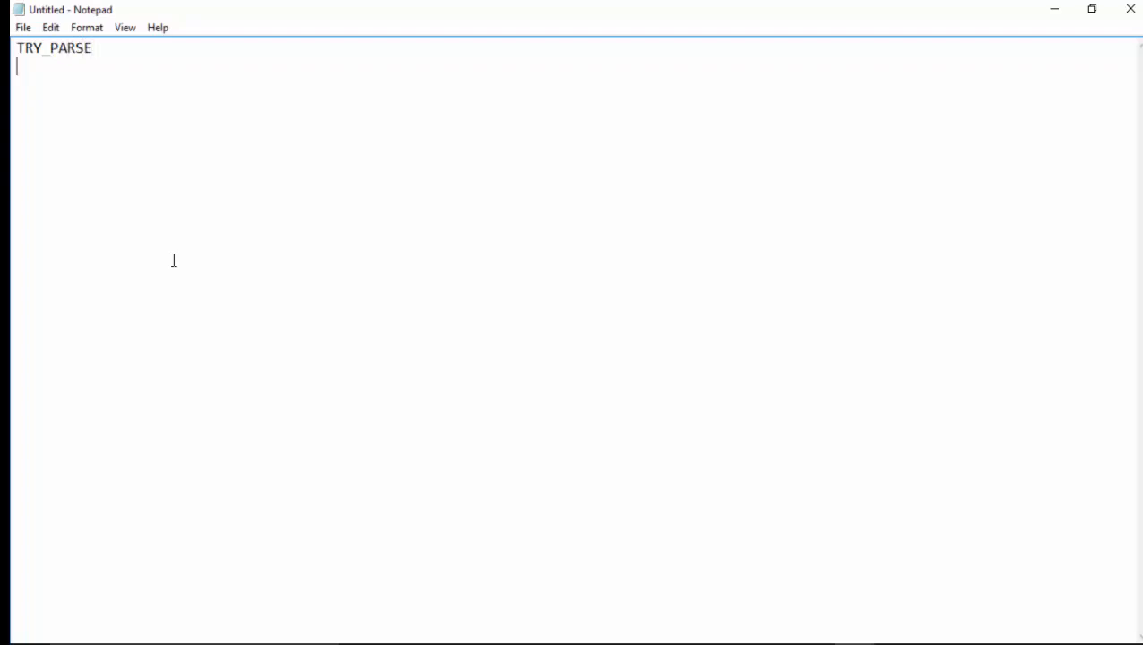
pyautogui.write('TRU')
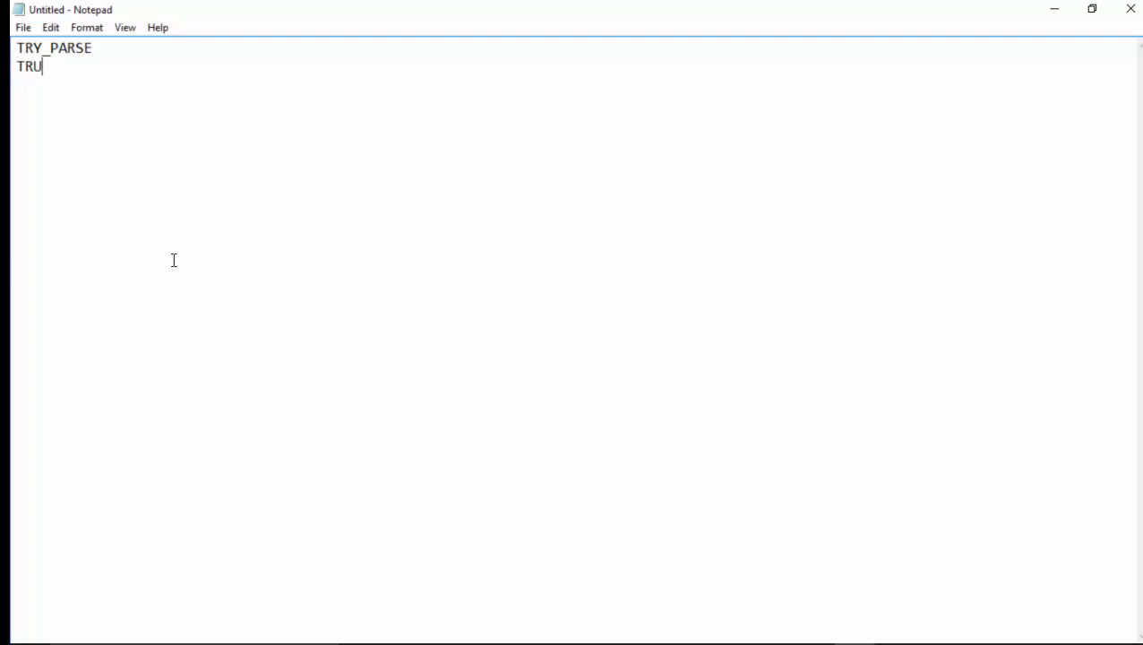
pyautogui.write('_CP')
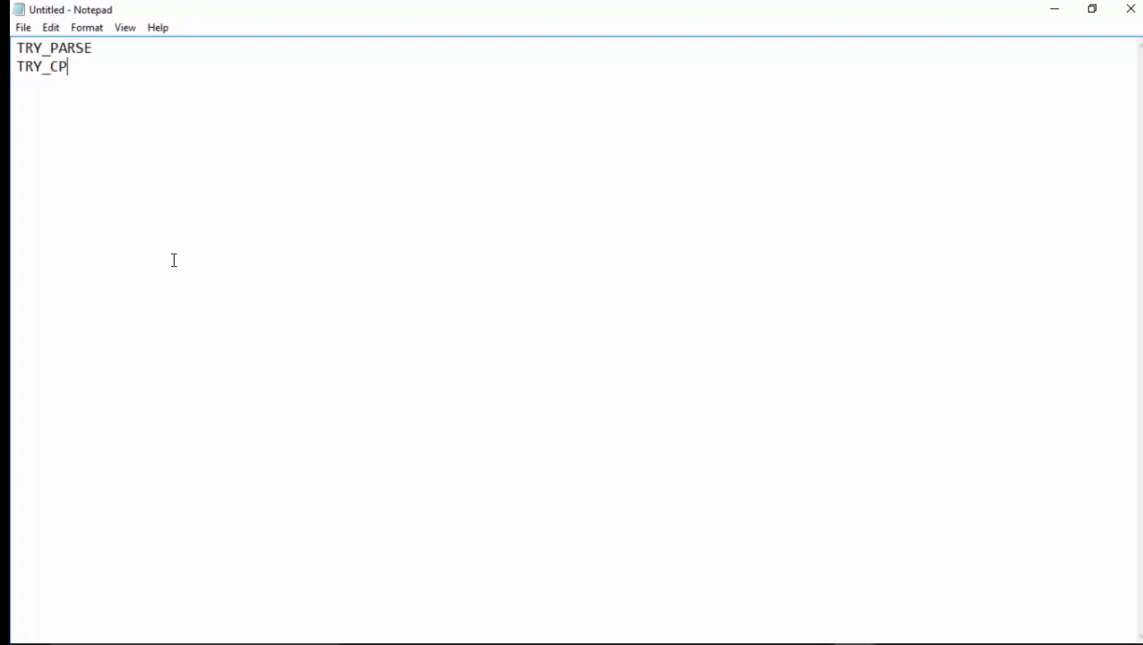
pyautogui.write('NVERT')
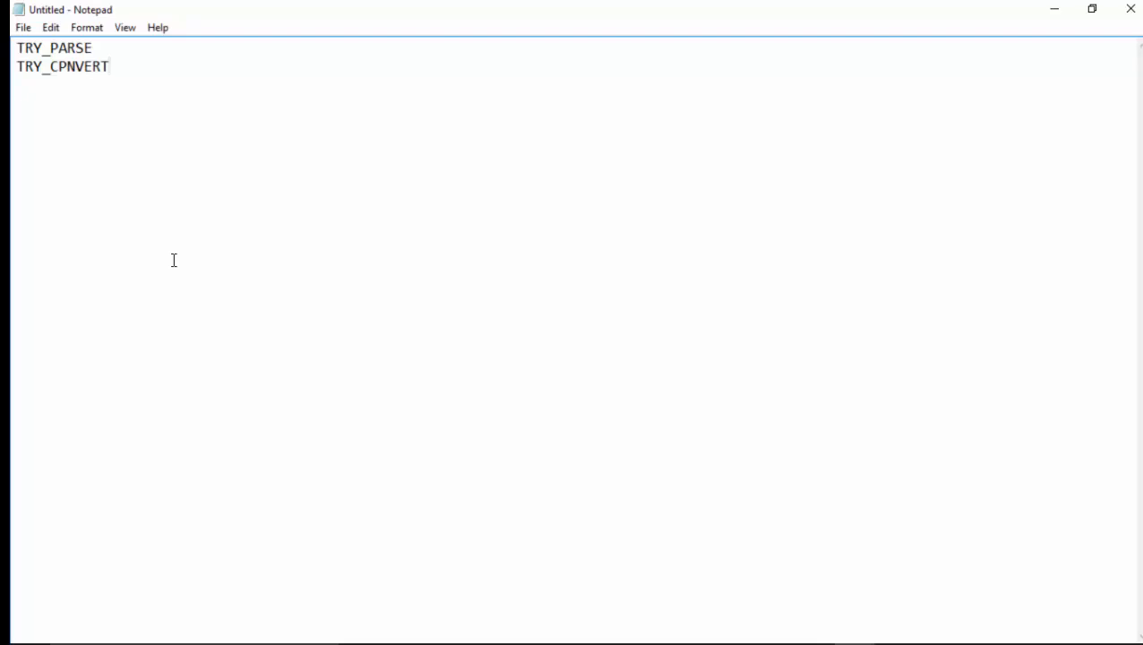
pyautogui.write('II')
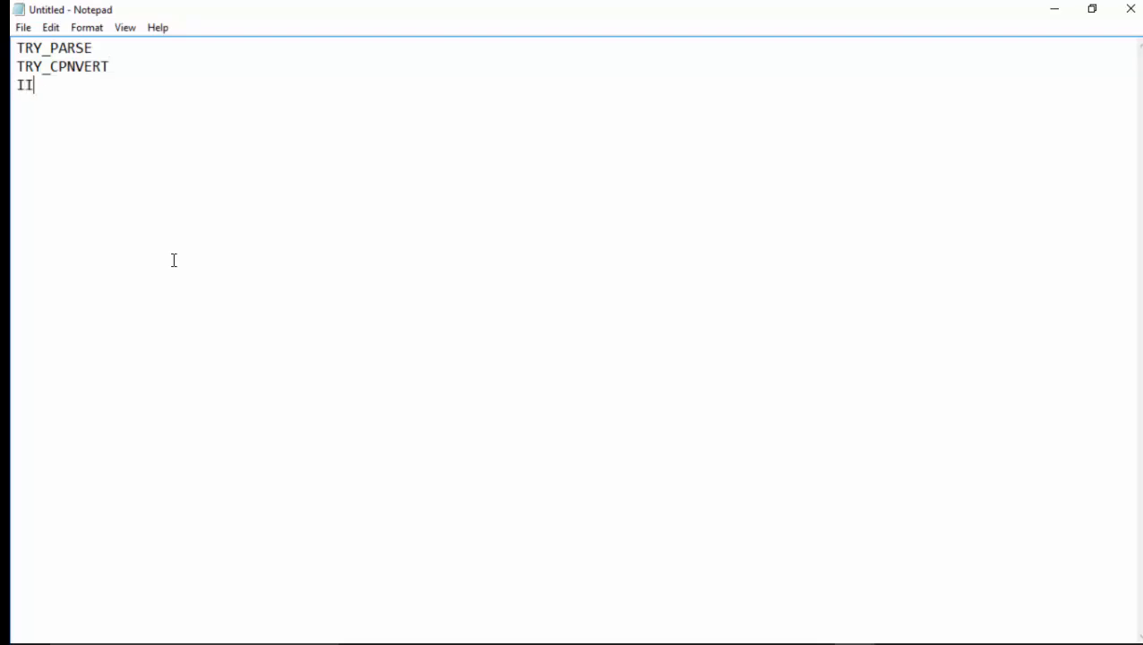
pyautogui.write('F')
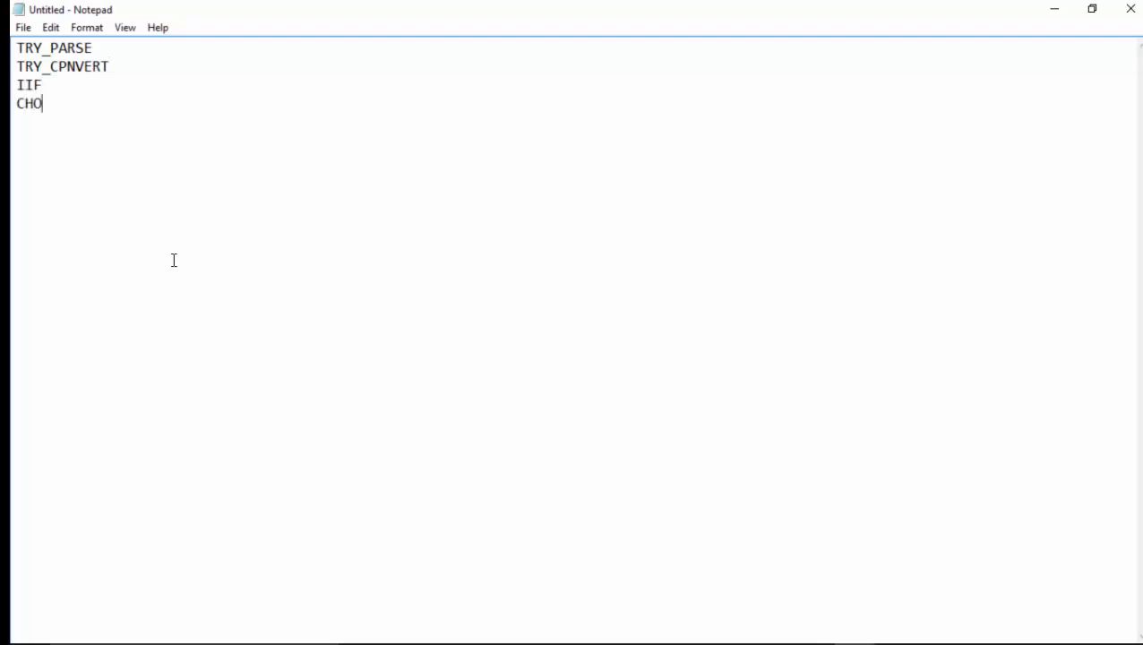
pyautogui.write('OSE')
pyautogui.write('OFFSET _')
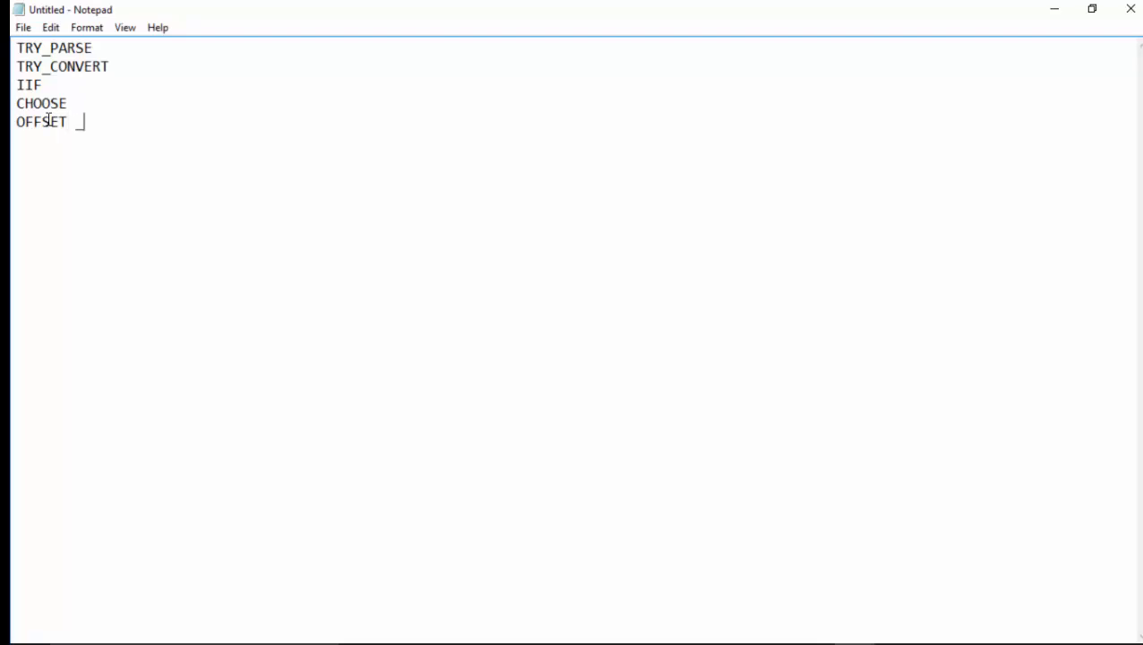
# Complete the last entry as OFFSET FETCH and return to the PDF's Built-in Functions topics.
pyautogui.press('Backspace')
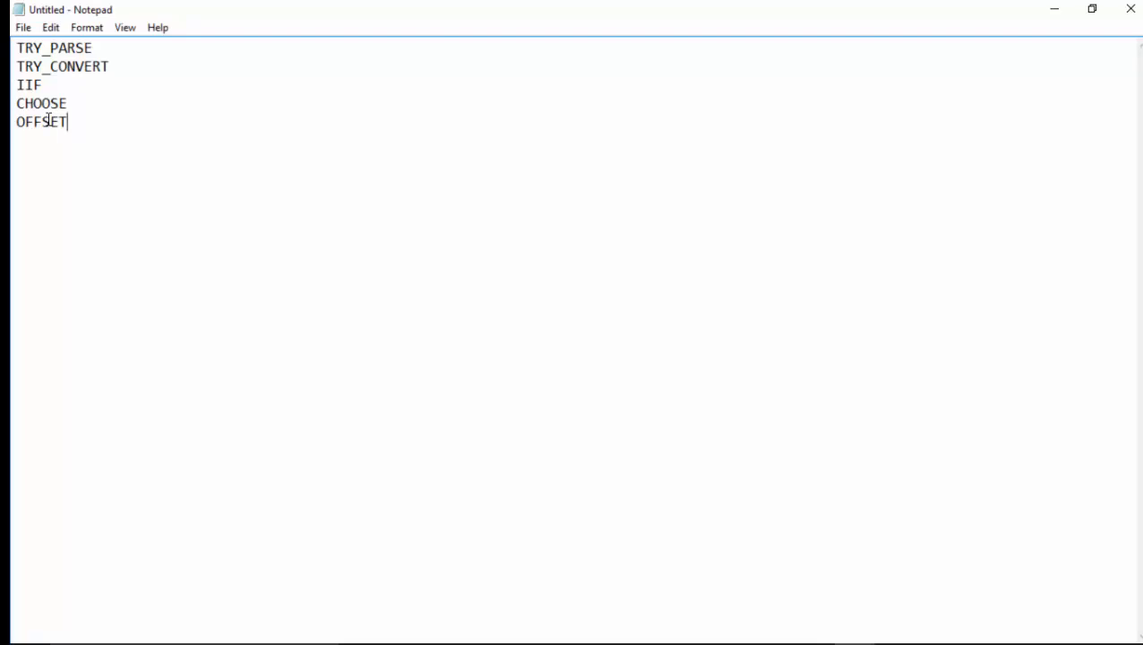
pyautogui.write('FETCH')
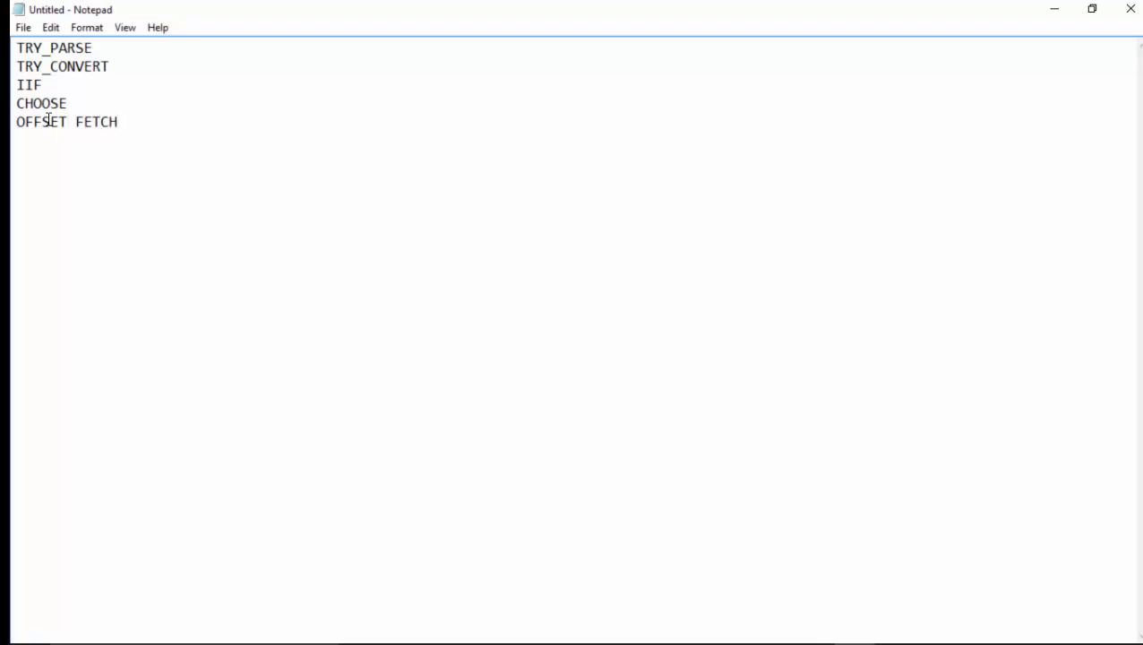
pyautogui.click(118, 122)
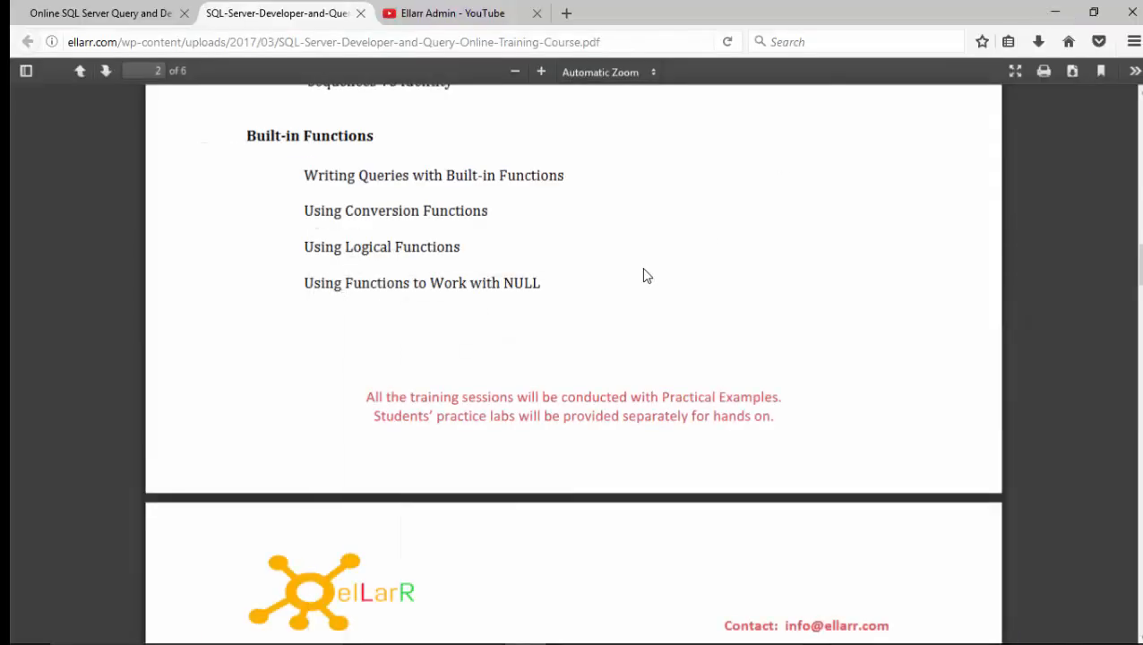
# Read page 3 of the outline from Subqueries through Window Functions, Pivoting and Metadata.
pyautogui.scroll(-3)
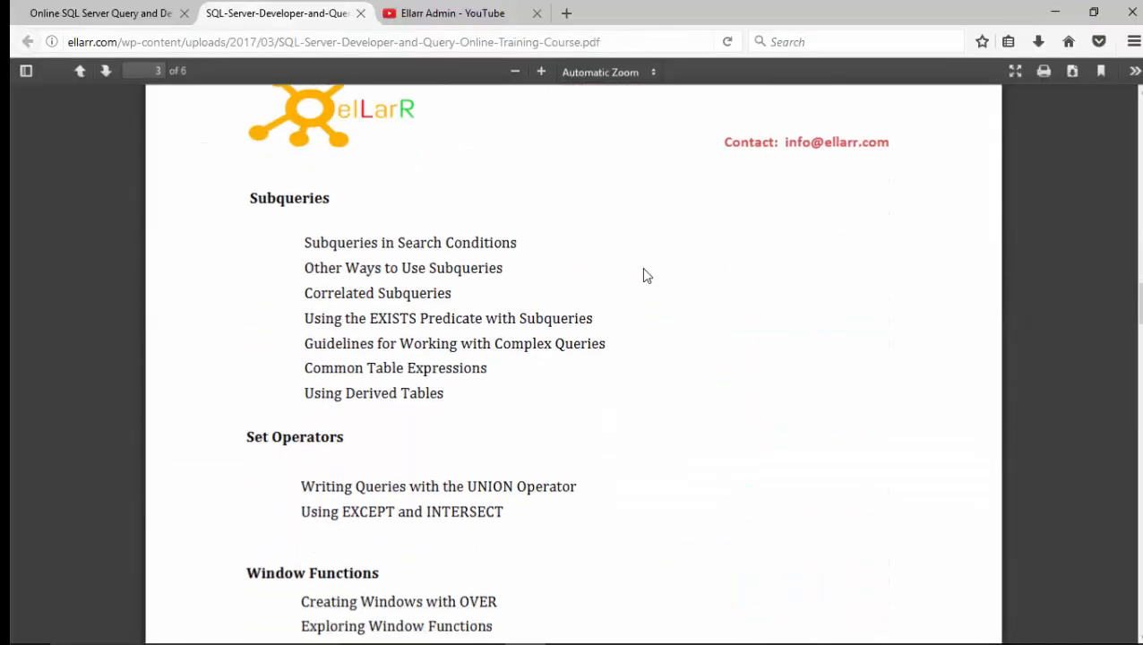
pyautogui.scroll(-3)
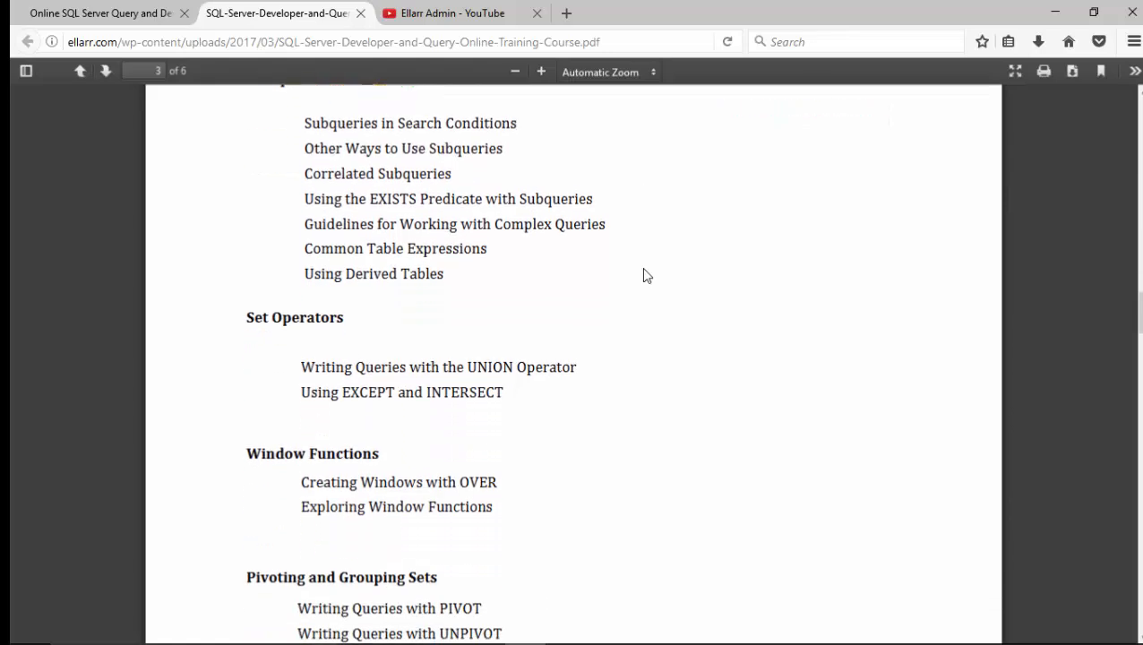
pyautogui.scroll(-3)
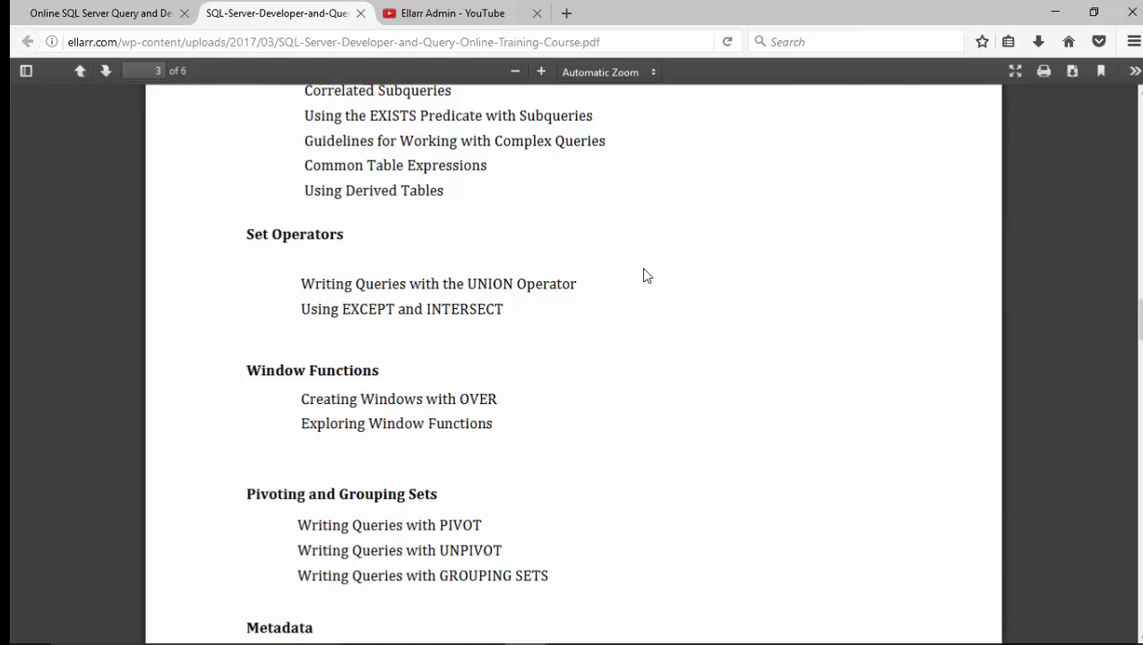
pyautogui.scroll(-3)
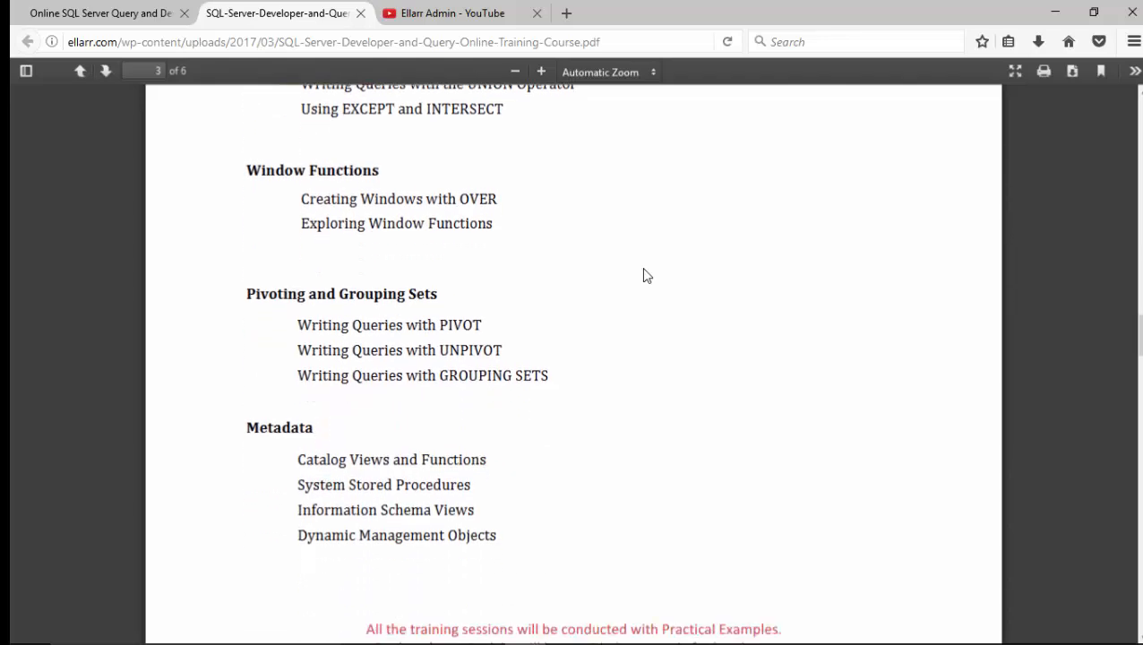
pyautogui.scroll(-3)
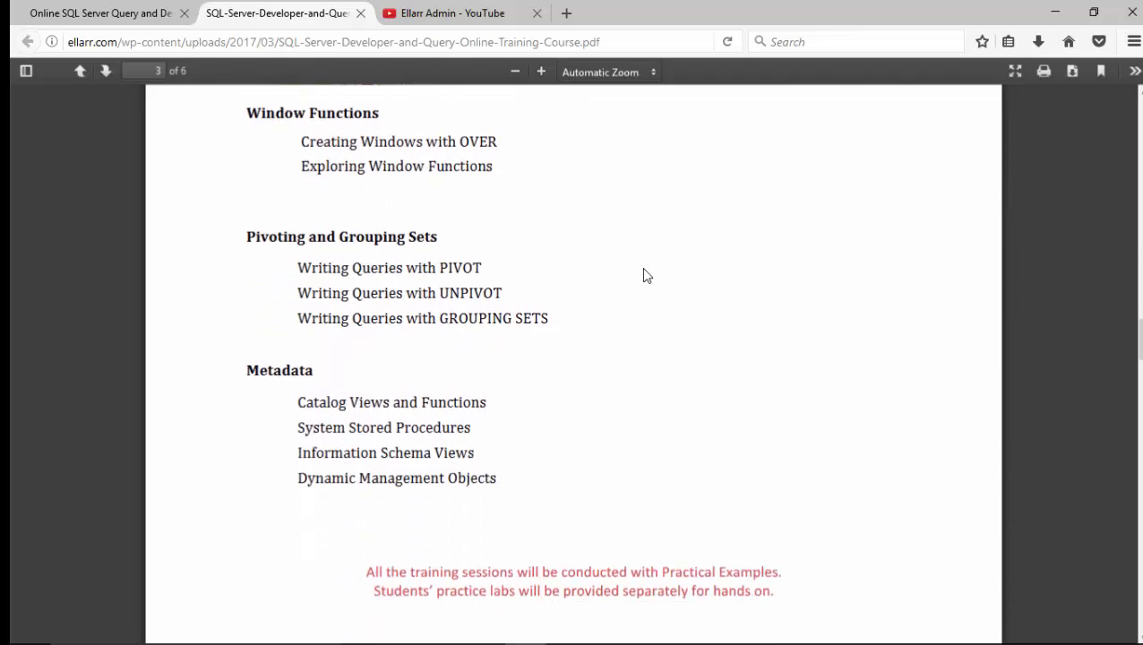
pyautogui.scroll(-3)
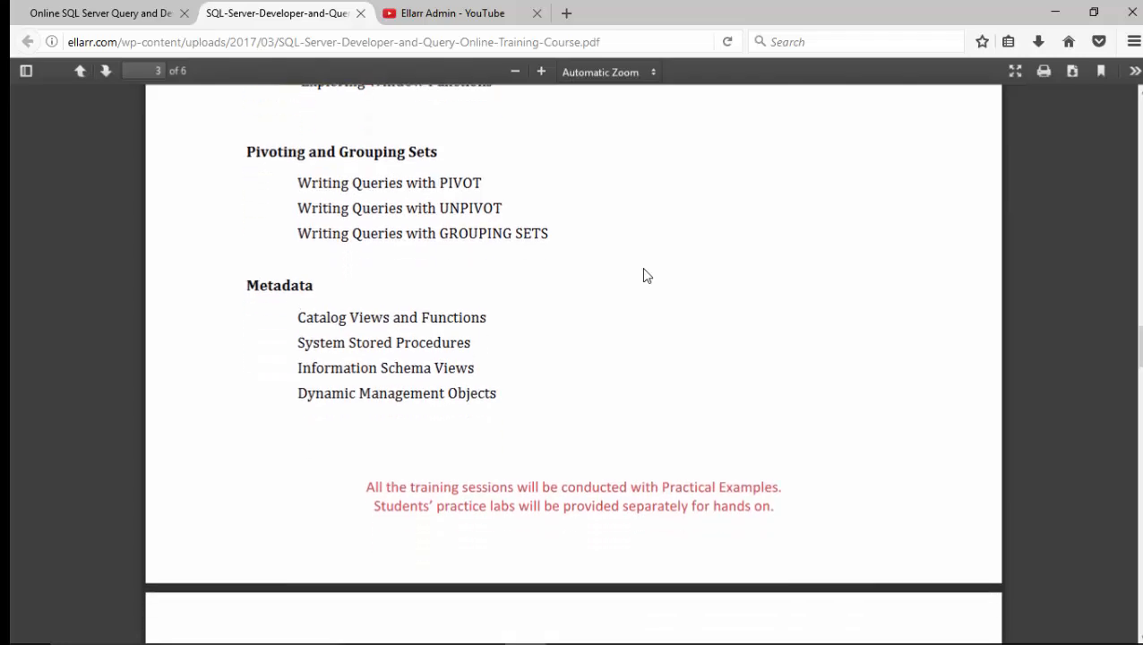
# Read page 4 through Views, Indexing, Stored Procedures and MERGE to User Defined Functions.
pyautogui.scroll(-3)
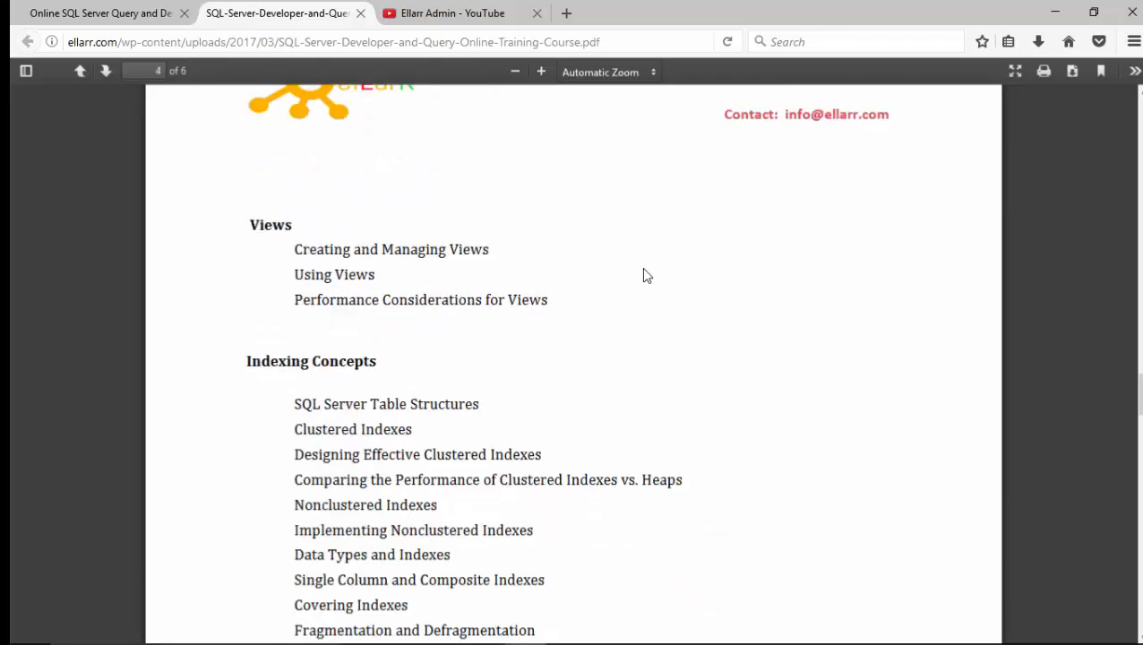
pyautogui.scroll(-3)
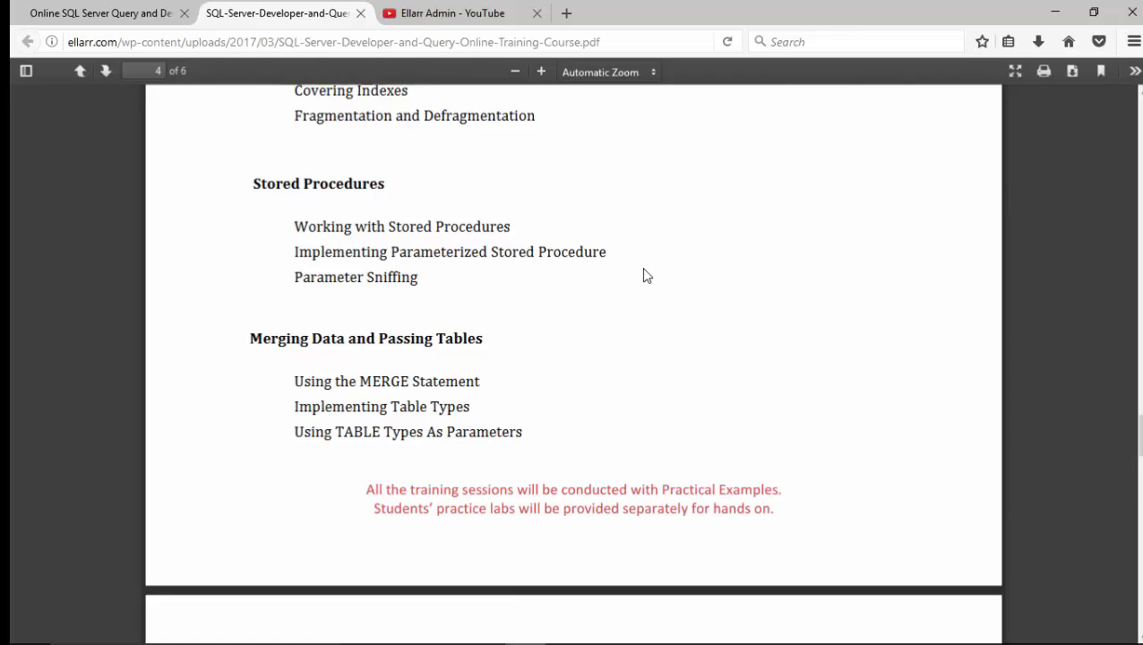
pyautogui.scroll(-3)
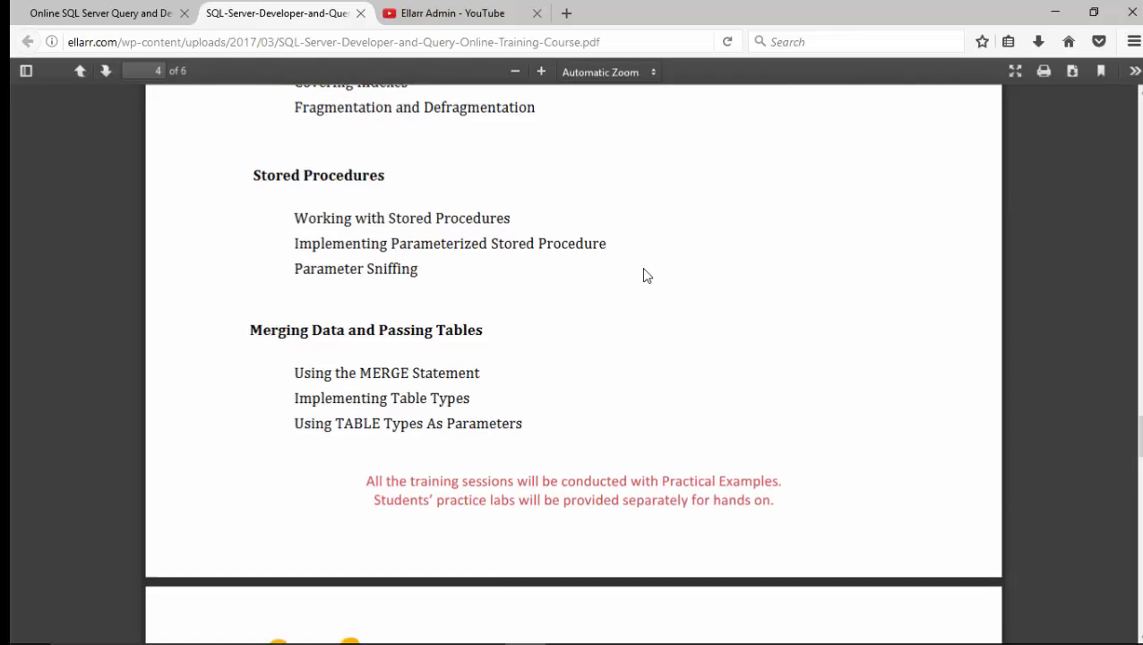
pyautogui.scroll(-3)
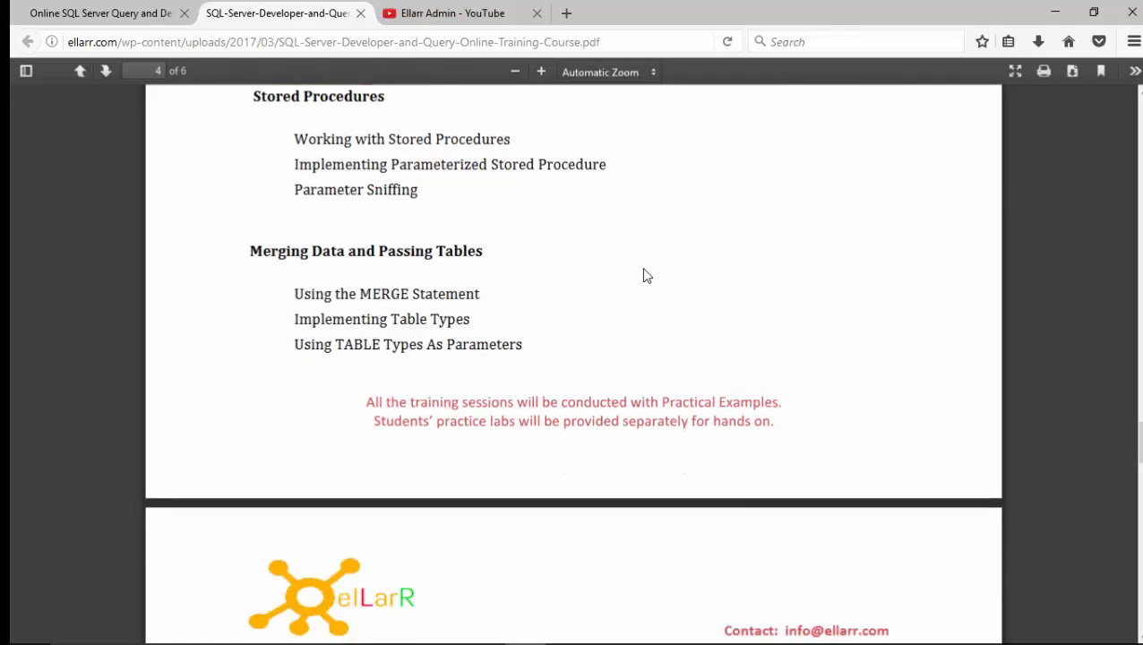
pyautogui.scroll(-3)
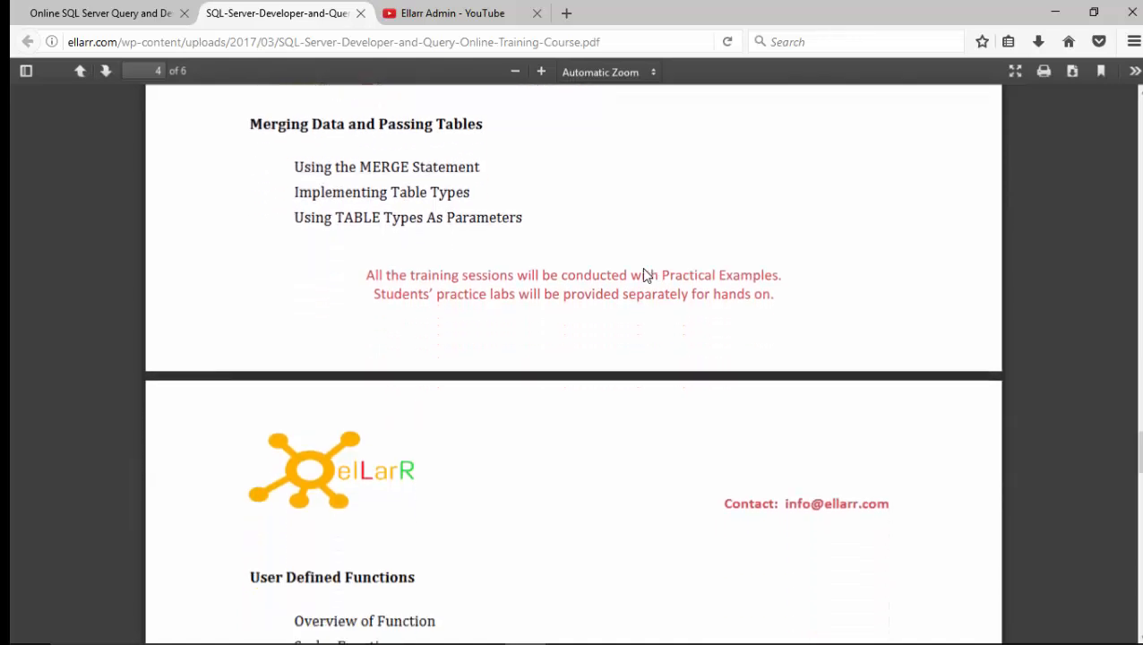
# Read the outline to its end at Managing Transactions and Locking, then return to the ellarr.com course page.
pyautogui.scroll(-3)
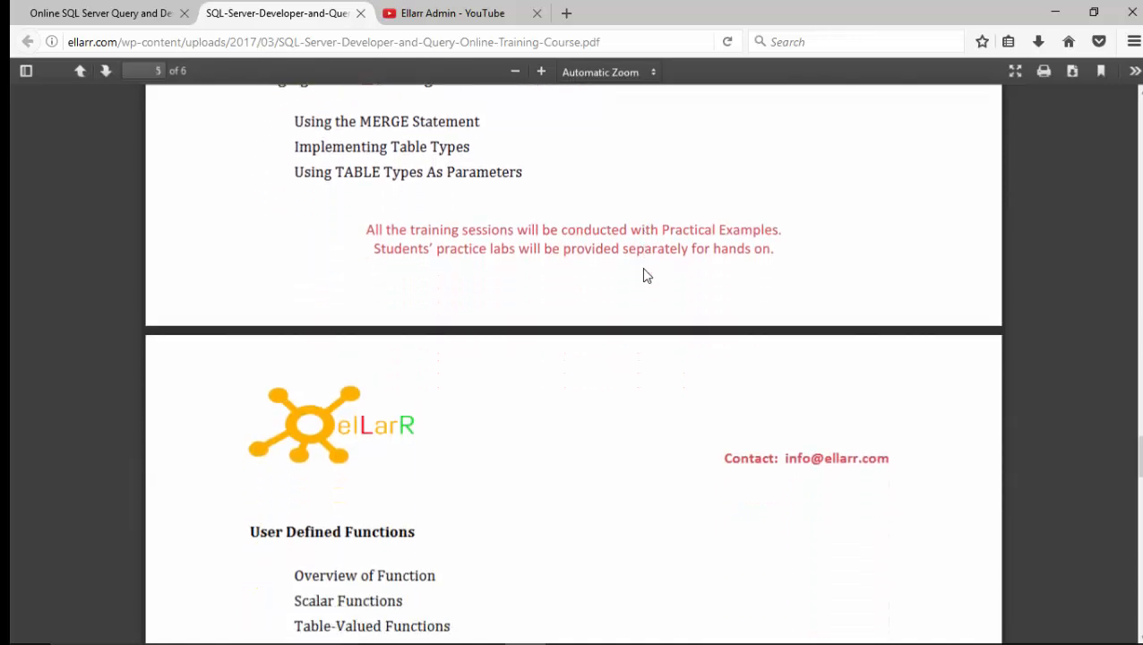
pyautogui.scroll(-3)
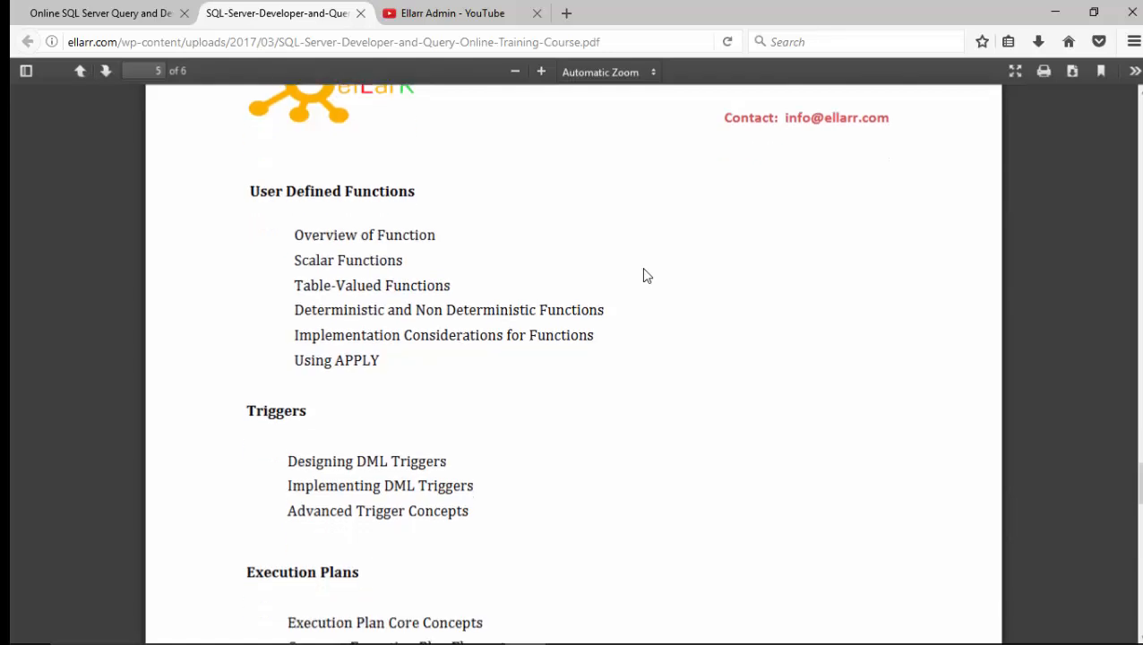
pyautogui.scroll(-3)
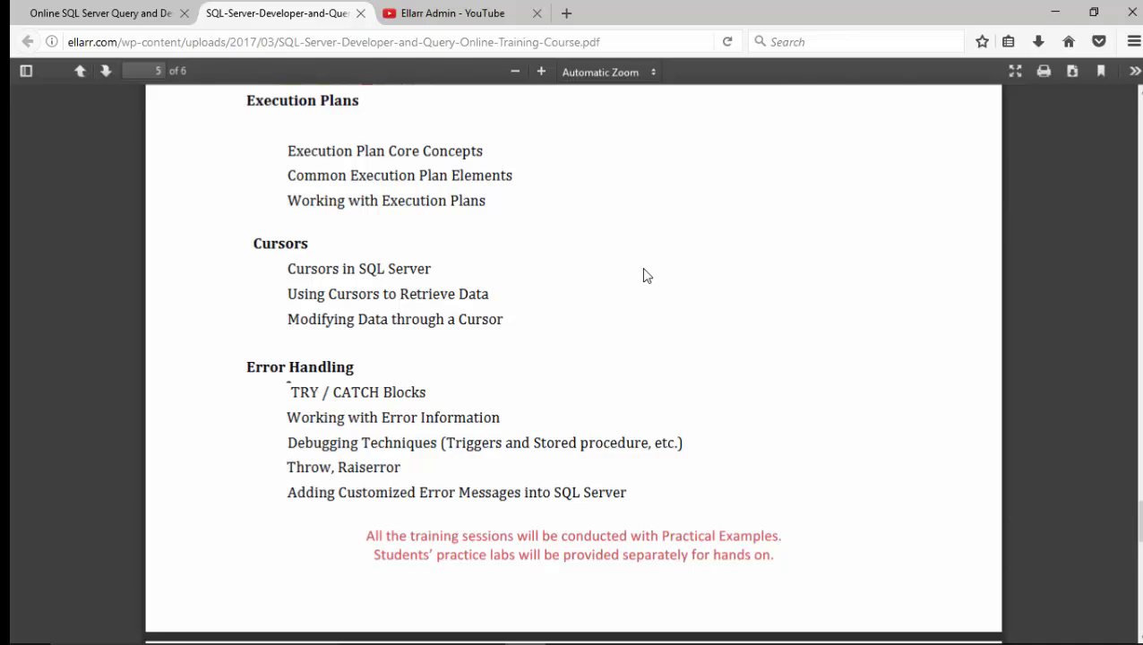
pyautogui.scroll(-3)
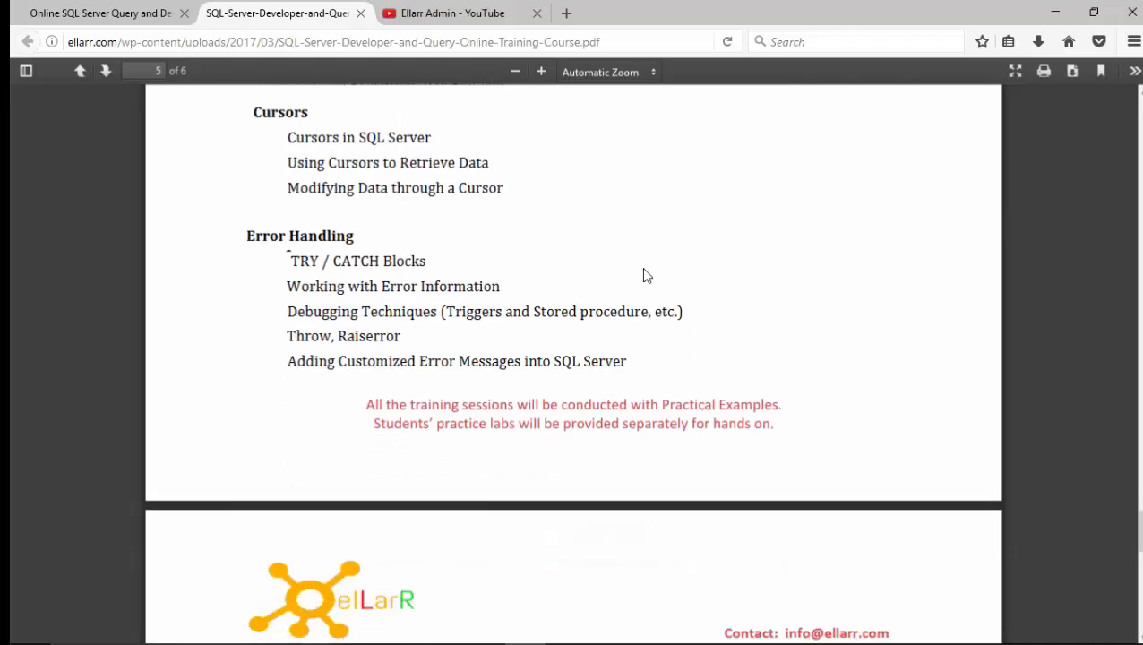
pyautogui.scroll(-3)
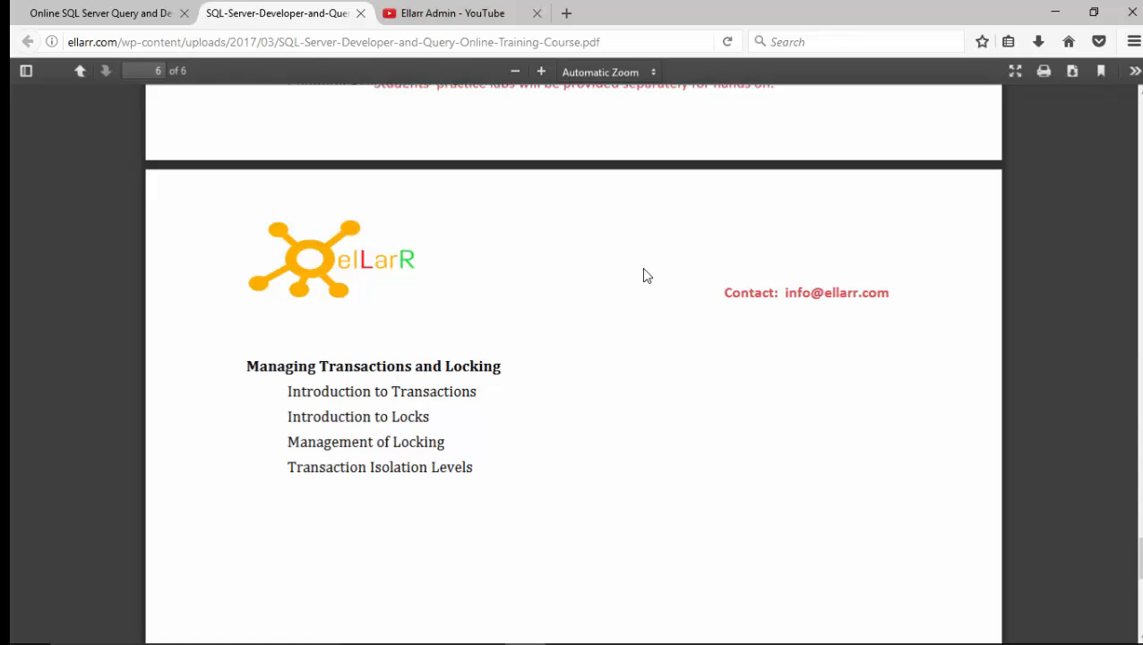
pyautogui.click(101, 12)
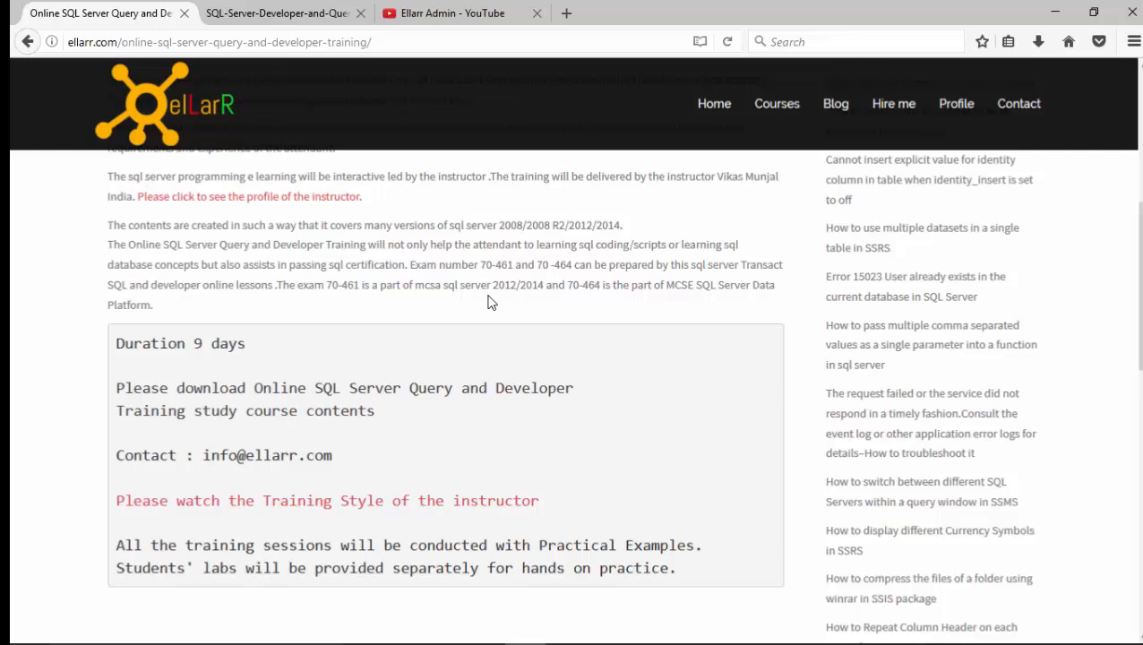
# Highlight the 70-461/70-464 exam note and the SQL Server 2008–2014 versions the course covers.
pyautogui.moveTo(410, 265); pyautogui.dragTo(588, 265)
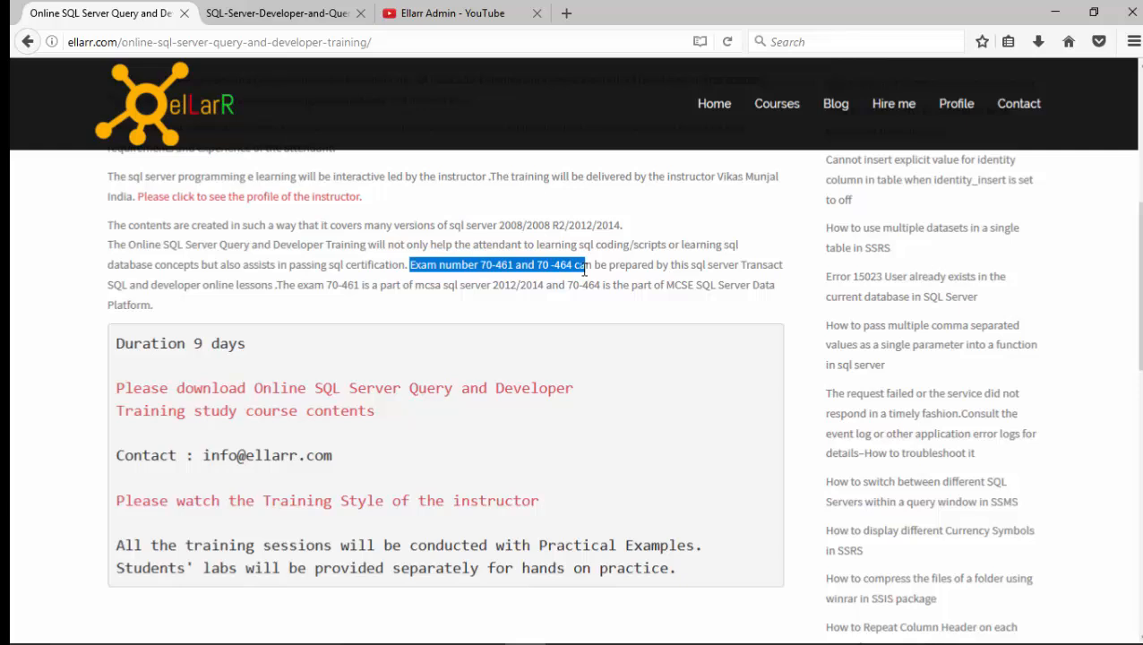
pyautogui.moveTo(591, 140)
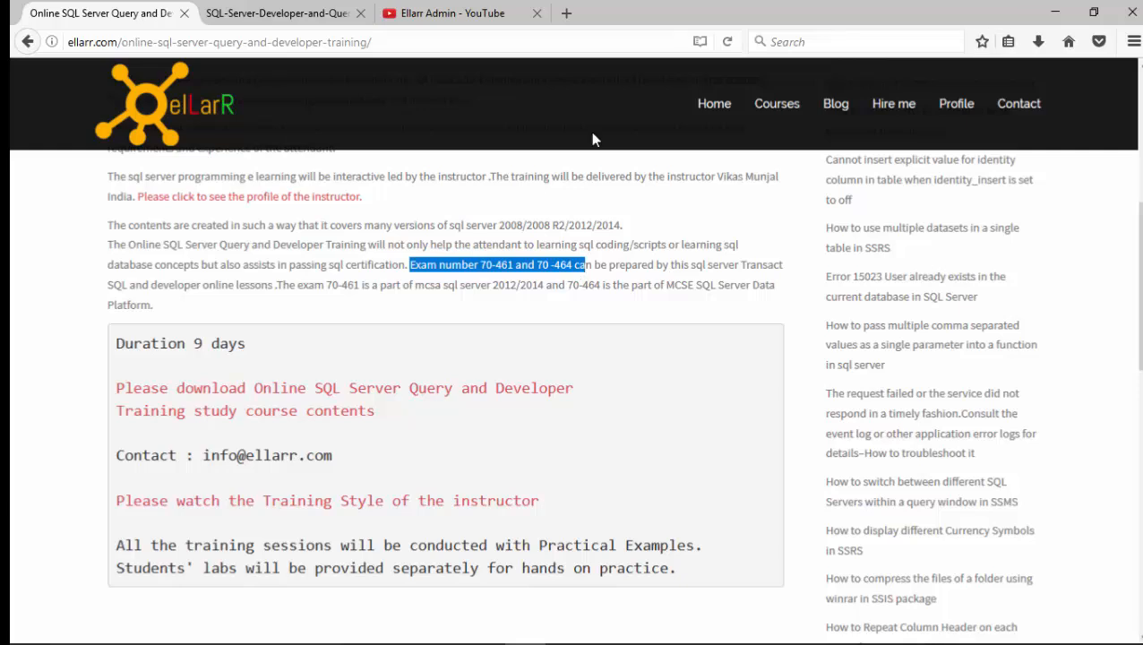
pyautogui.moveTo(262, 224)
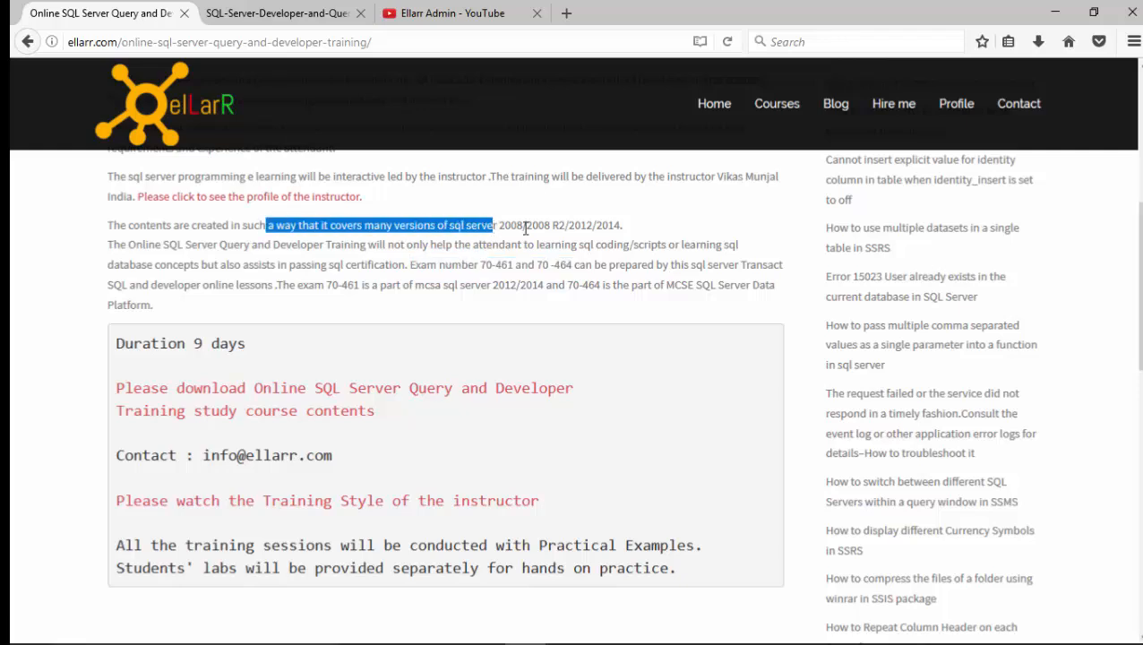
pyautogui.moveTo(495, 225); pyautogui.dragTo(606, 225)
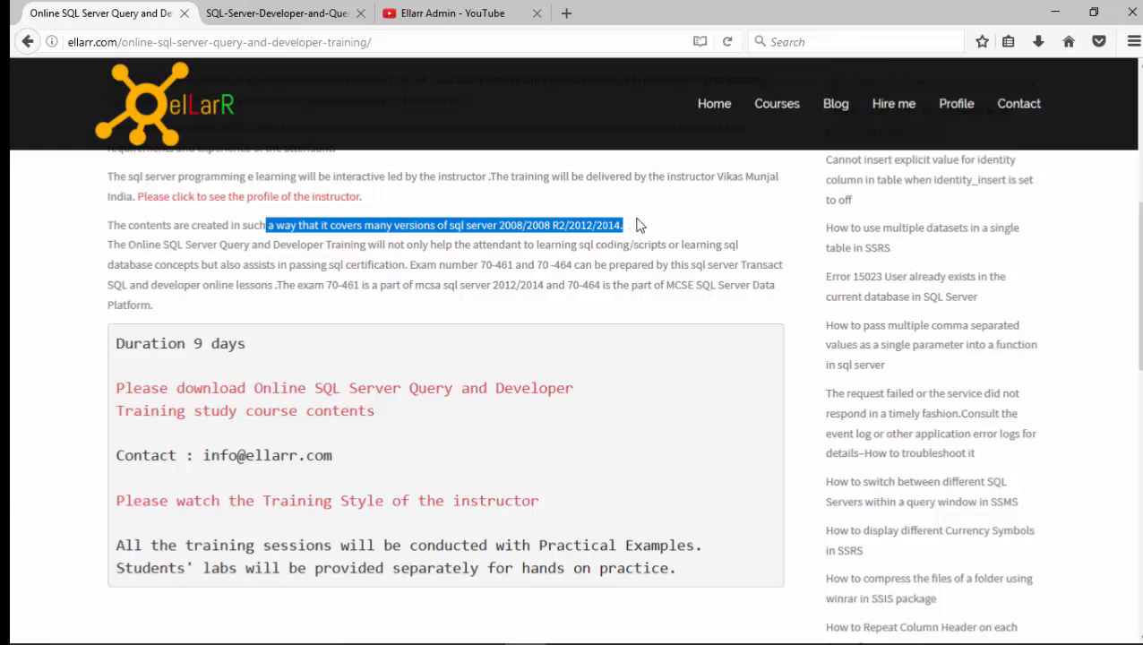
pyautogui.moveTo(878, 269)
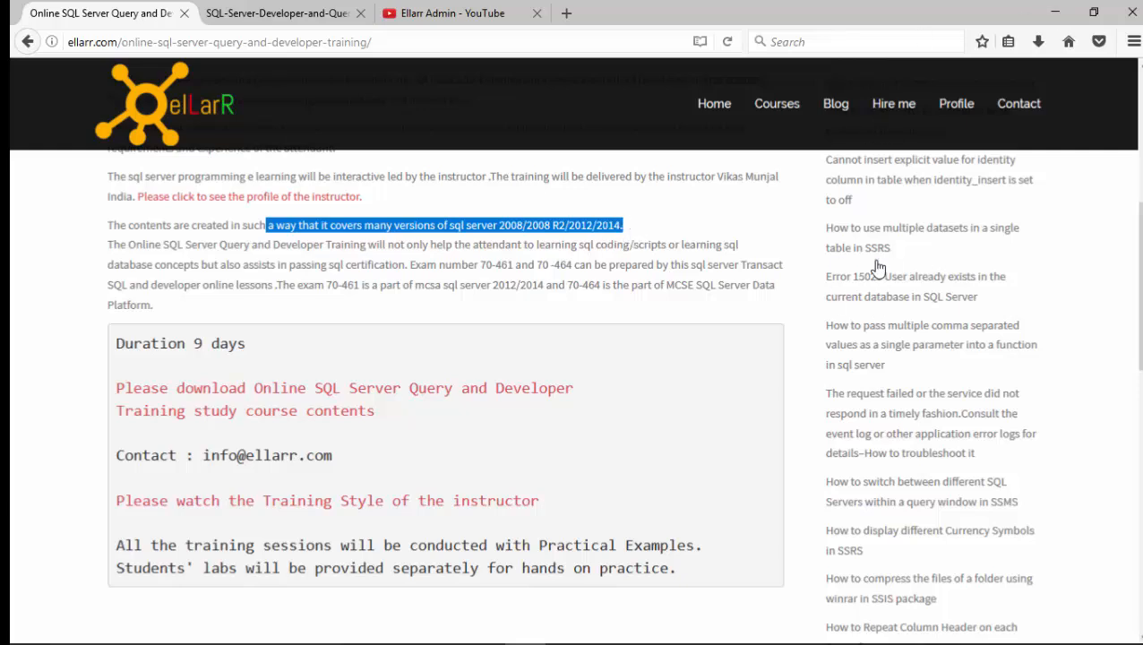